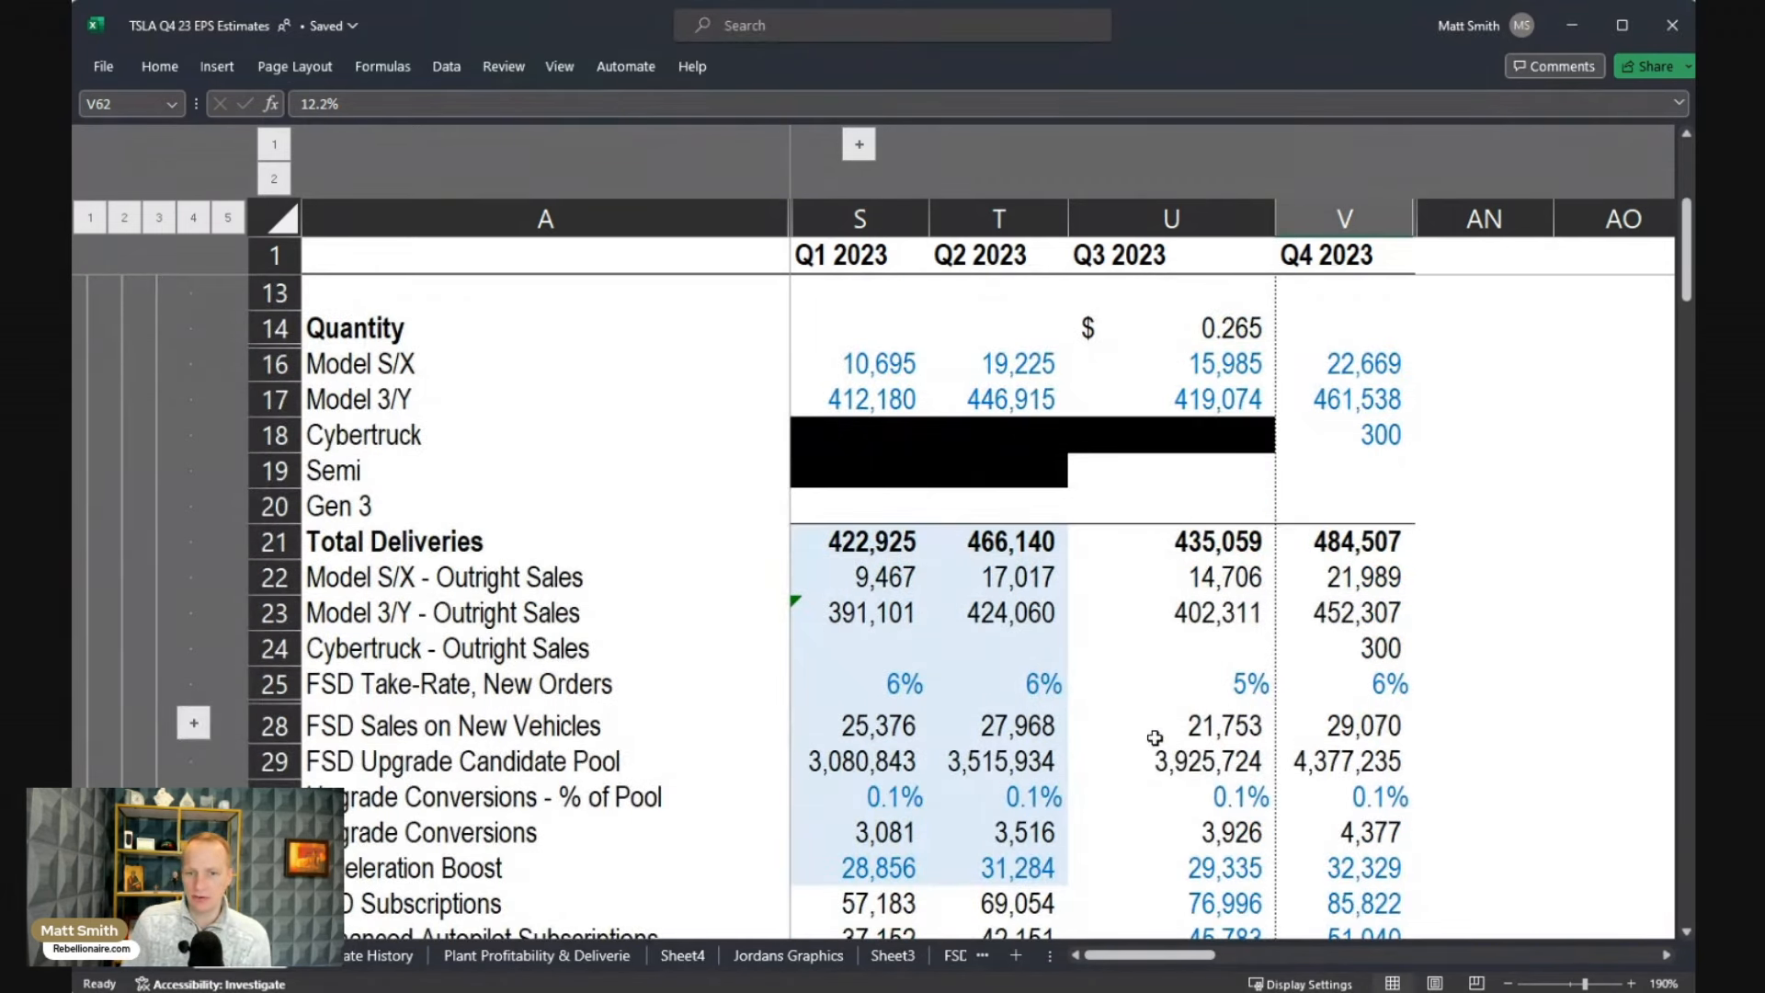
{"action": "mouse_move", "coordinate": [1184, 689]}
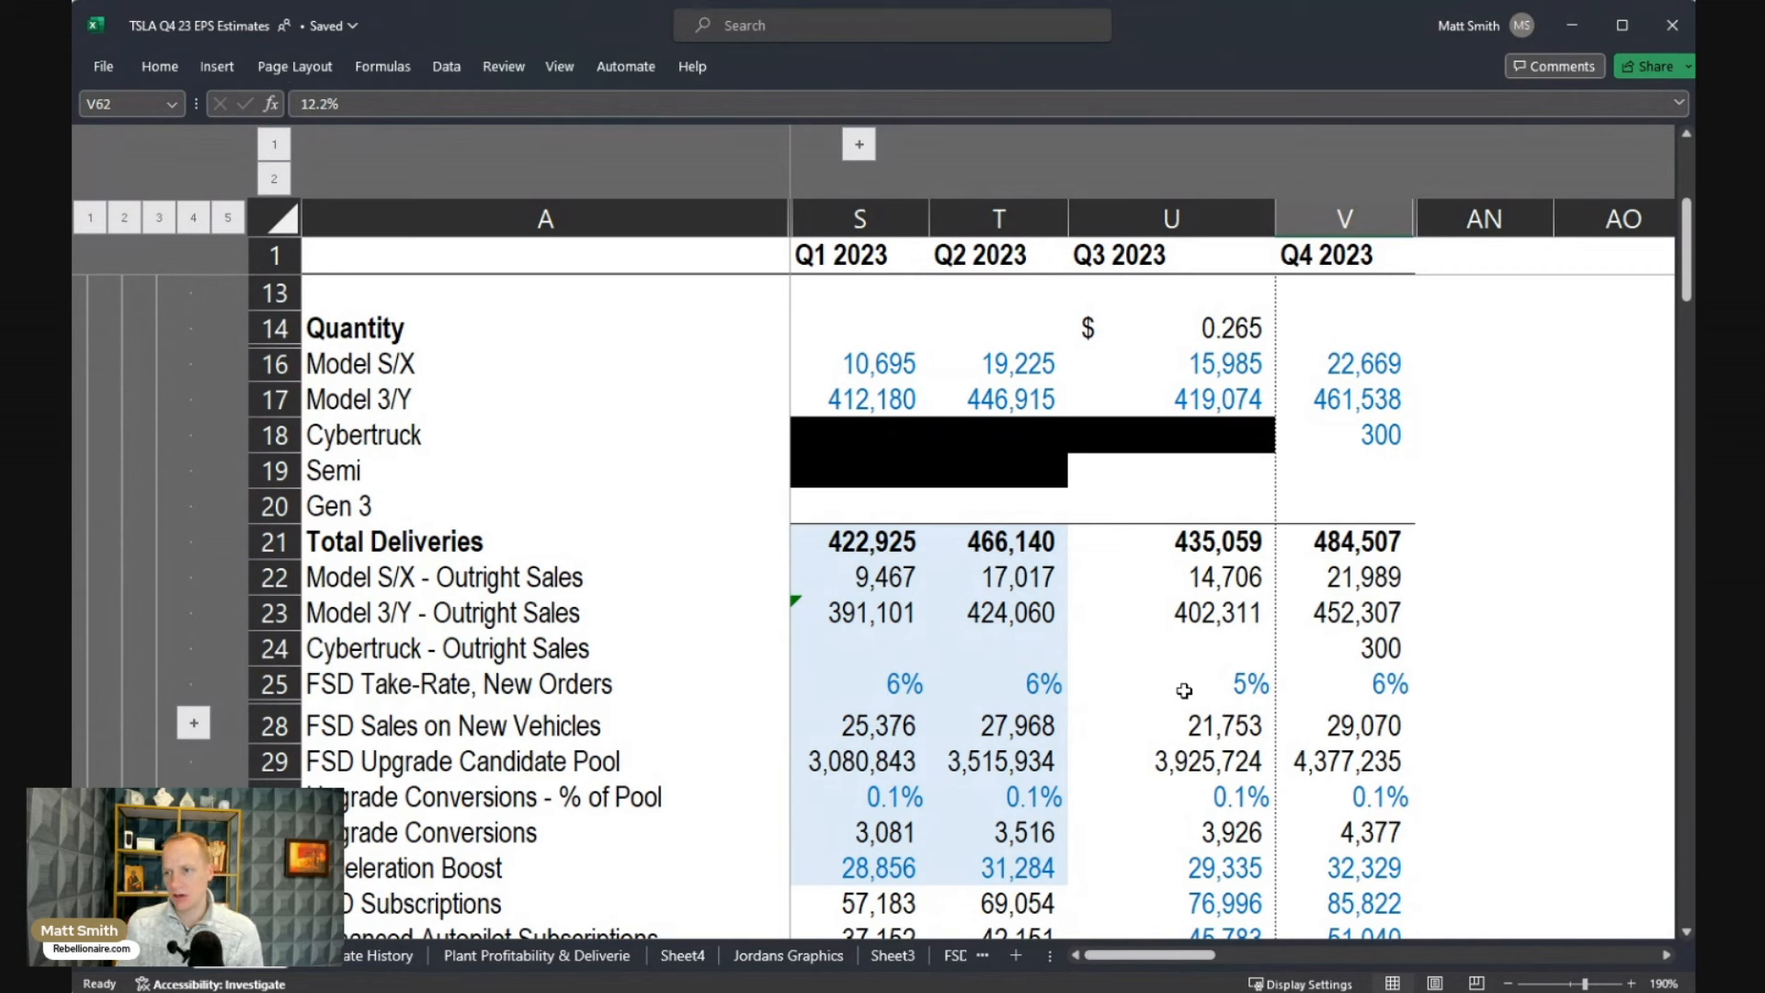
{"action": "mouse_move", "coordinate": [1388, 480]}
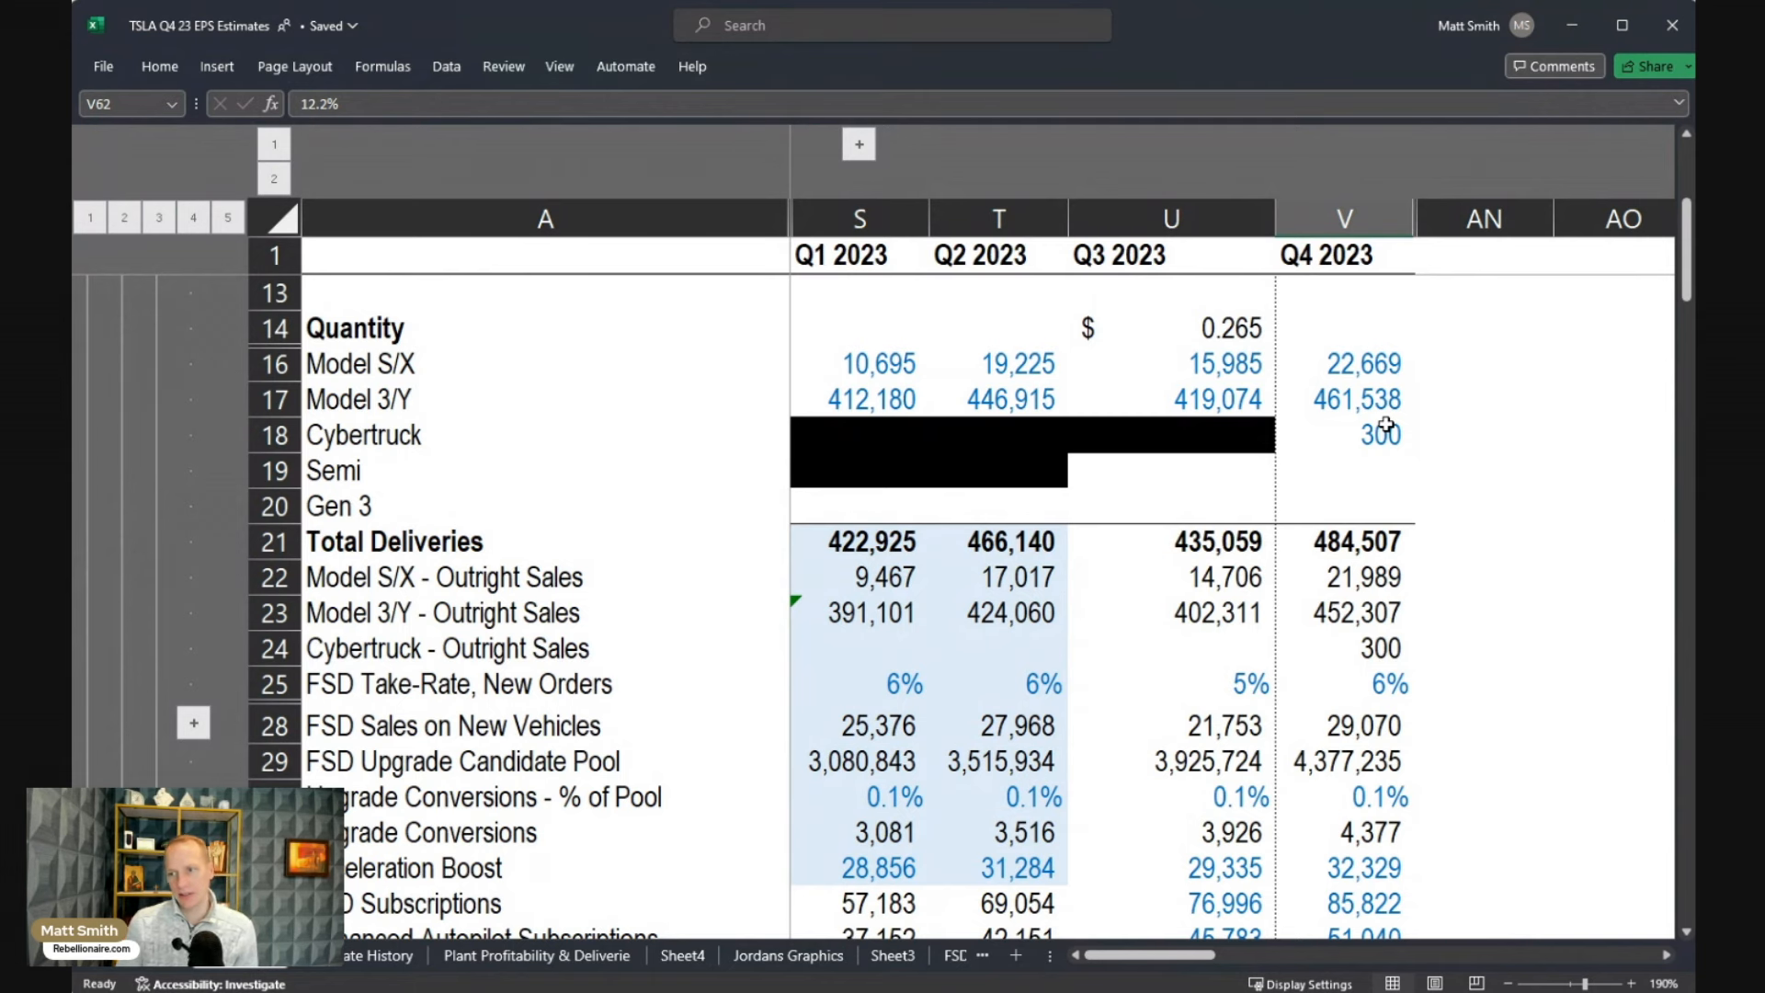
- Inspect the Q3 and Q4 2023 regulatory Credits values
{"action": "scroll", "scroll_direction": "down", "scroll_amount": 3}
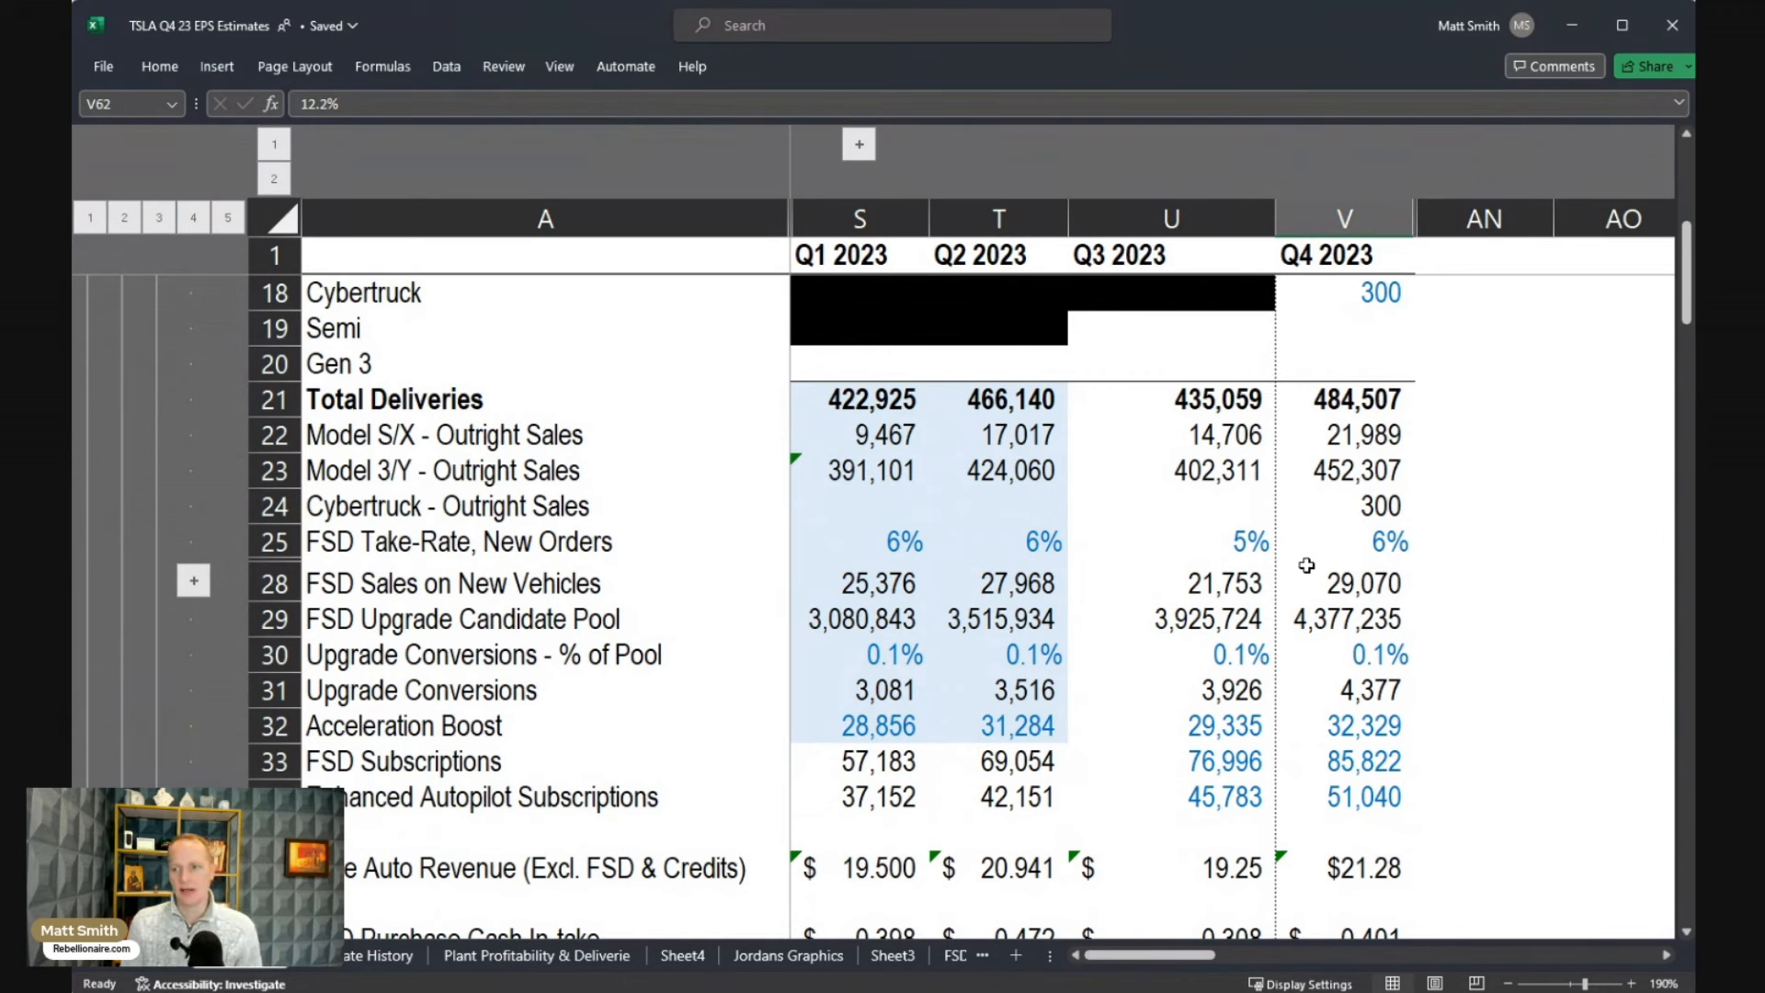
{"action": "mouse_move", "coordinate": [1307, 568]}
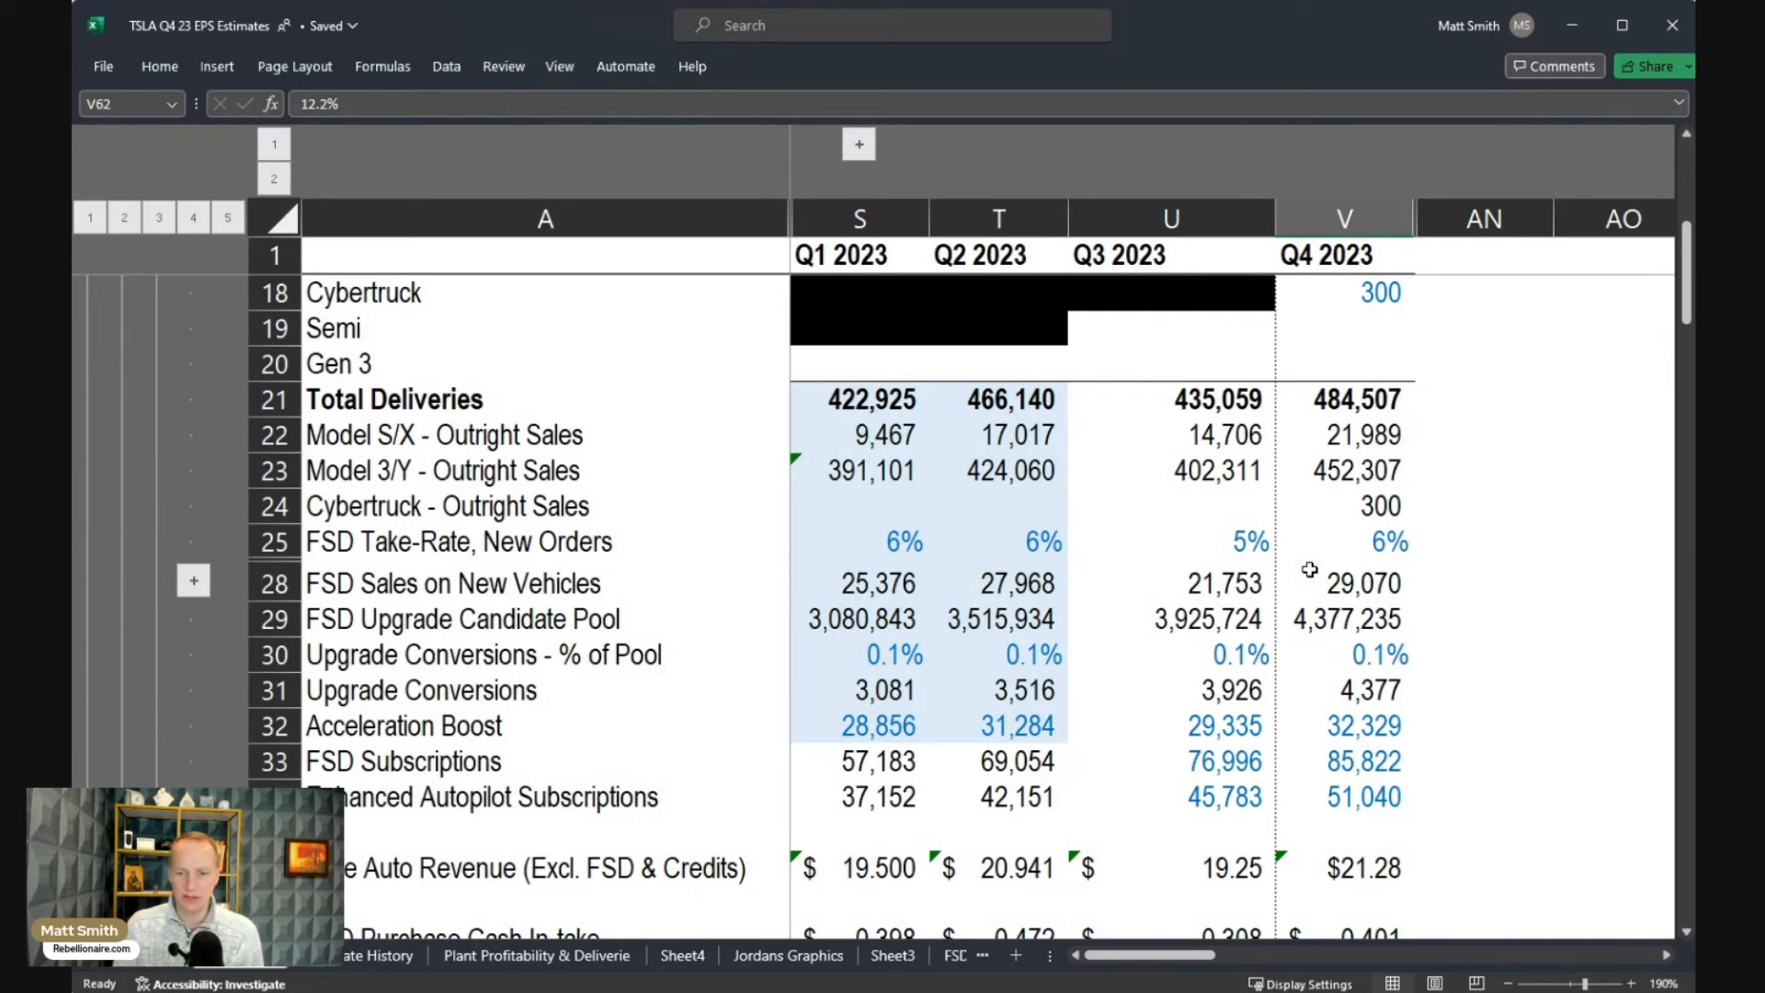
{"action": "mouse_move", "coordinate": [1324, 570]}
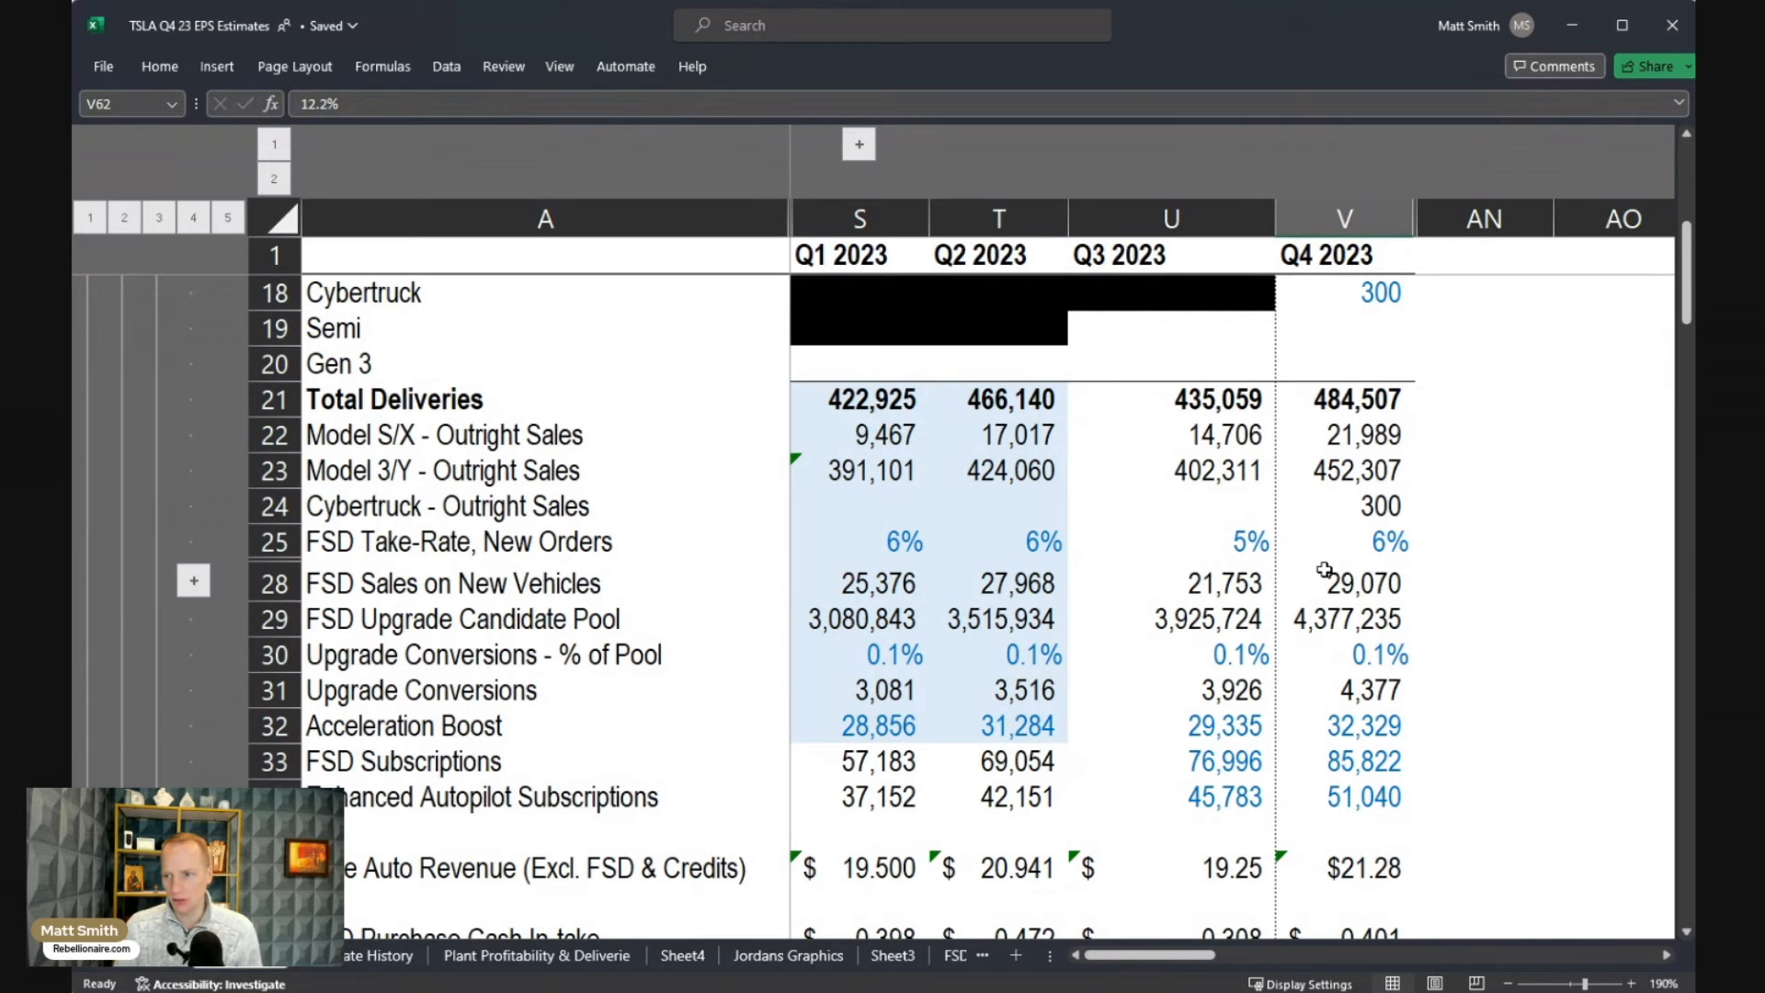
{"action": "scroll", "scroll_direction": "down", "scroll_amount": 3}
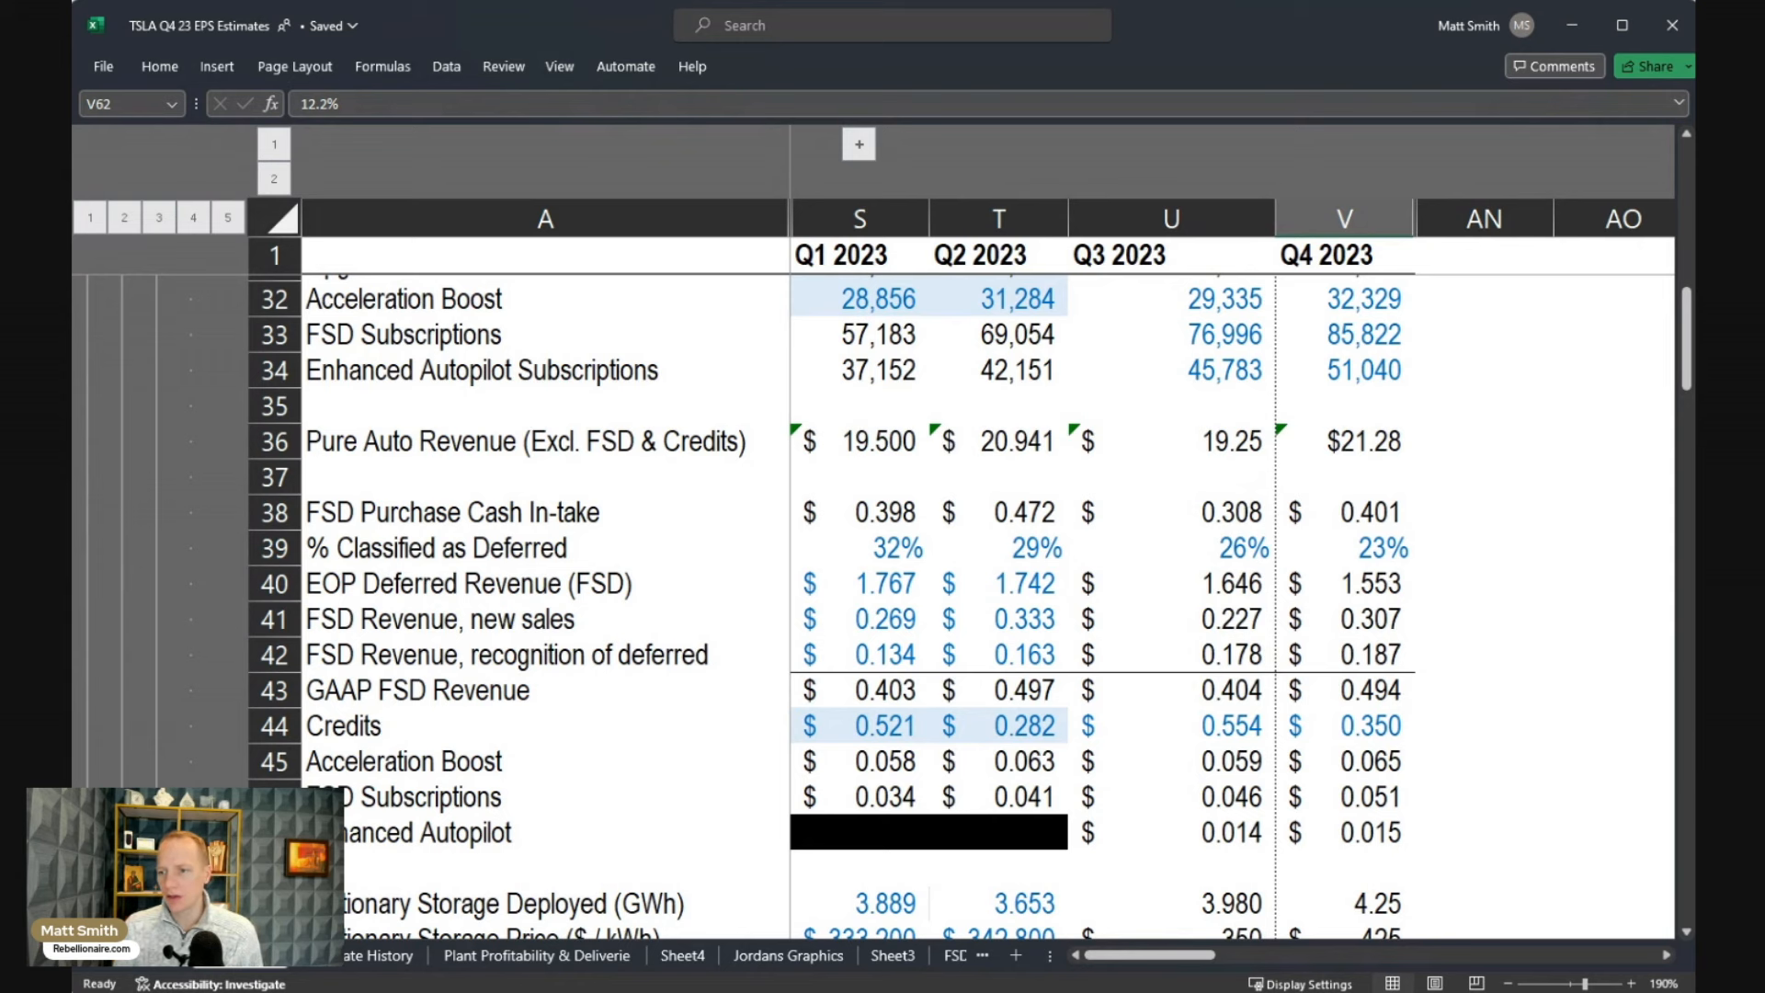
{"action": "left_click", "coordinate": [1170, 724]}
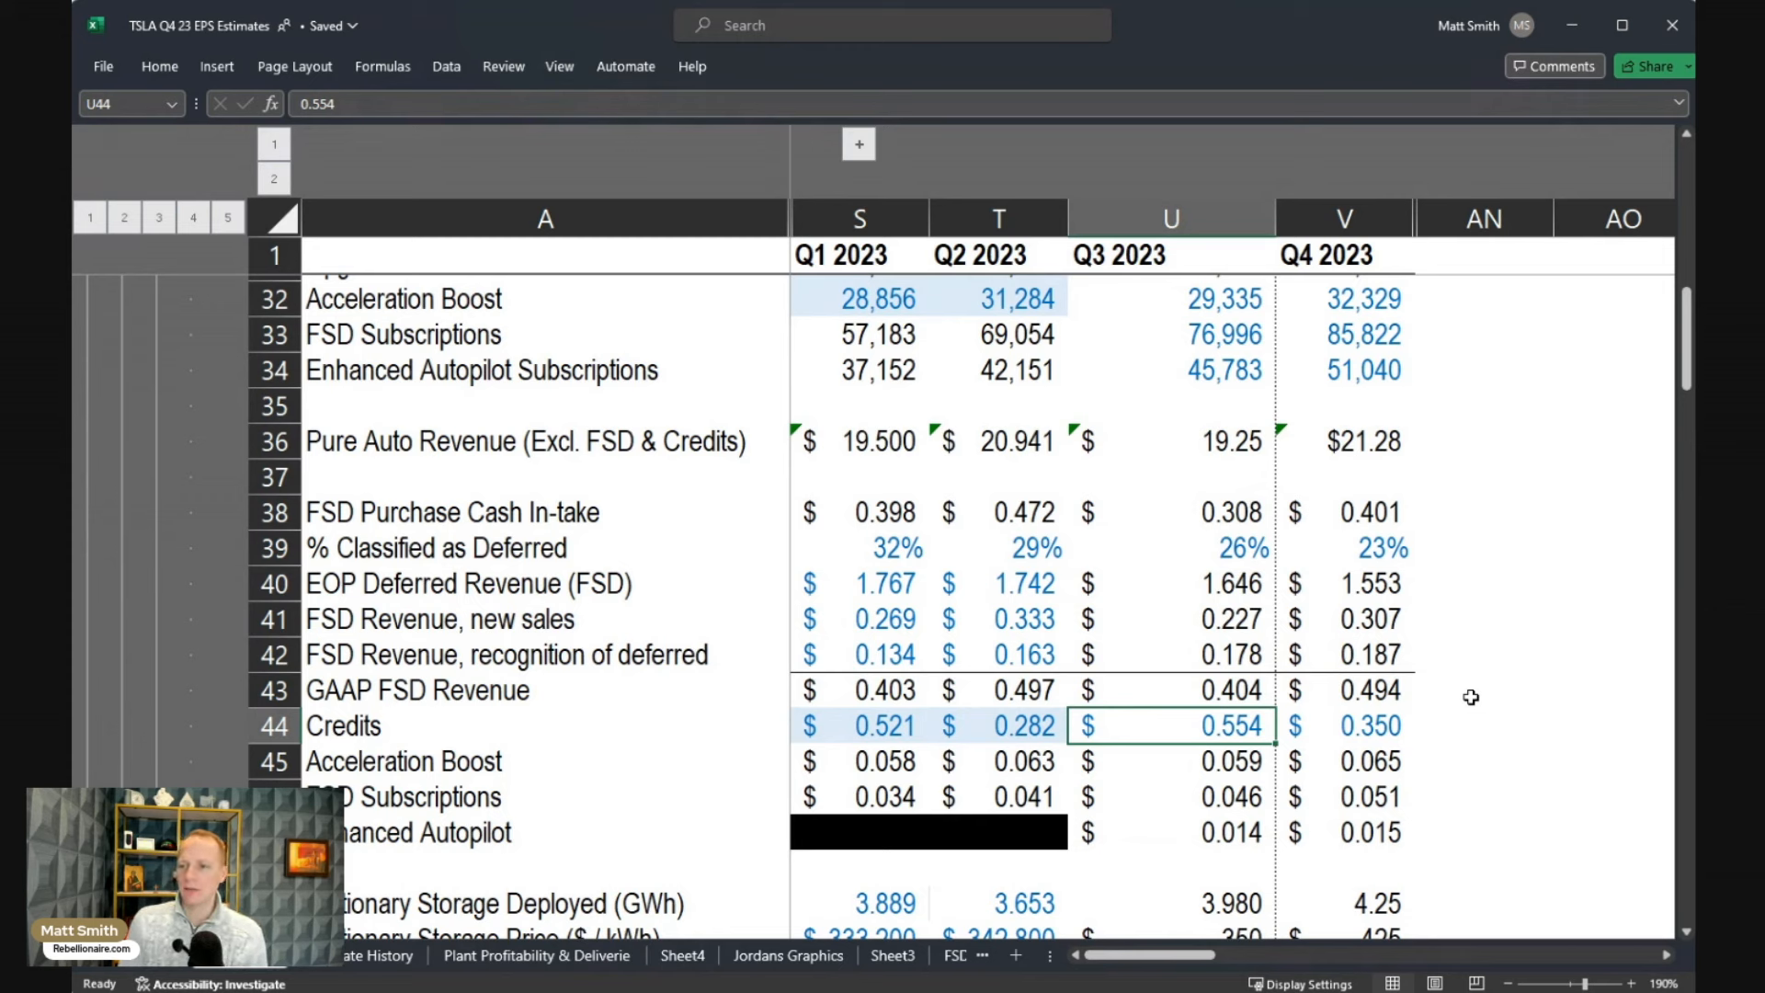
{"action": "left_click", "coordinate": [1342, 724]}
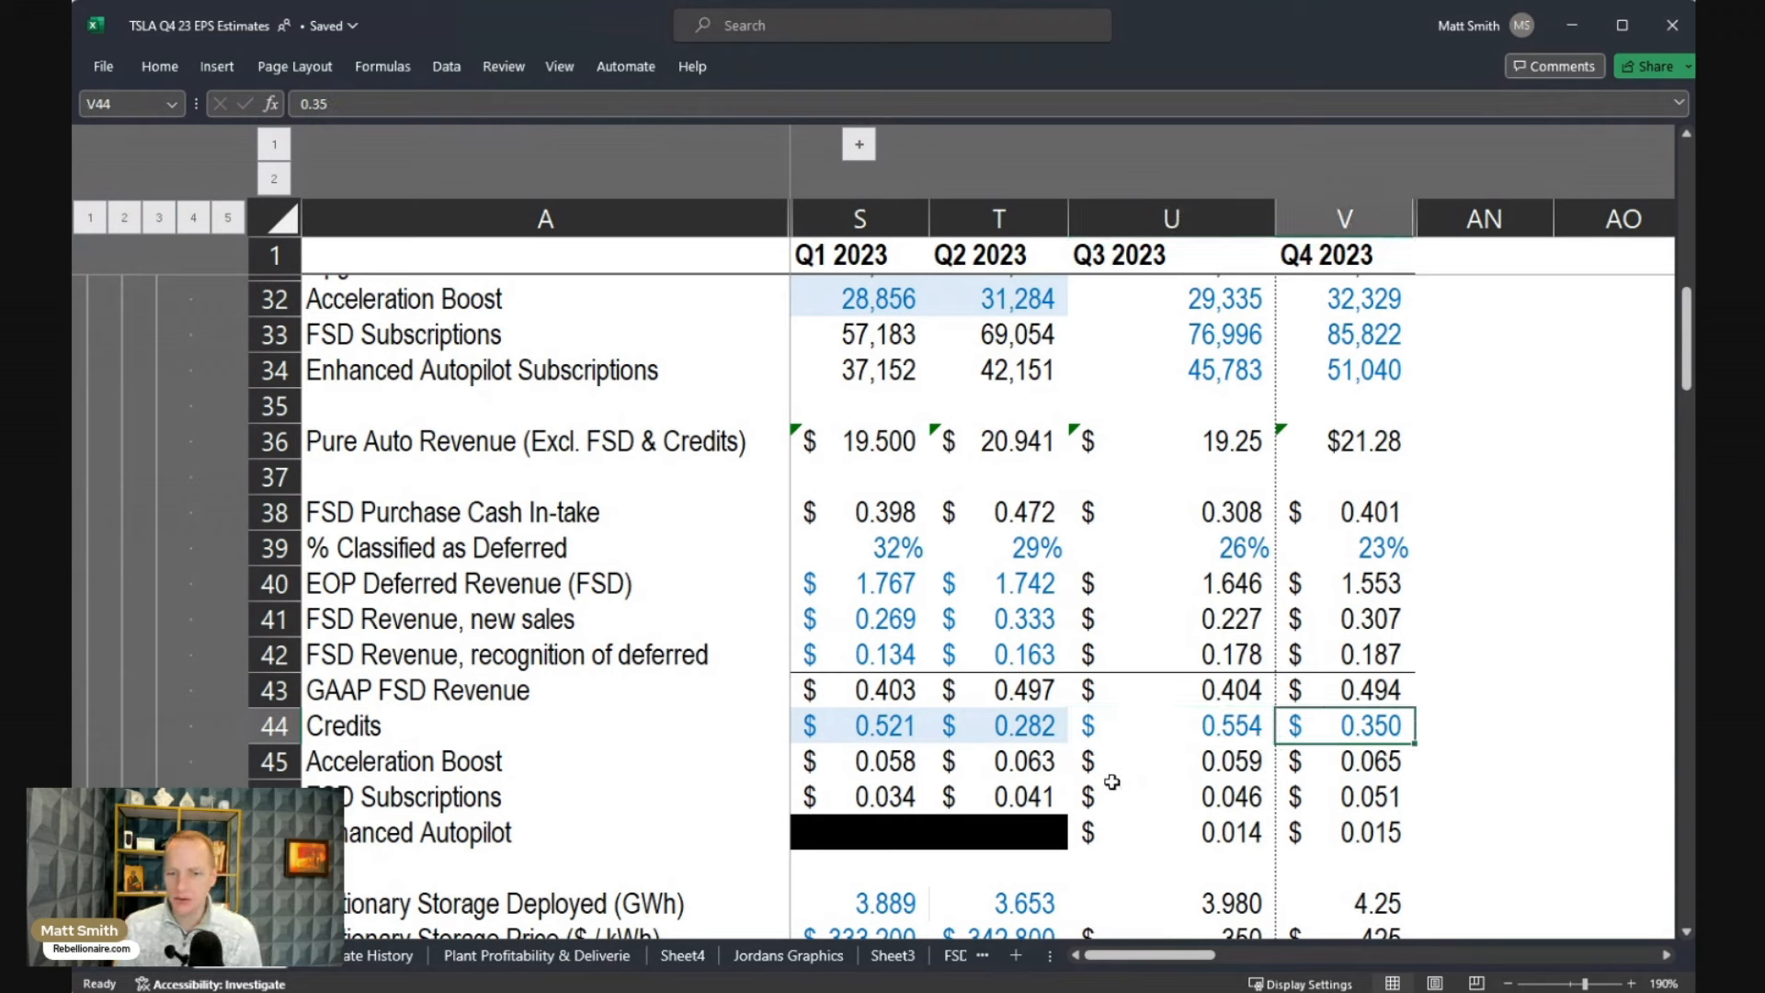
{"action": "mouse_move", "coordinate": [1388, 761]}
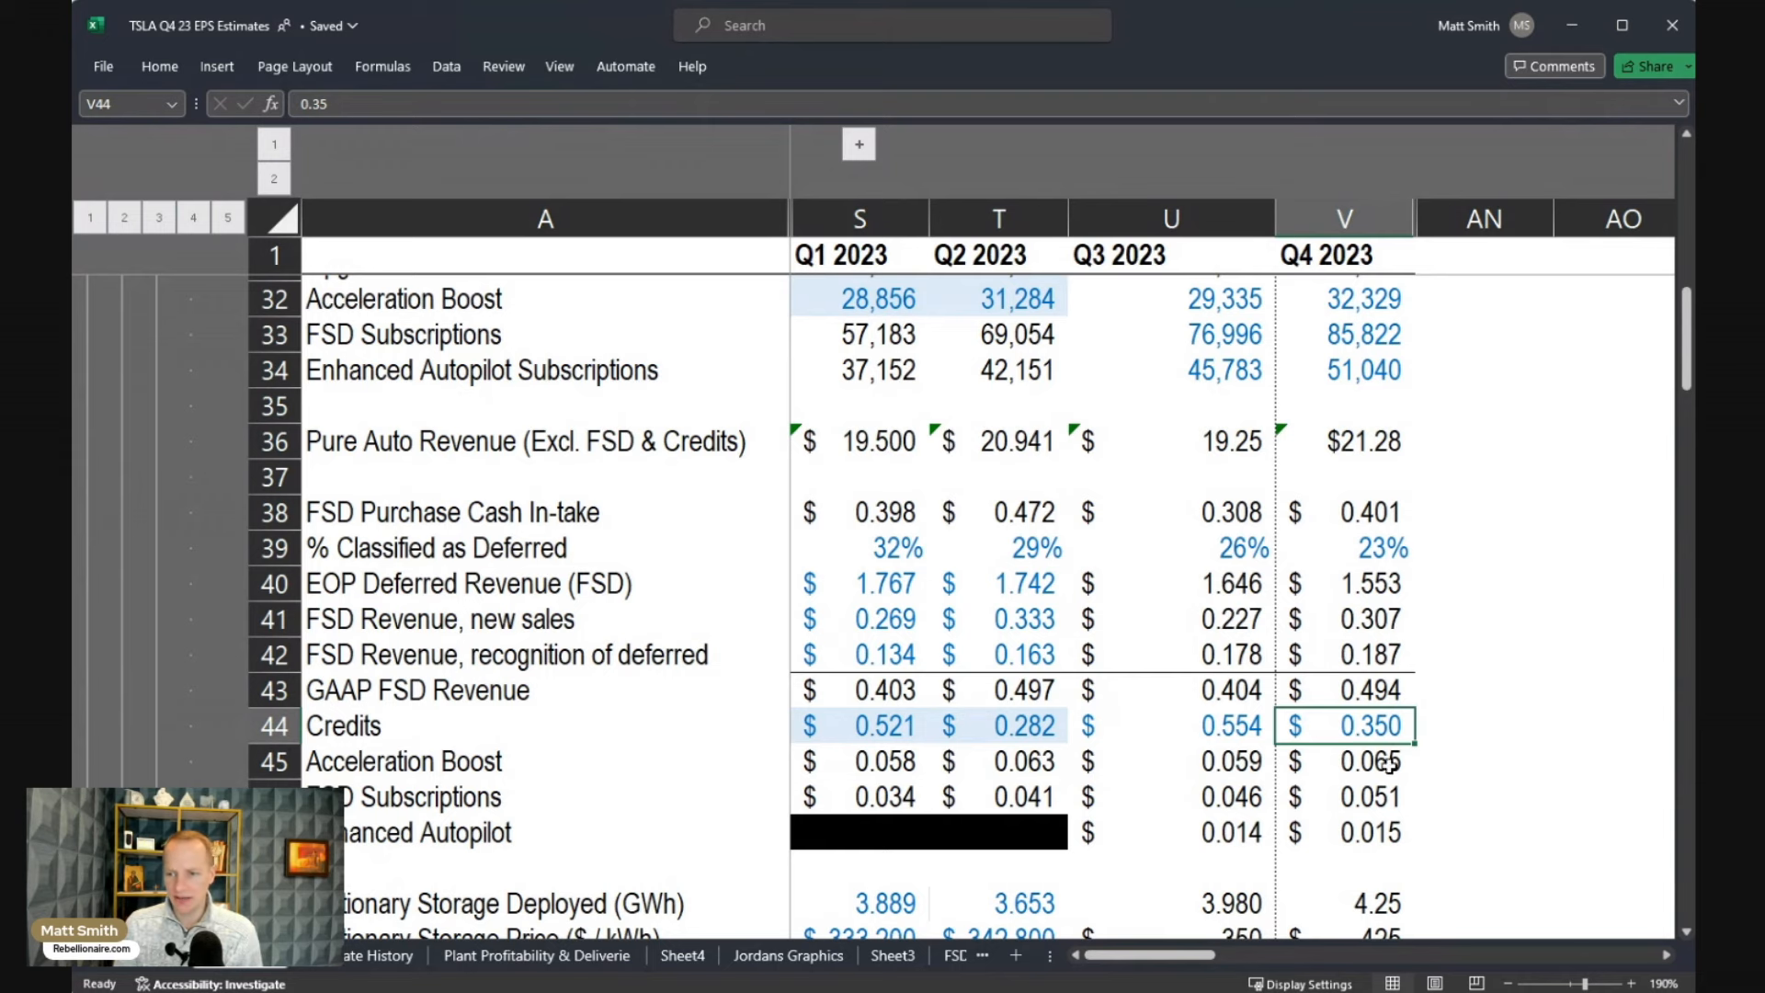
{"action": "mouse_move", "coordinate": [1388, 776]}
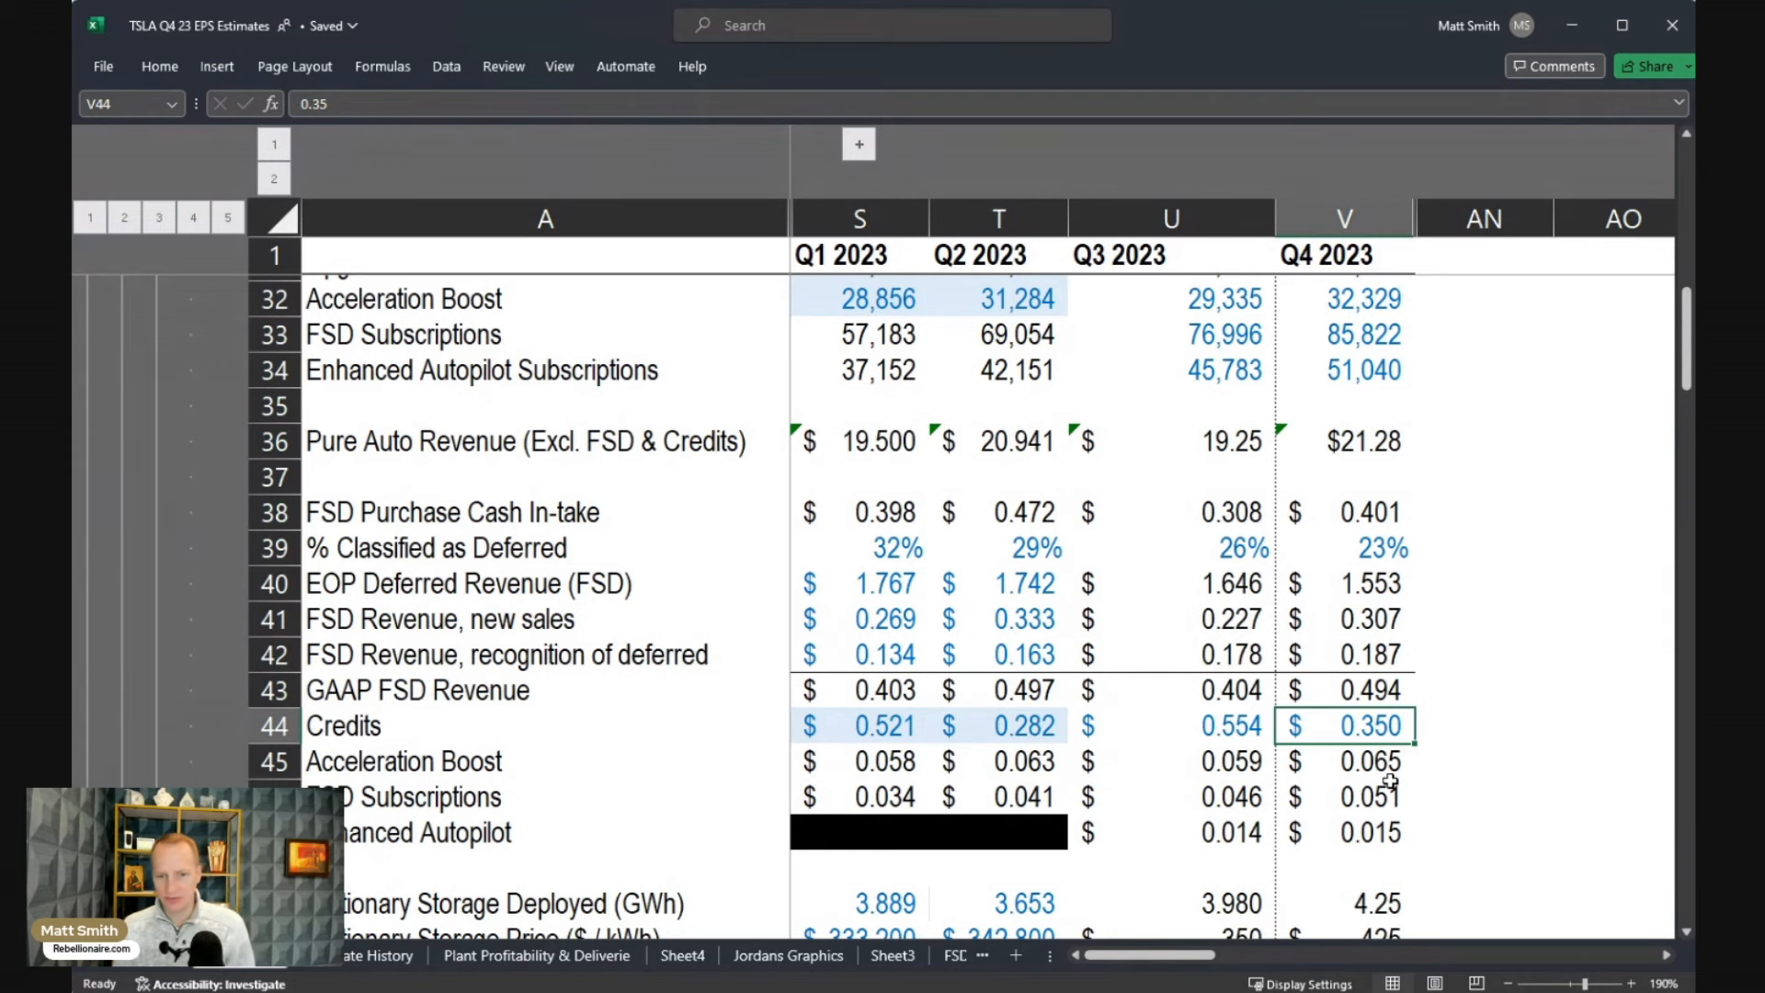
{"action": "scroll", "scroll_direction": "down", "scroll_amount": 3}
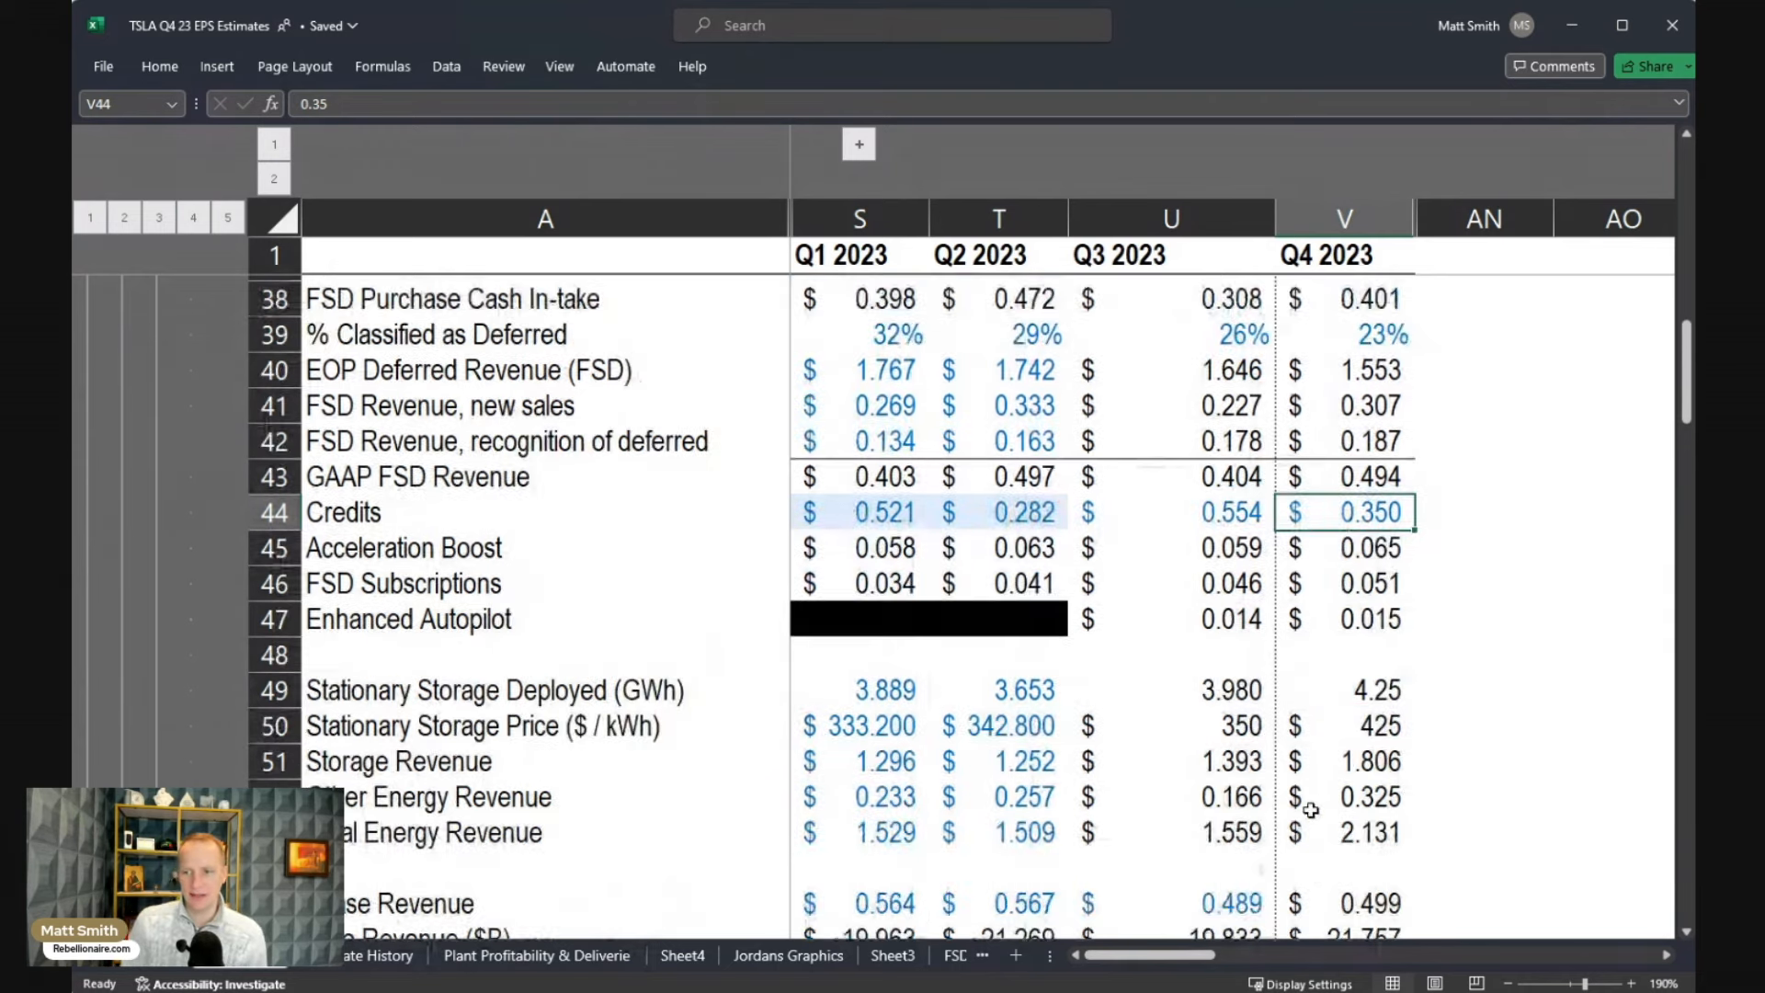
{"action": "scroll", "scroll_direction": "down", "scroll_amount": 3}
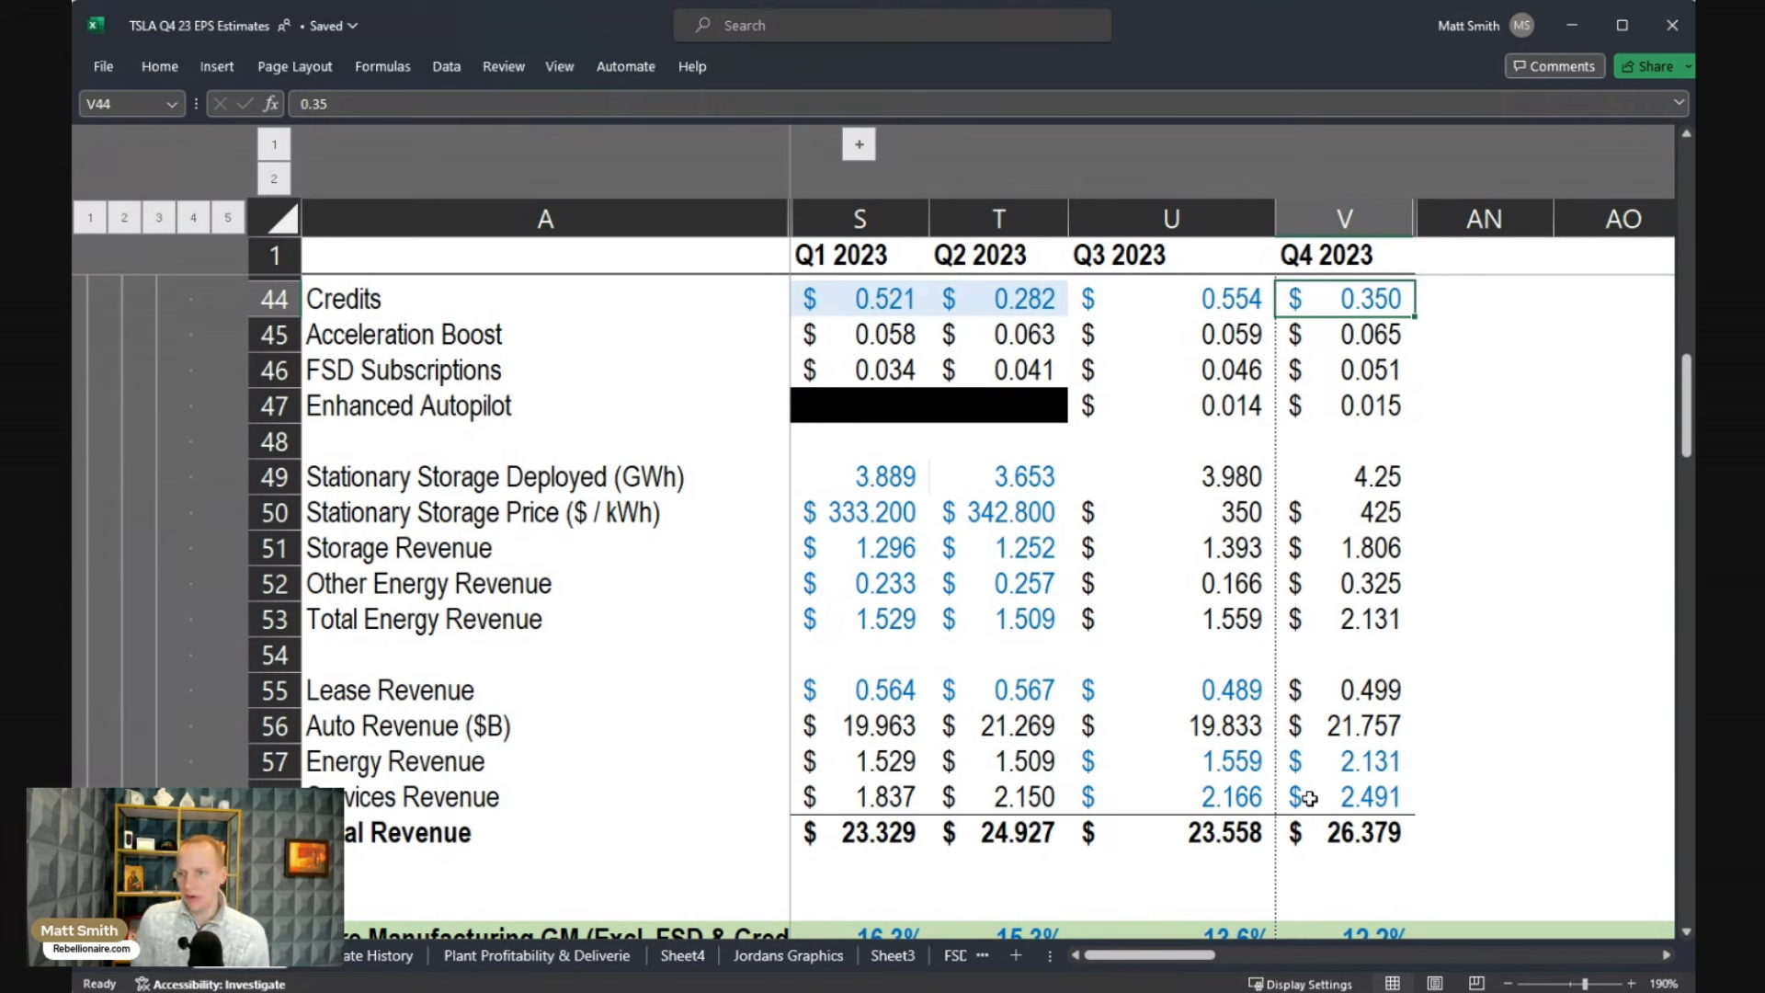
{"action": "mouse_move", "coordinate": [1534, 693]}
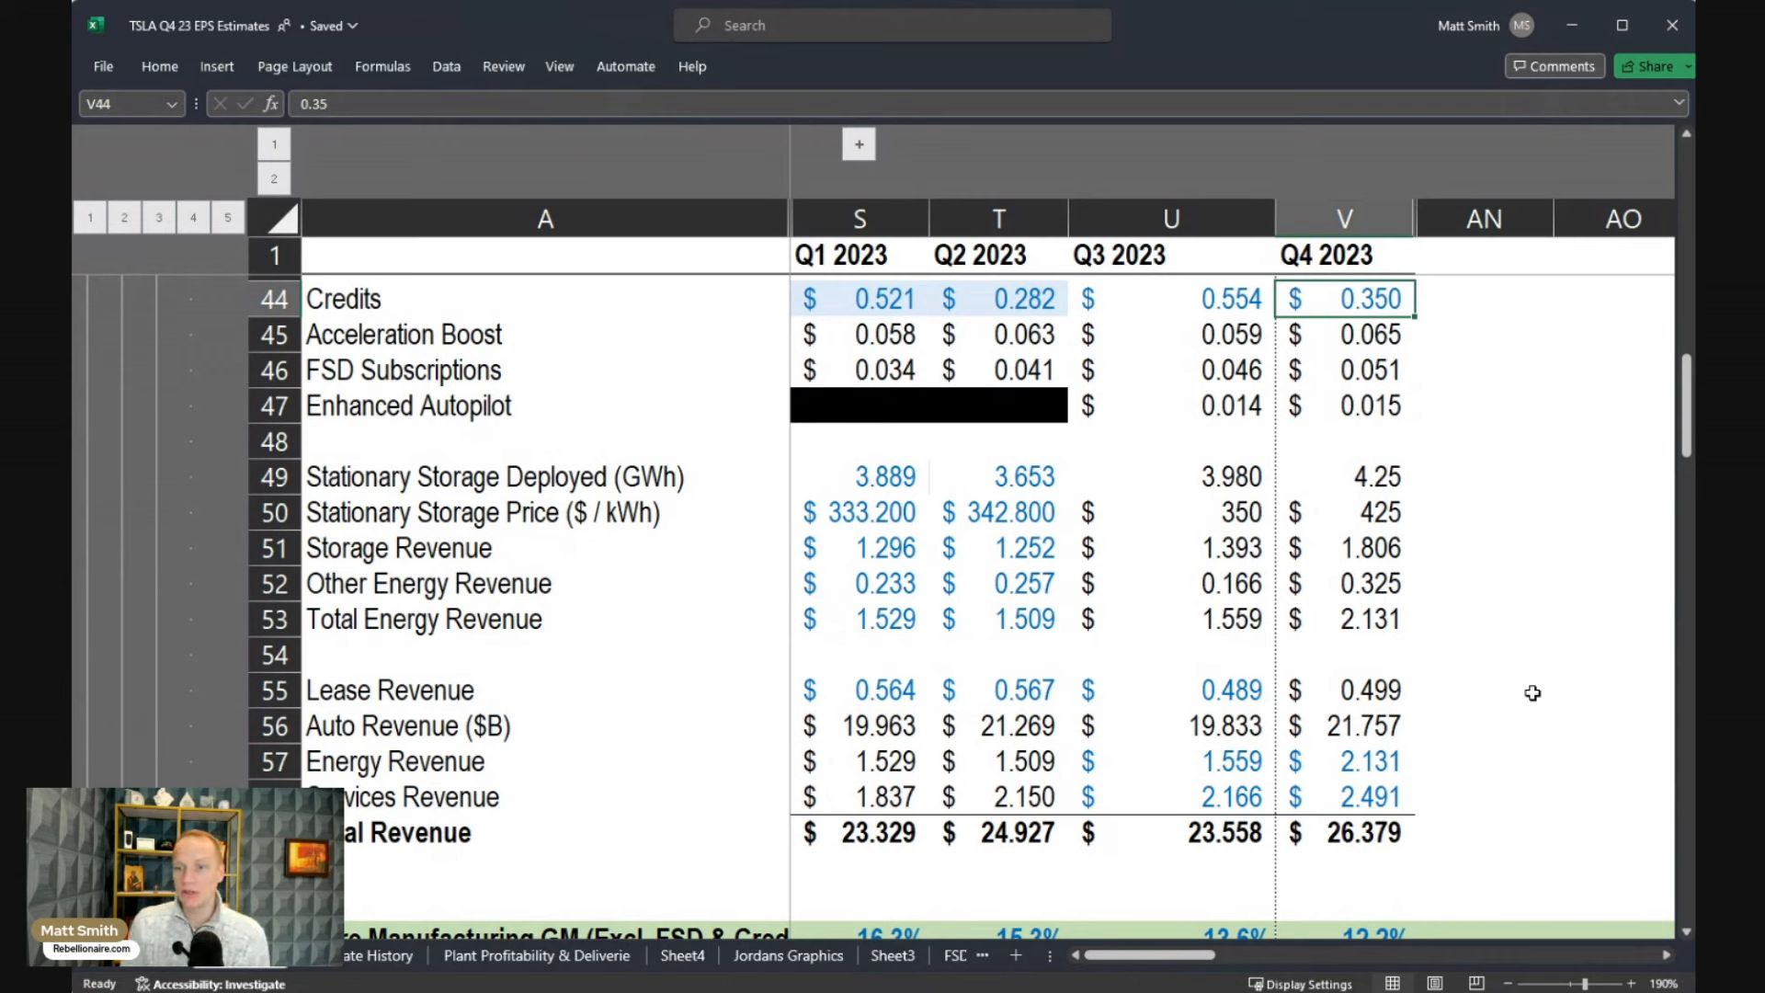
- Check the Q3/Q4 stationary storage prices and the Q4 Auto Revenue formula
{"action": "left_click_drag", "start_coordinate": [859, 513], "coordinate": [1171, 512]}
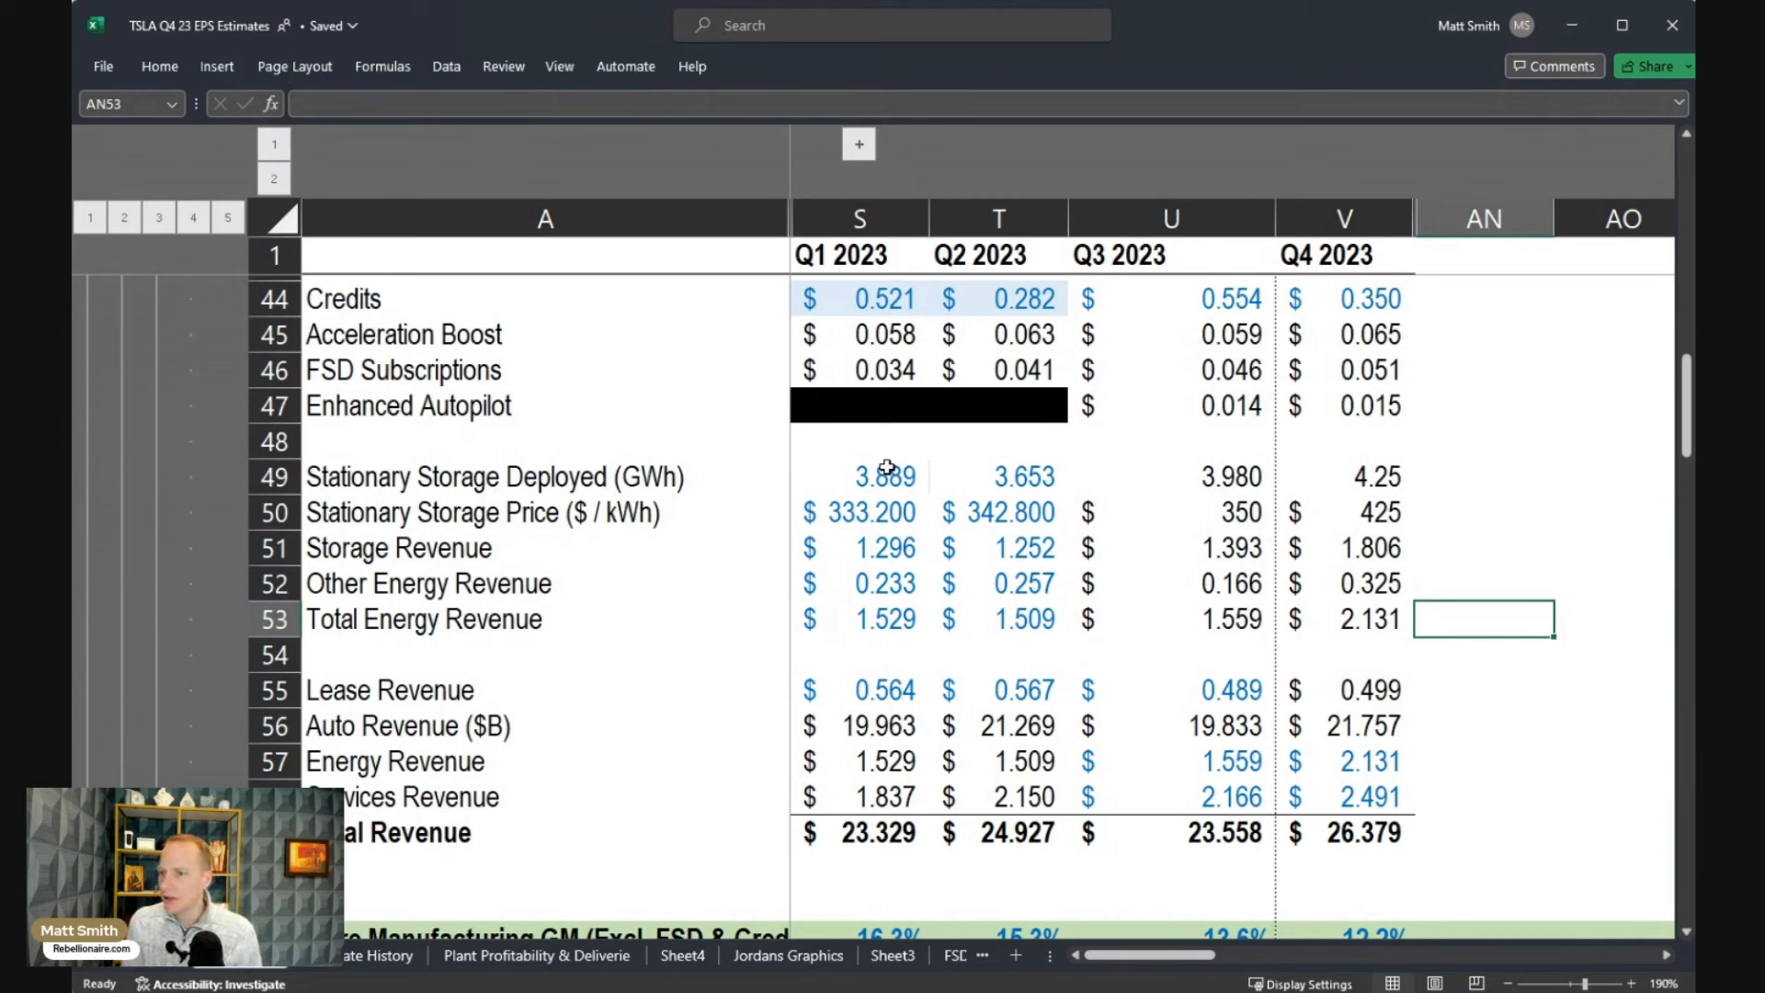
{"action": "mouse_move", "coordinate": [1250, 515]}
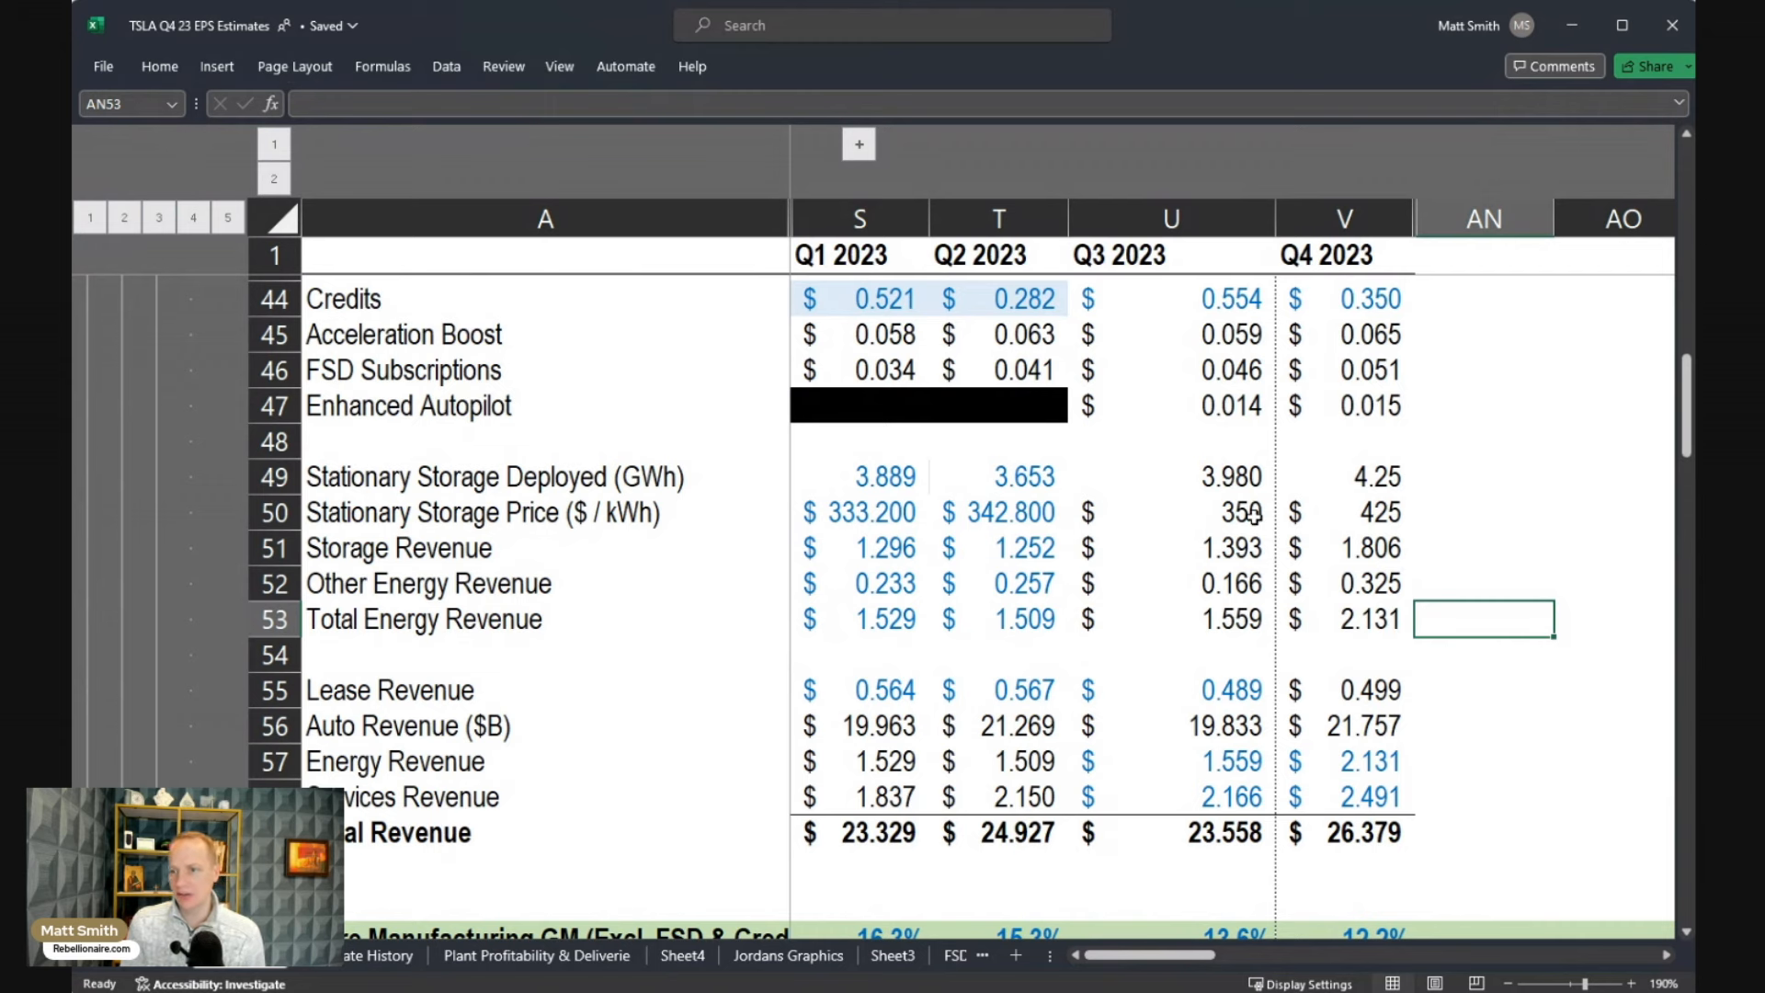
{"action": "left_click", "coordinate": [1171, 513]}
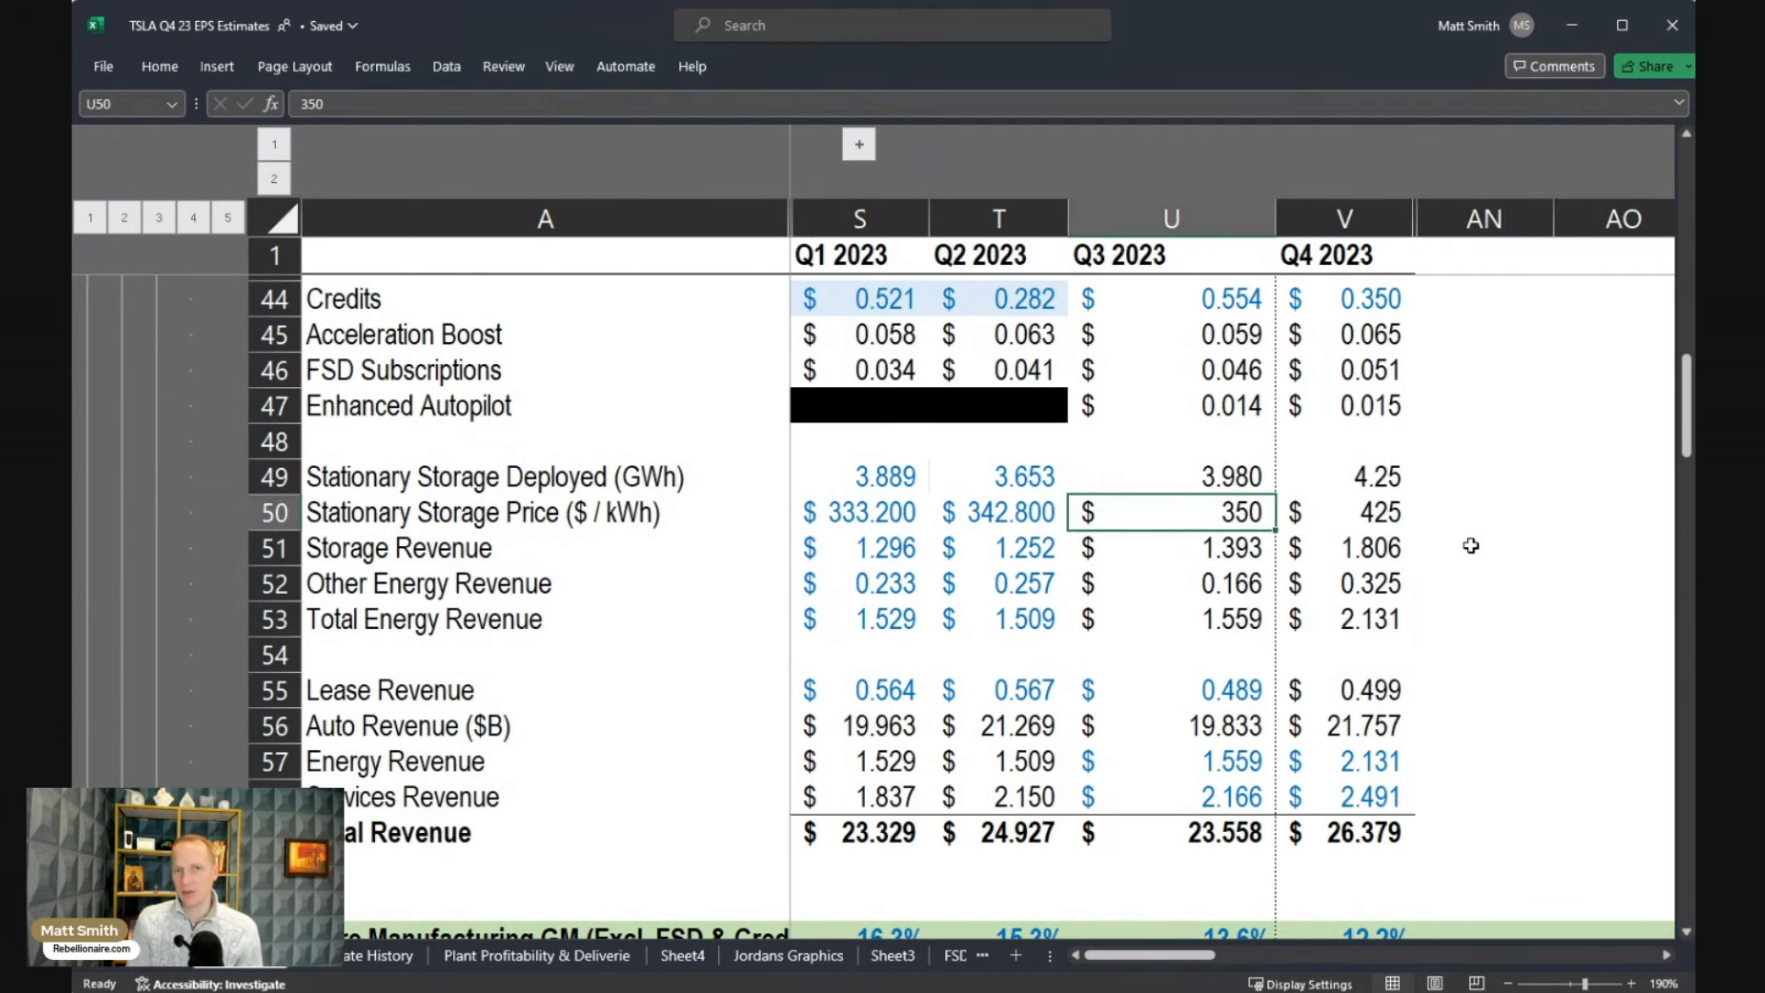
{"action": "left_click", "coordinate": [1342, 513]}
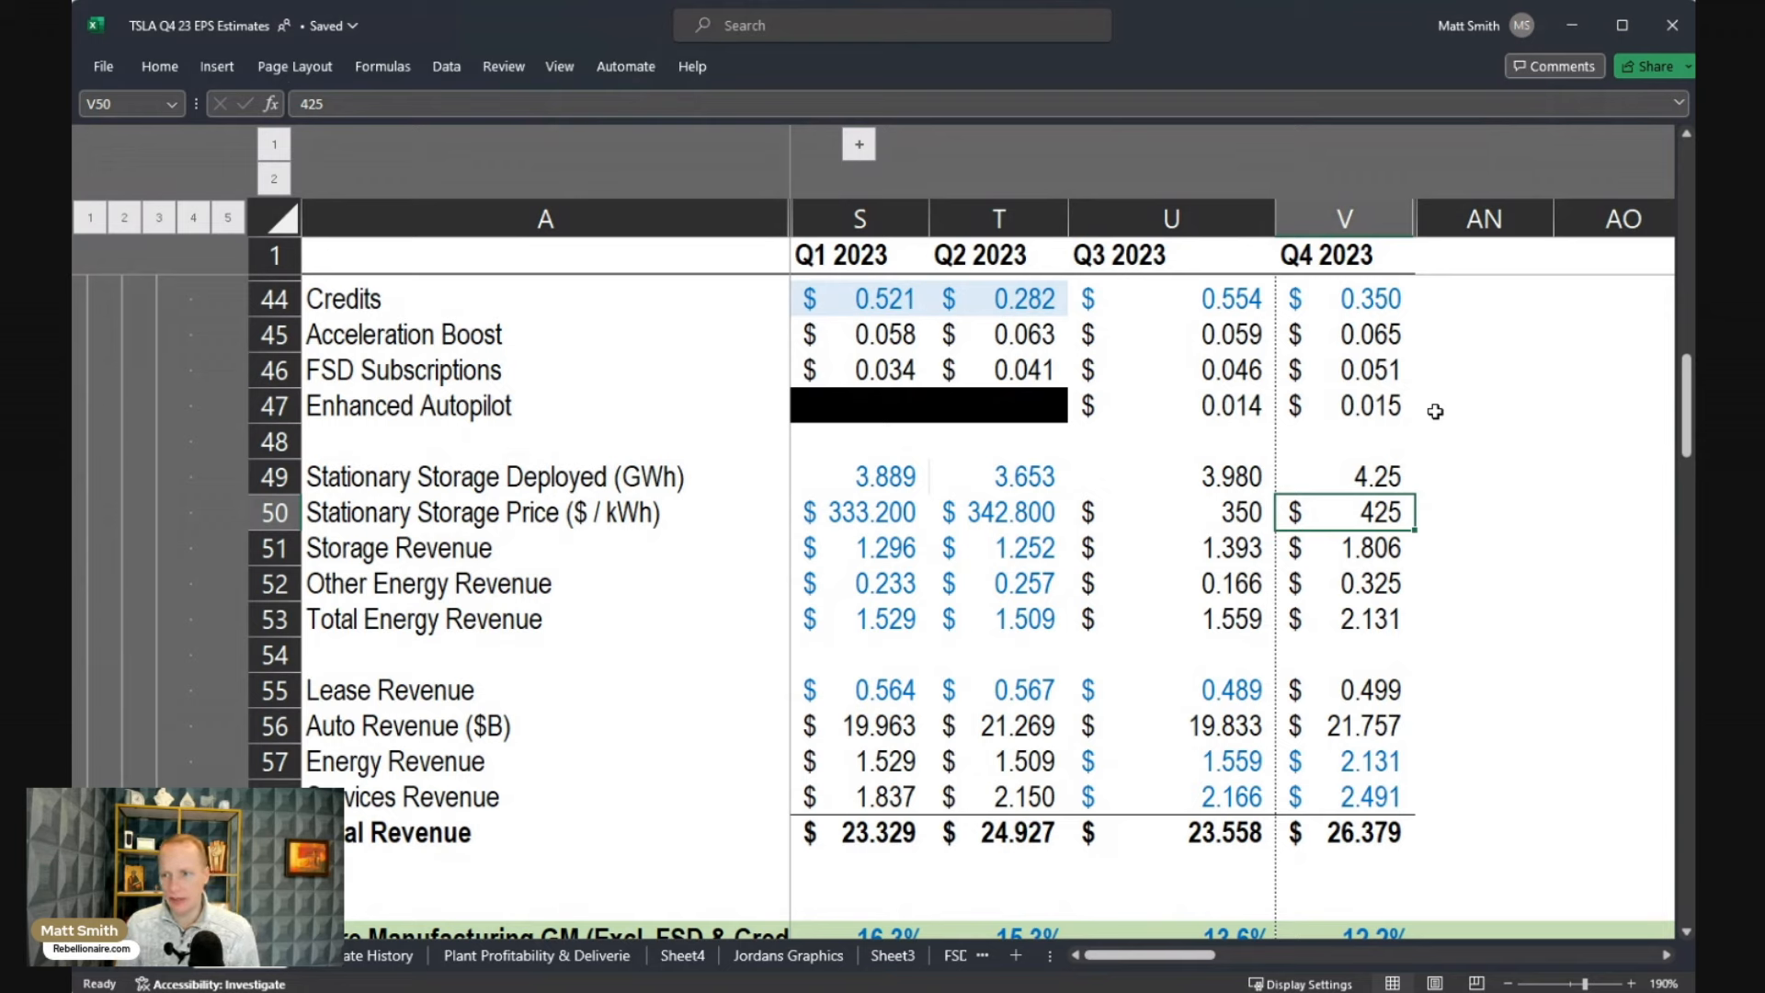
{"action": "mouse_move", "coordinate": [1318, 570]}
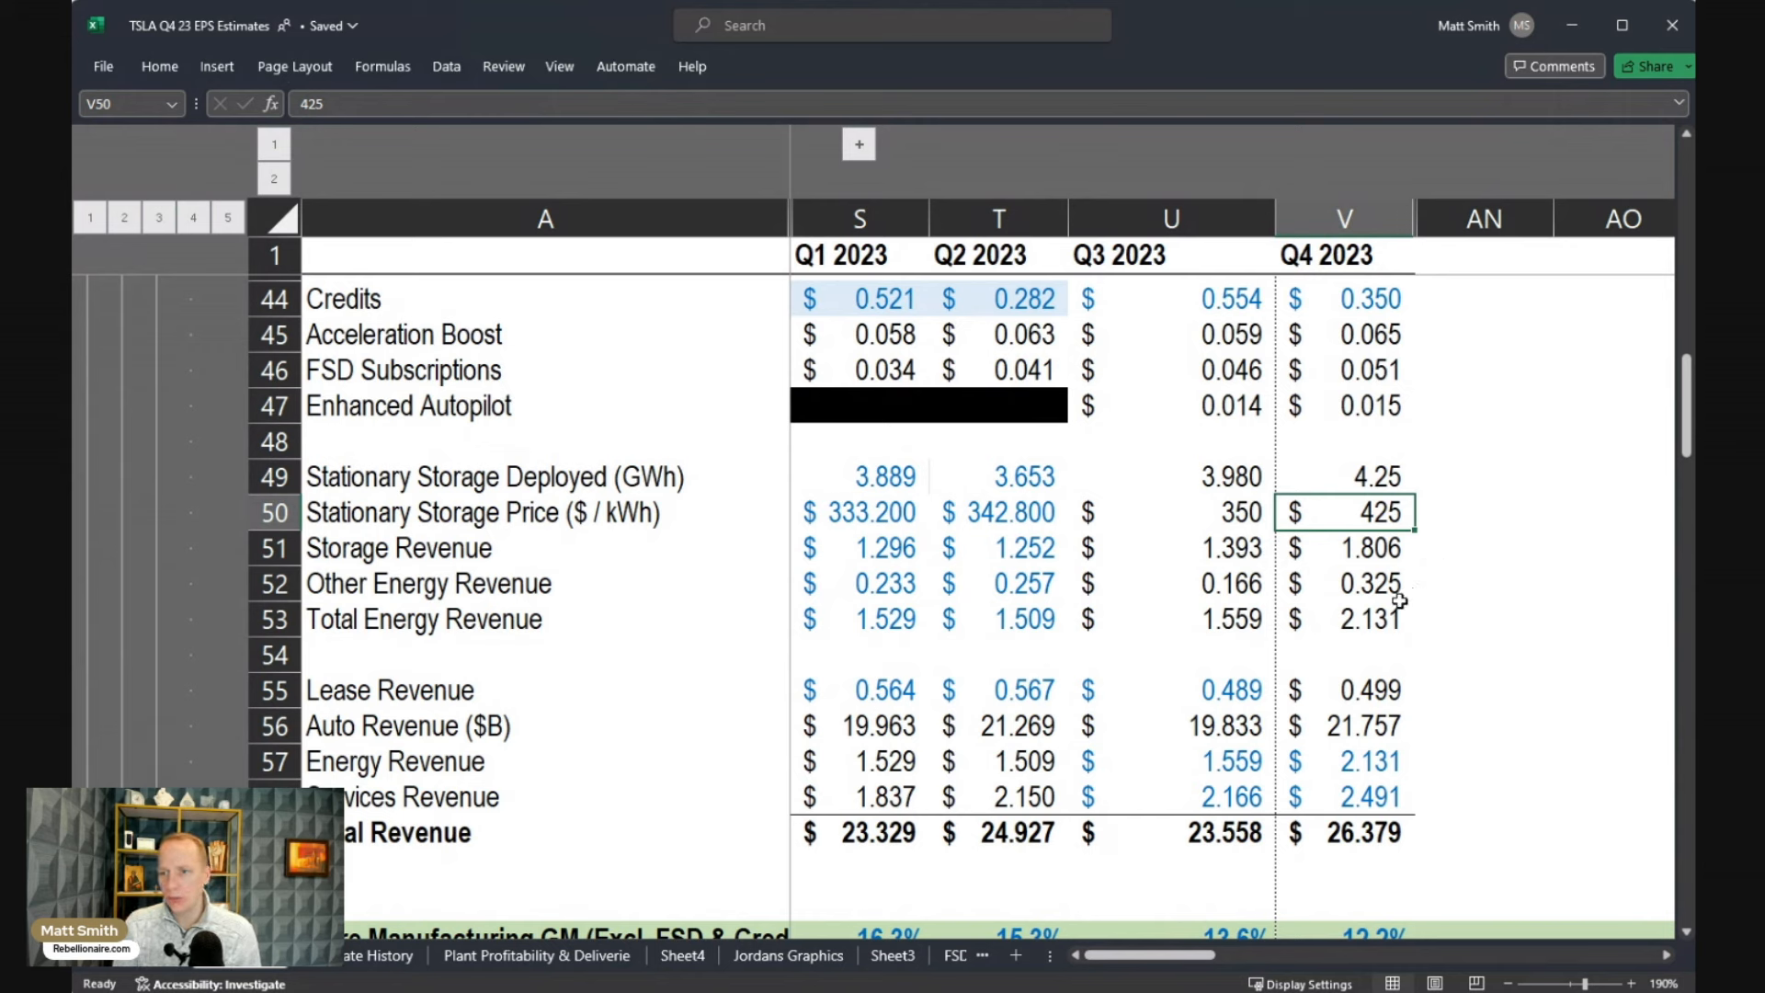
{"action": "mouse_move", "coordinate": [1399, 593]}
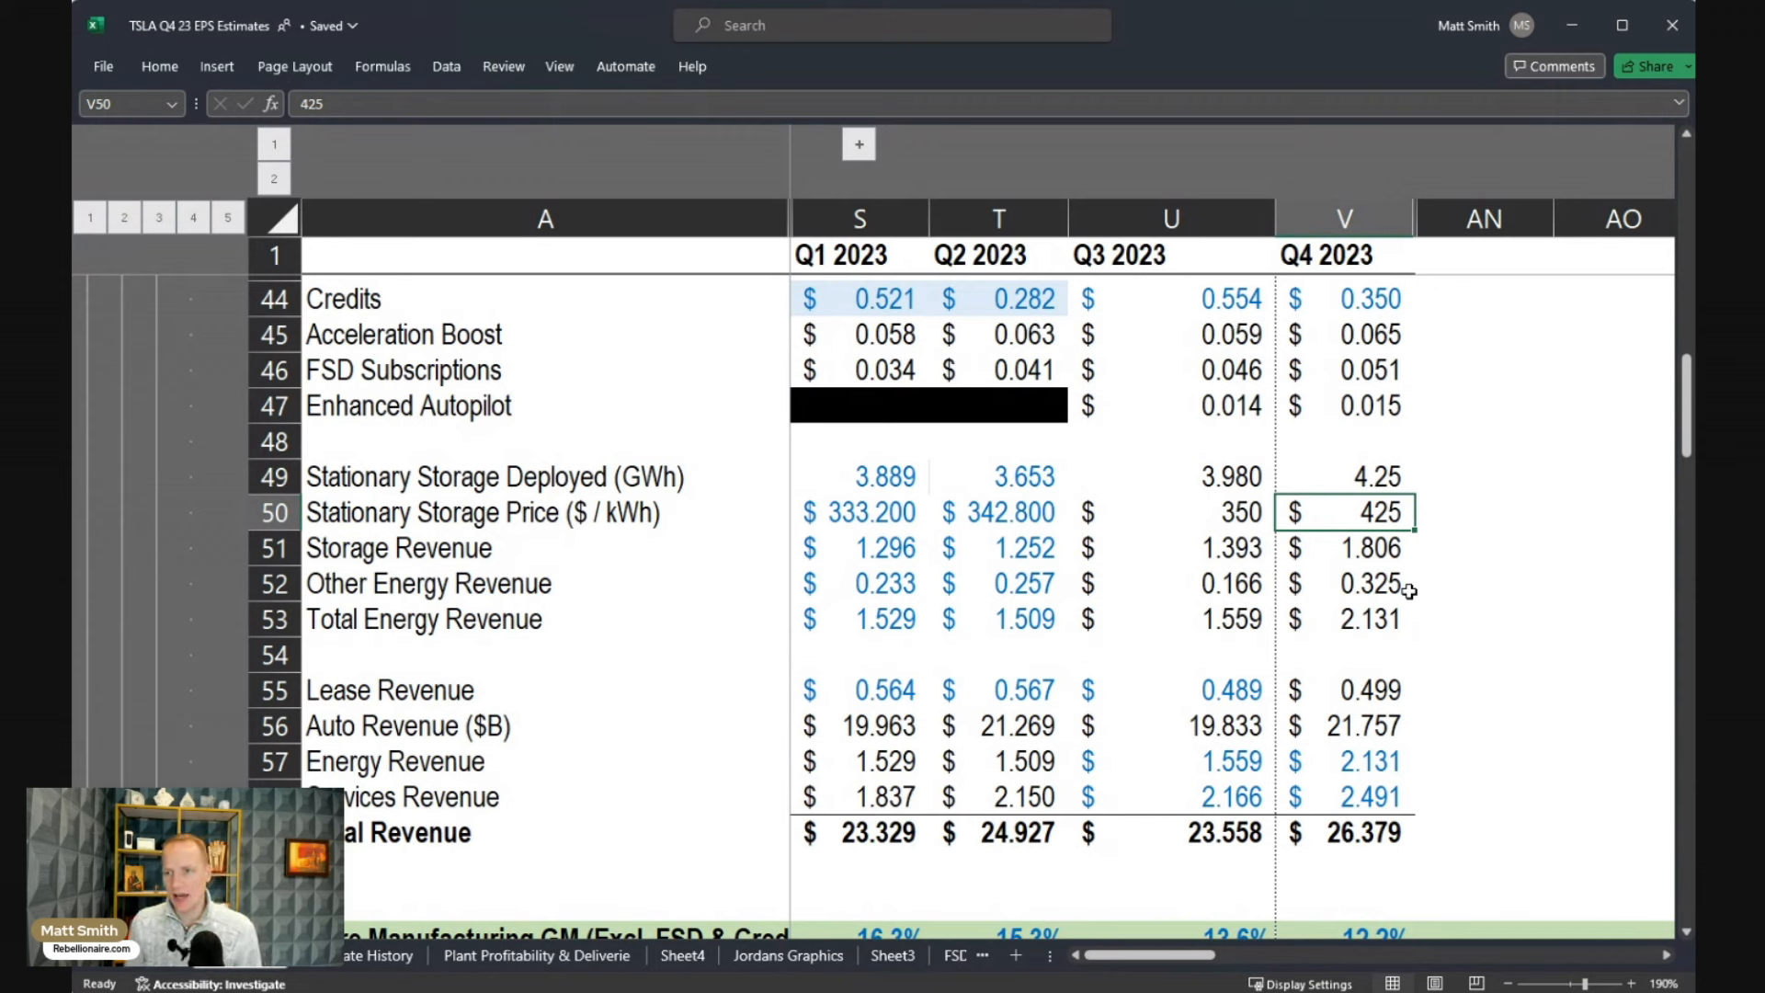
{"action": "mouse_move", "coordinate": [938, 556]}
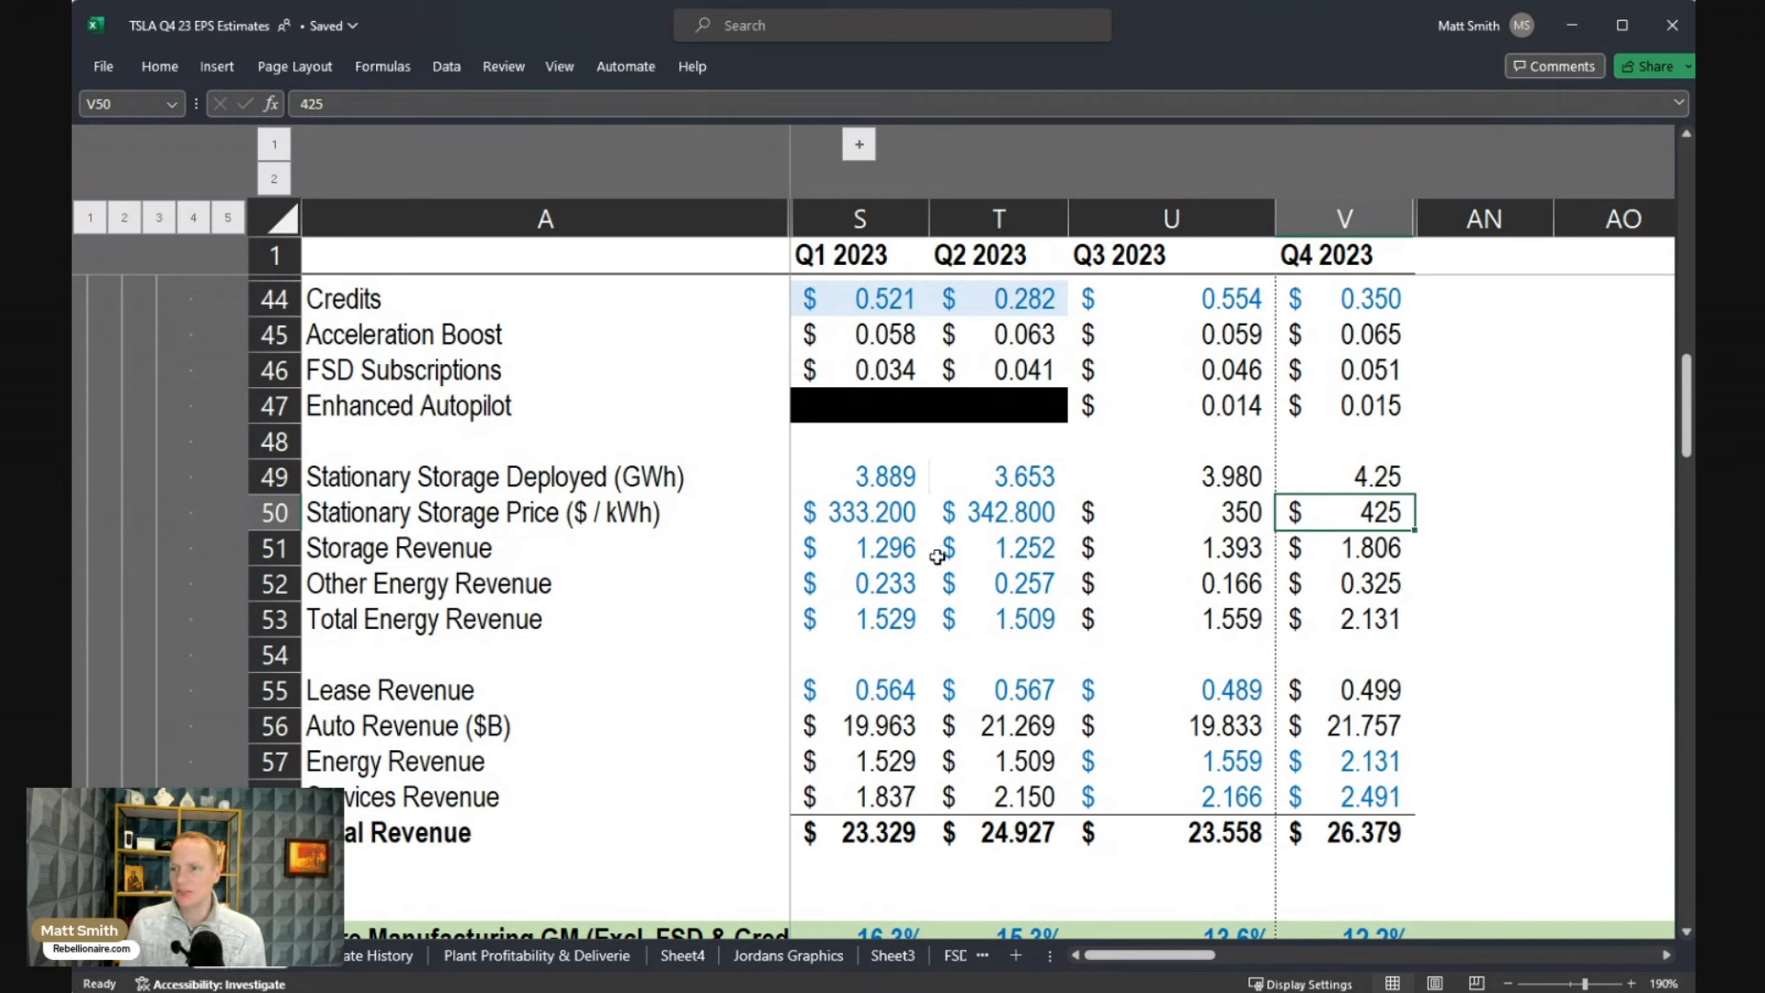
{"action": "mouse_move", "coordinate": [901, 483]}
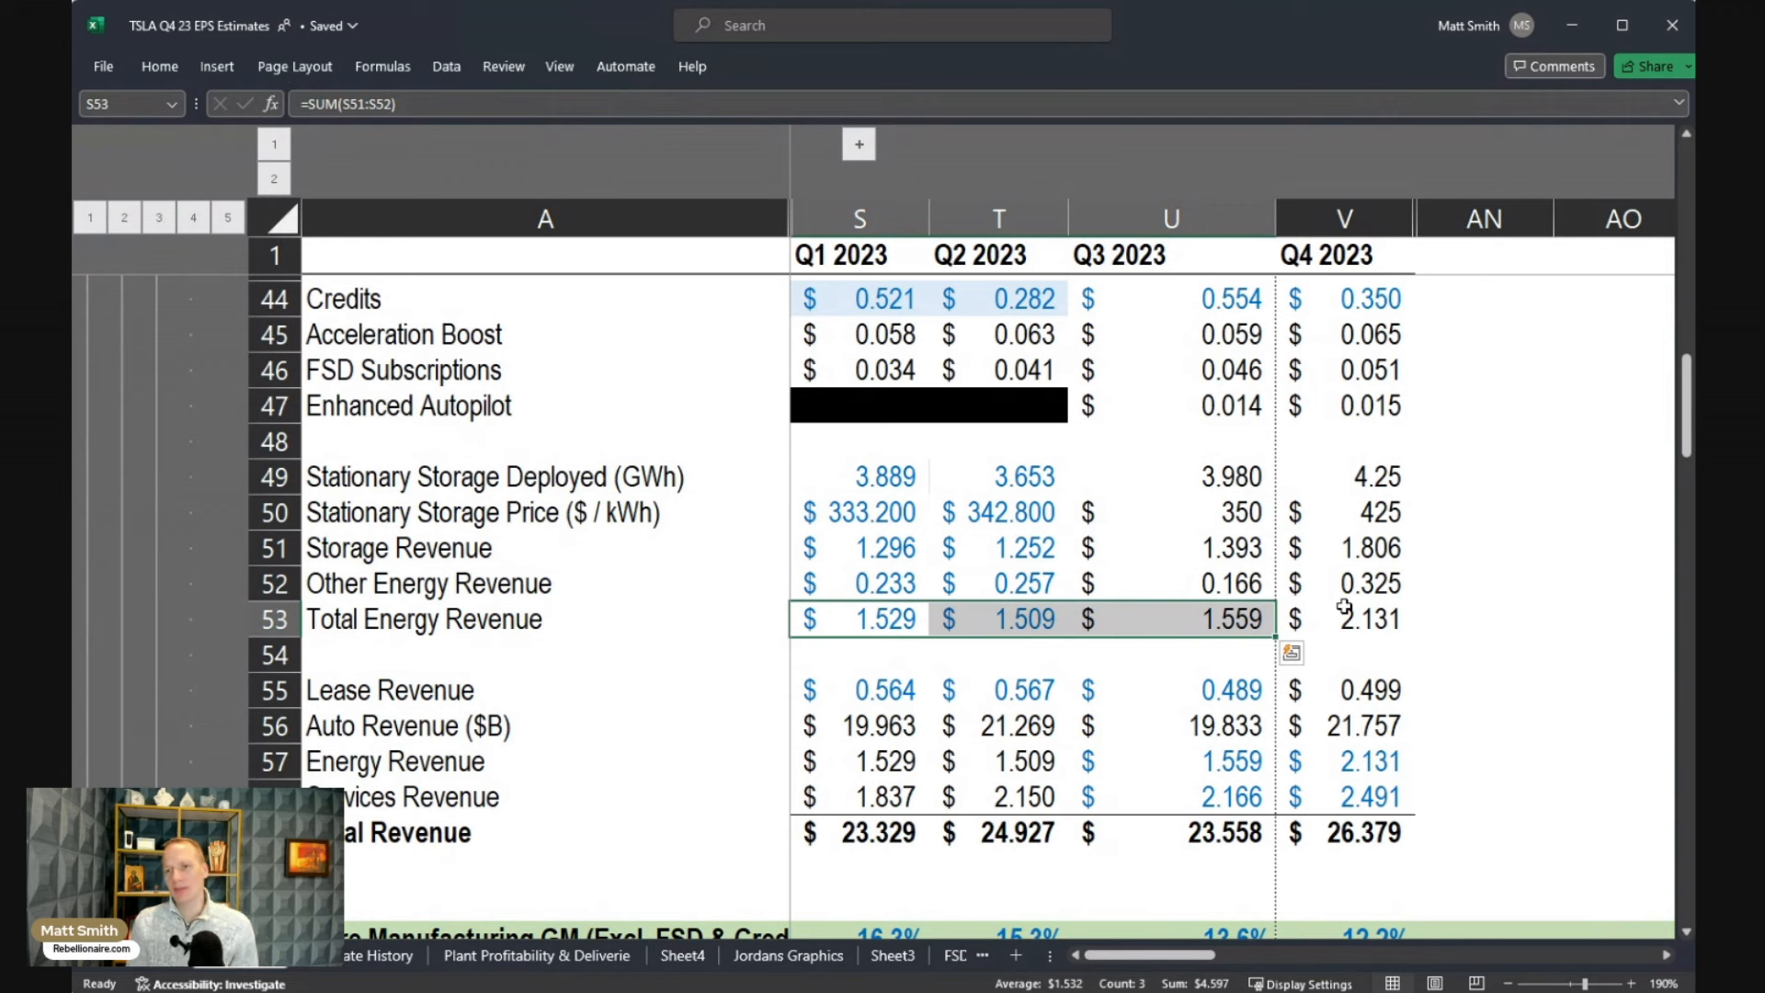
{"action": "left_click", "coordinate": [1484, 620]}
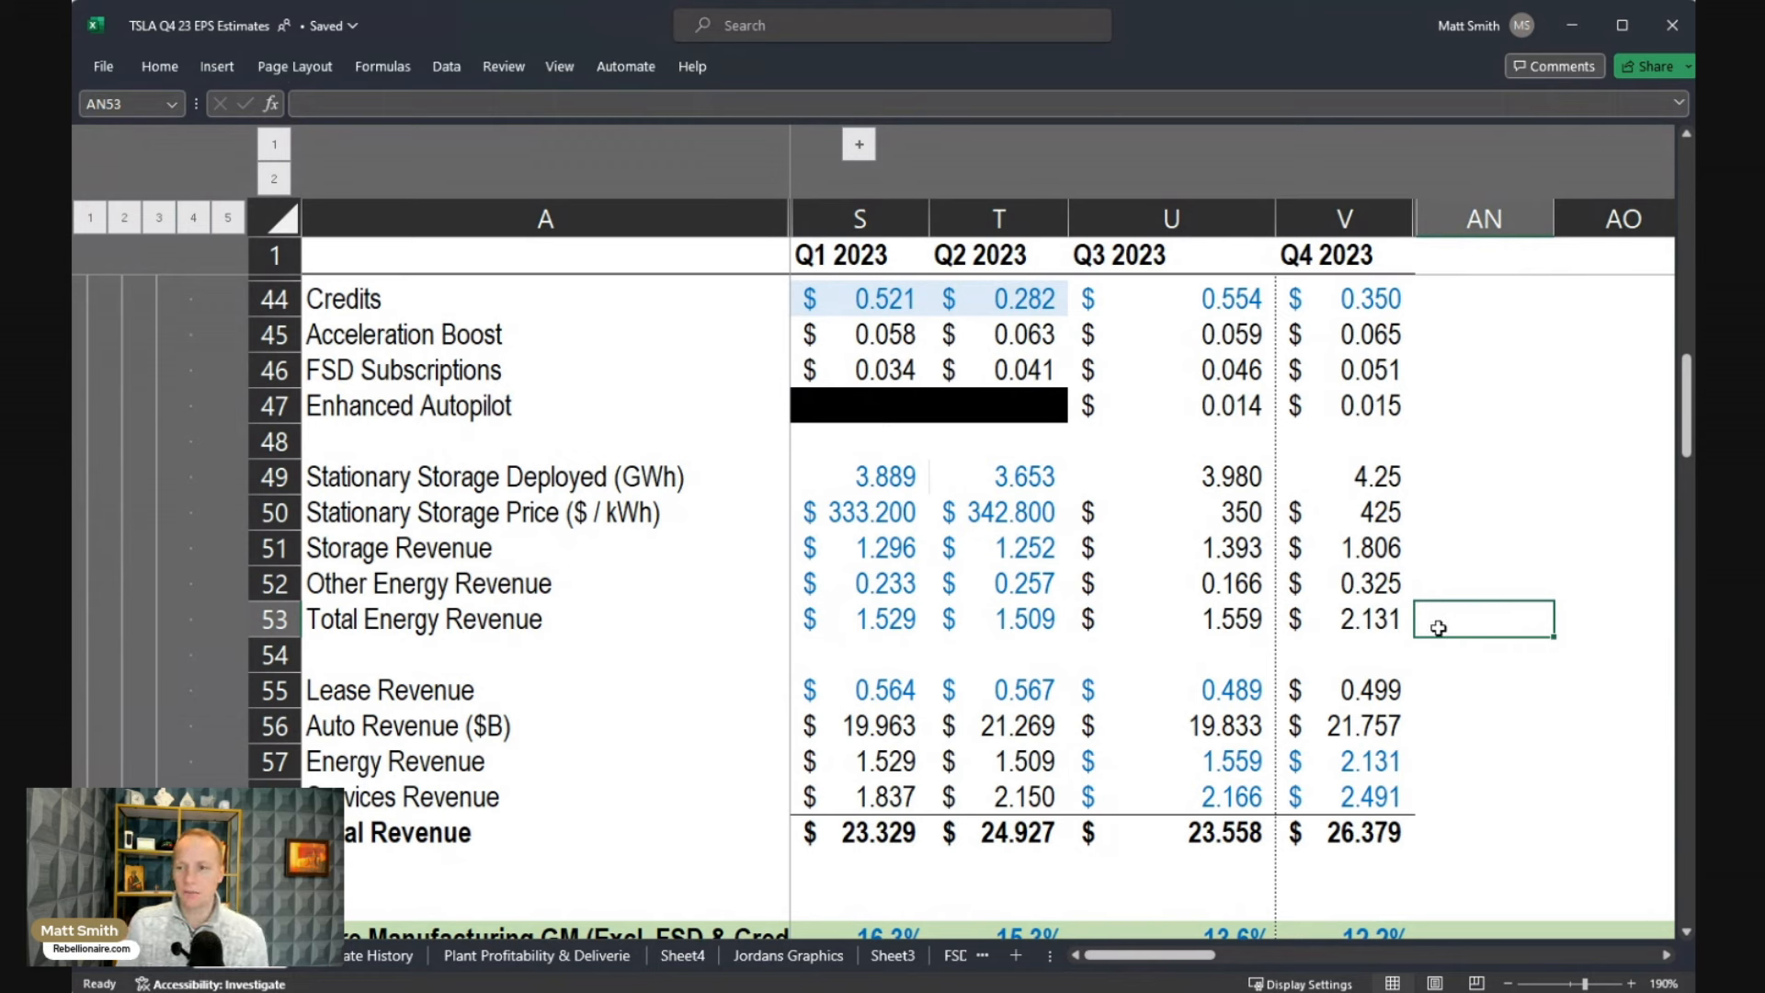
{"action": "left_click", "coordinate": [1343, 690]}
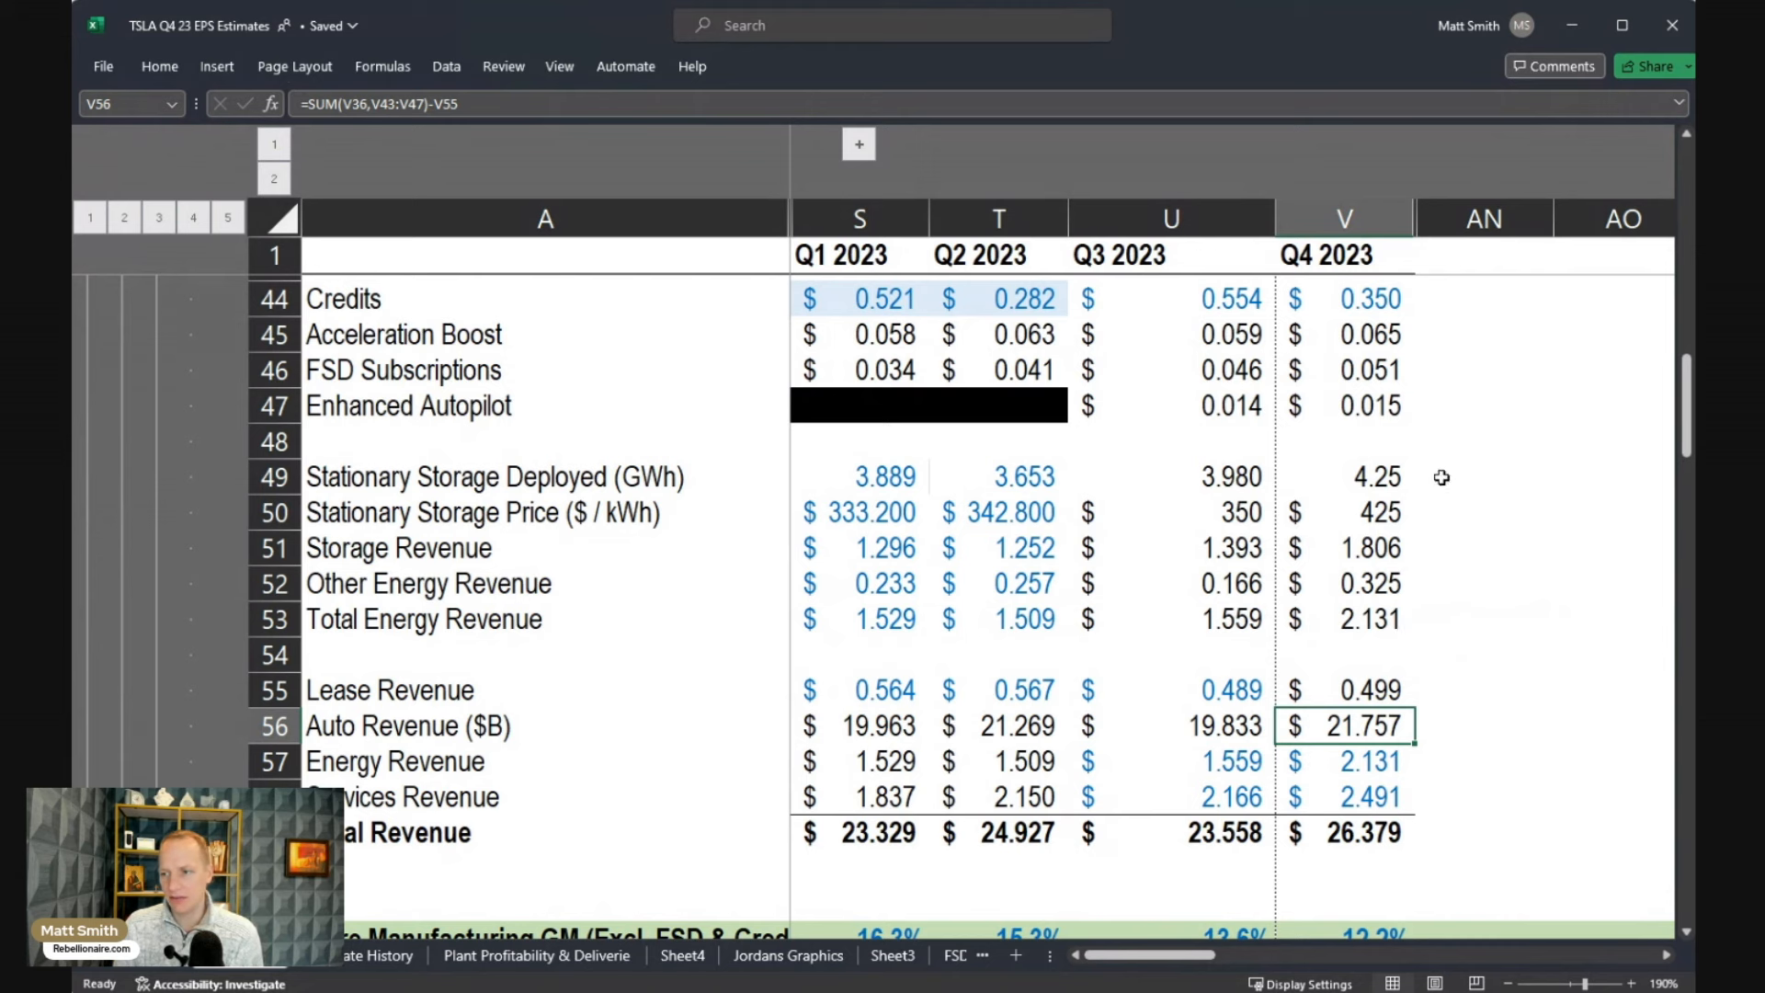
{"action": "left_click", "coordinate": [1484, 796]}
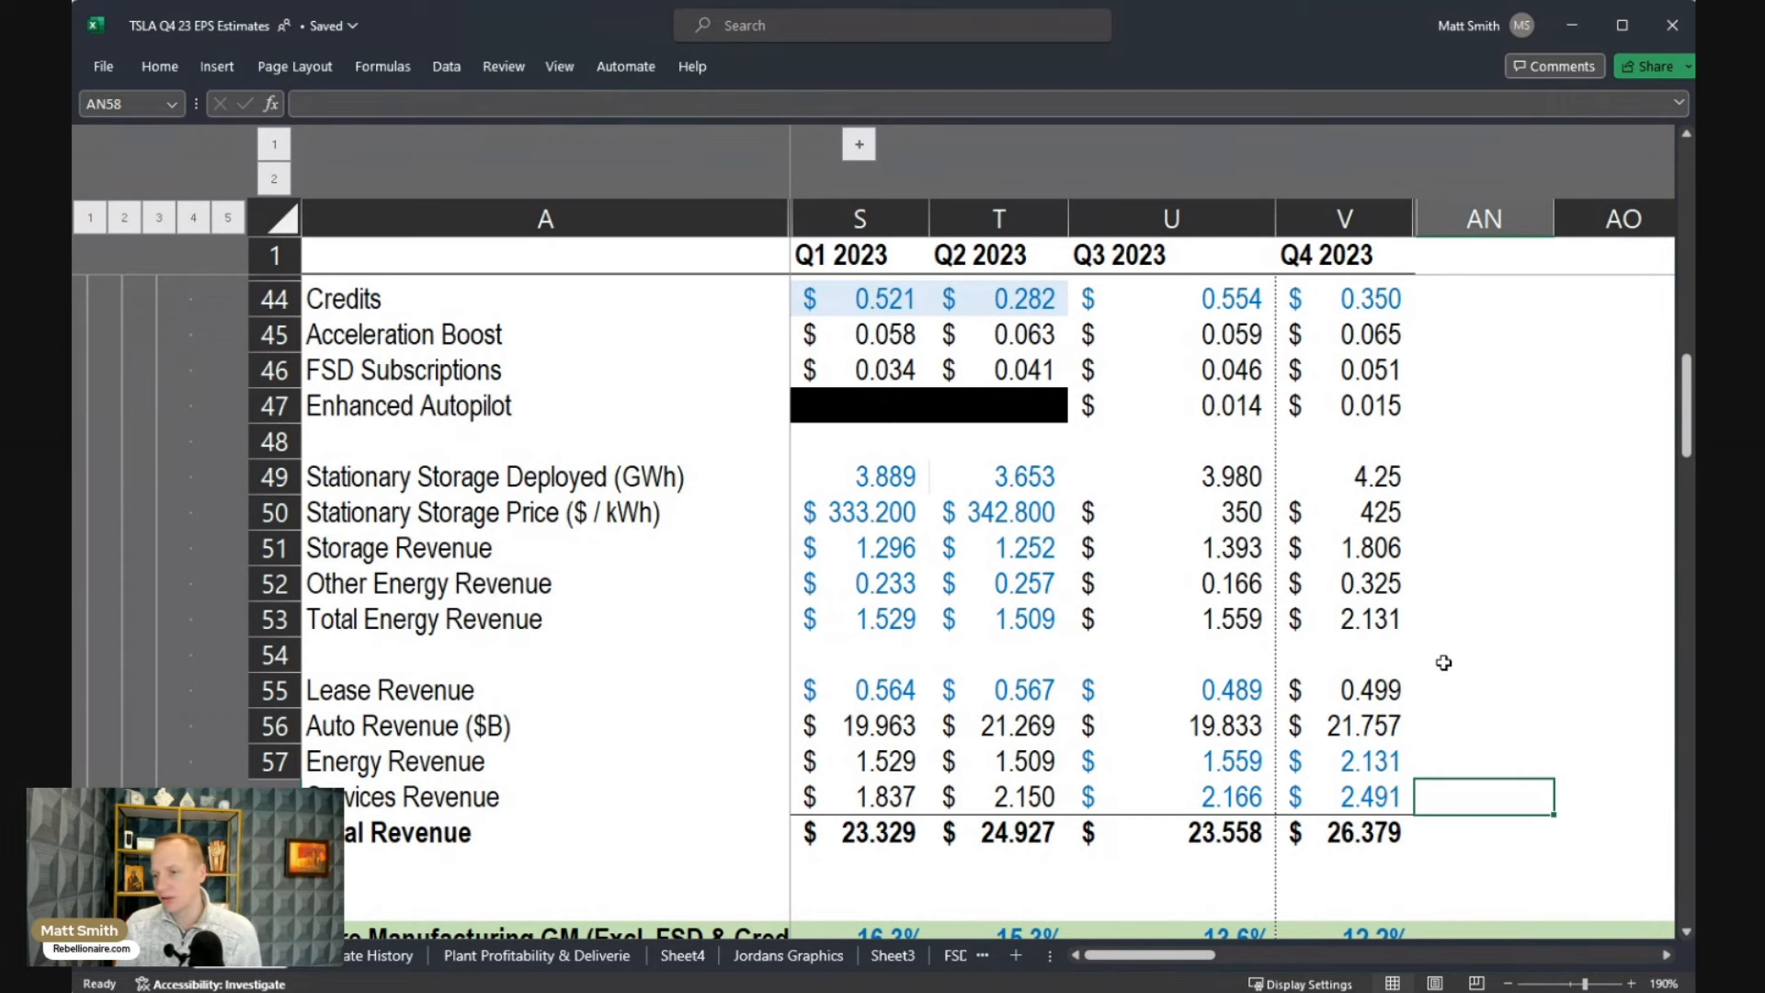
{"action": "mouse_move", "coordinate": [1096, 861]}
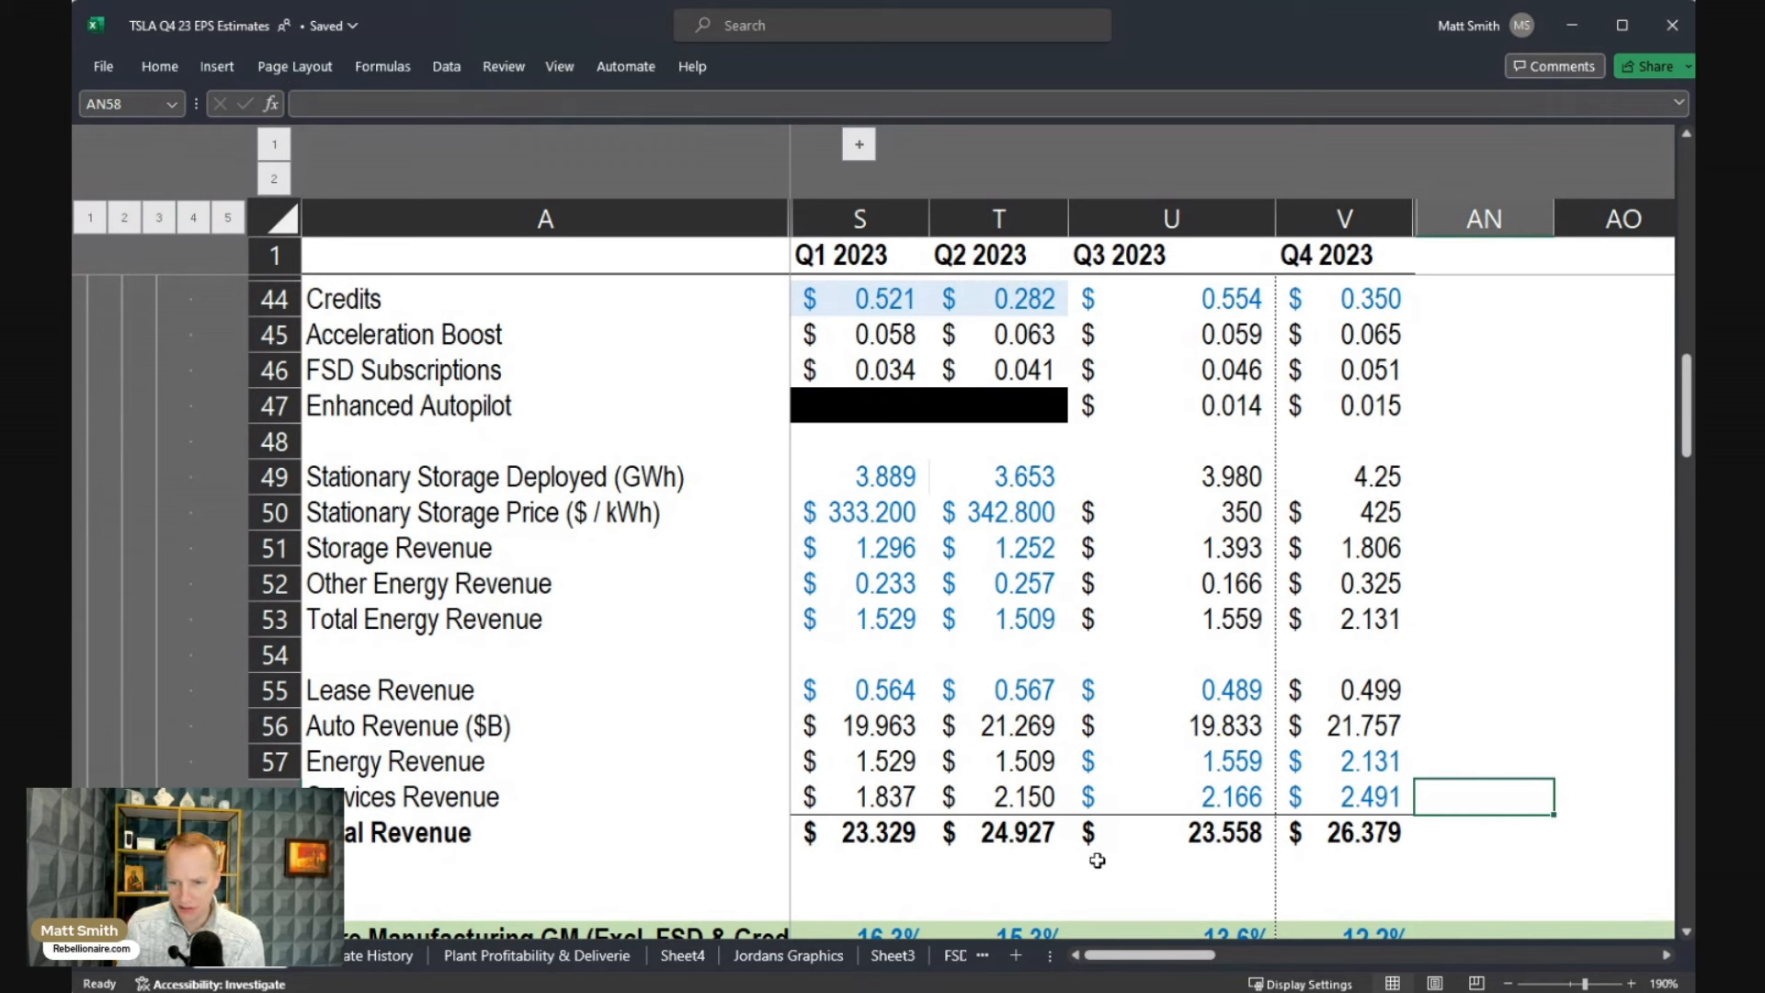
{"action": "mouse_move", "coordinate": [1342, 830]}
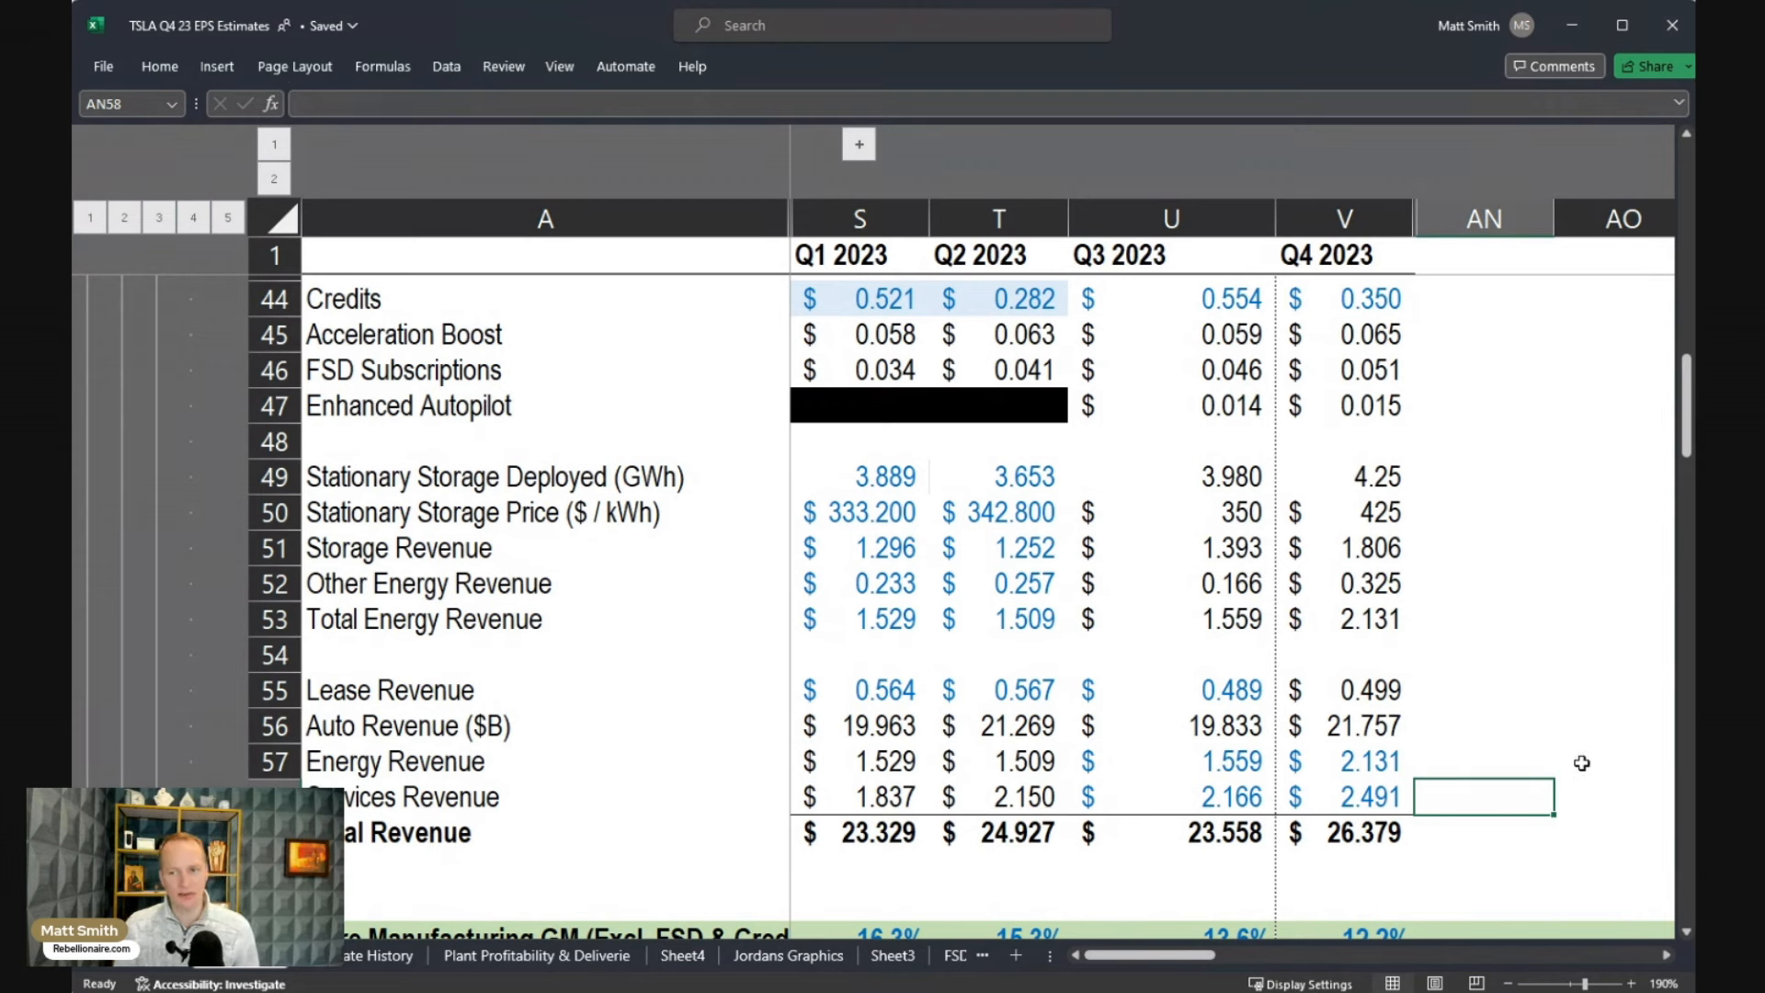
- Review the Q4 S/X Price formula and the Q3/Q4 China COGS per car values
{"action": "scroll", "scroll_direction": "down", "scroll_amount": 3}
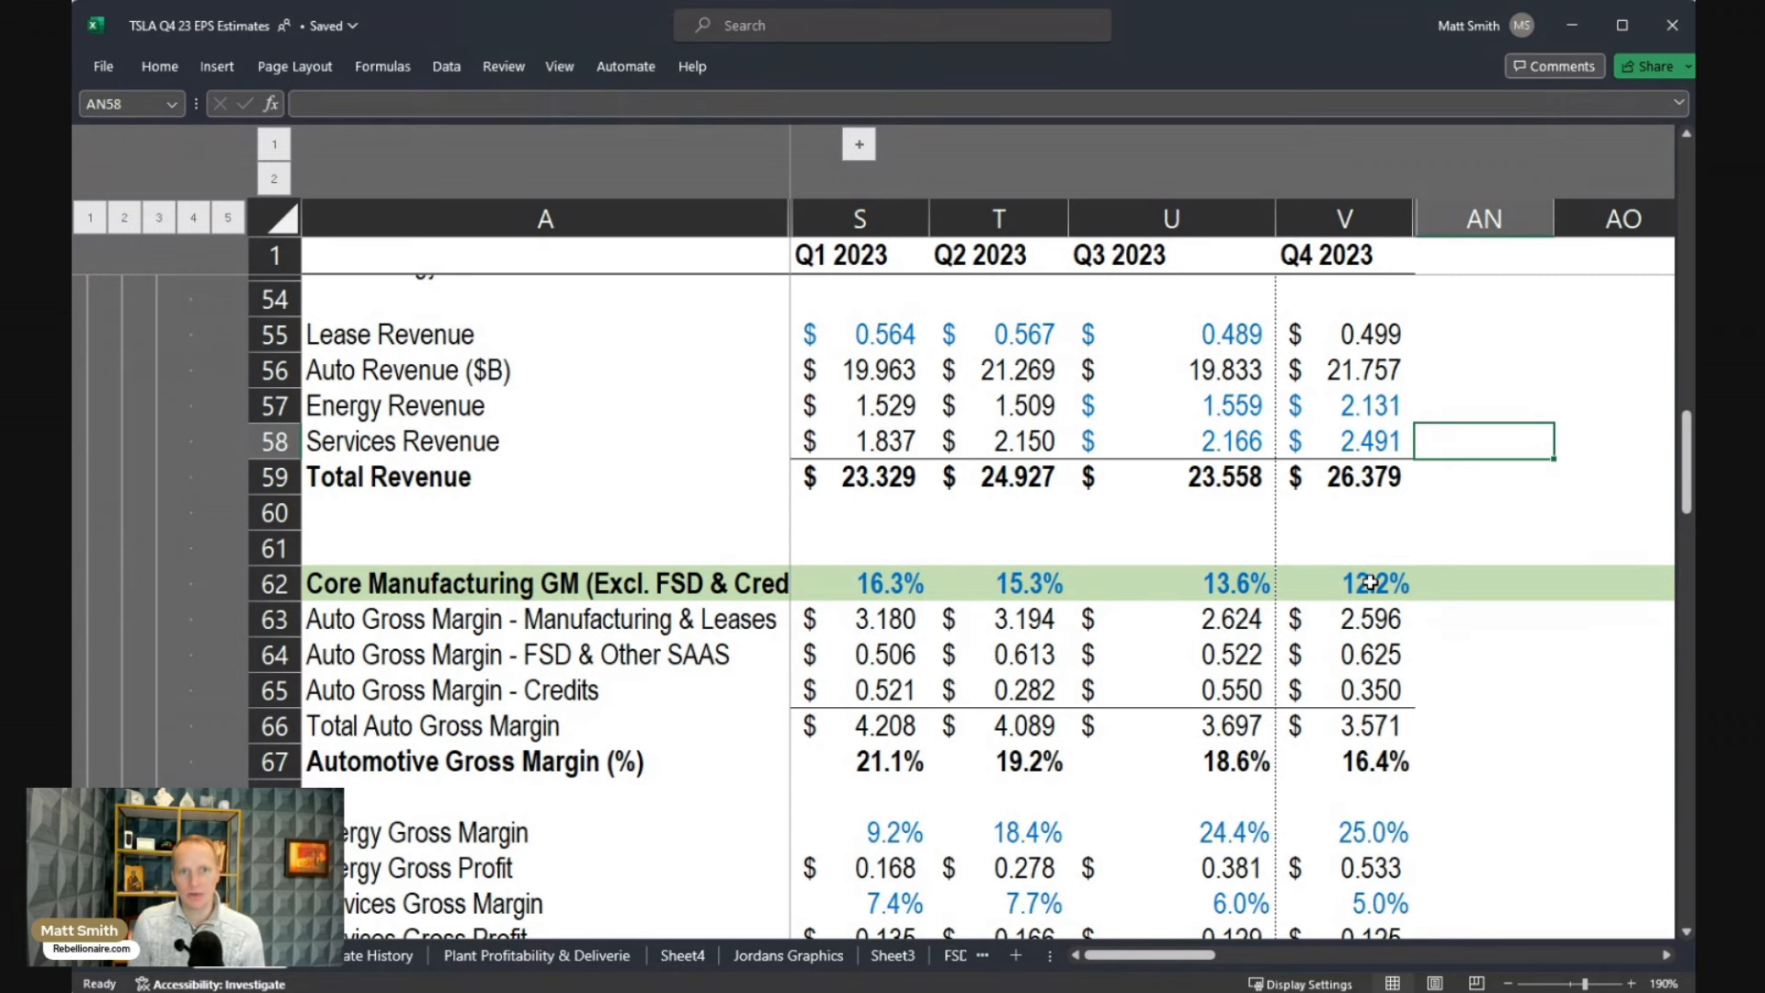
{"action": "scroll", "scroll_direction": "down", "scroll_amount": 3}
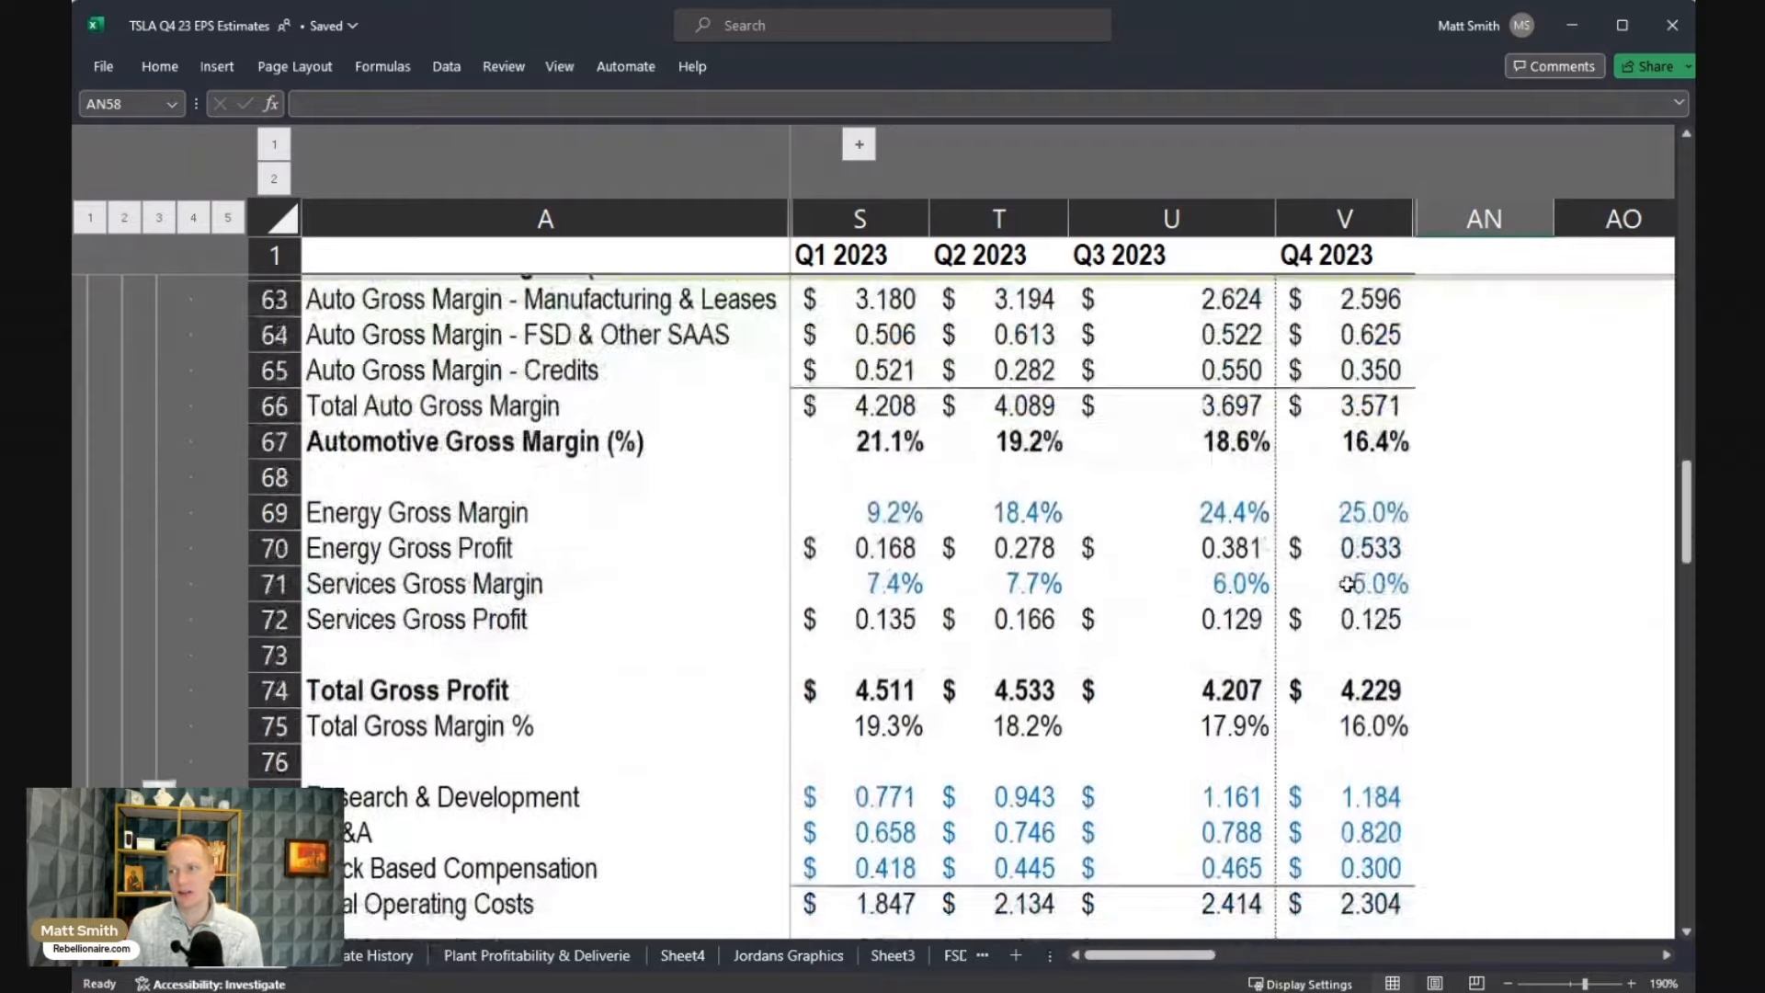
{"action": "scroll", "scroll_direction": "down", "scroll_amount": 3}
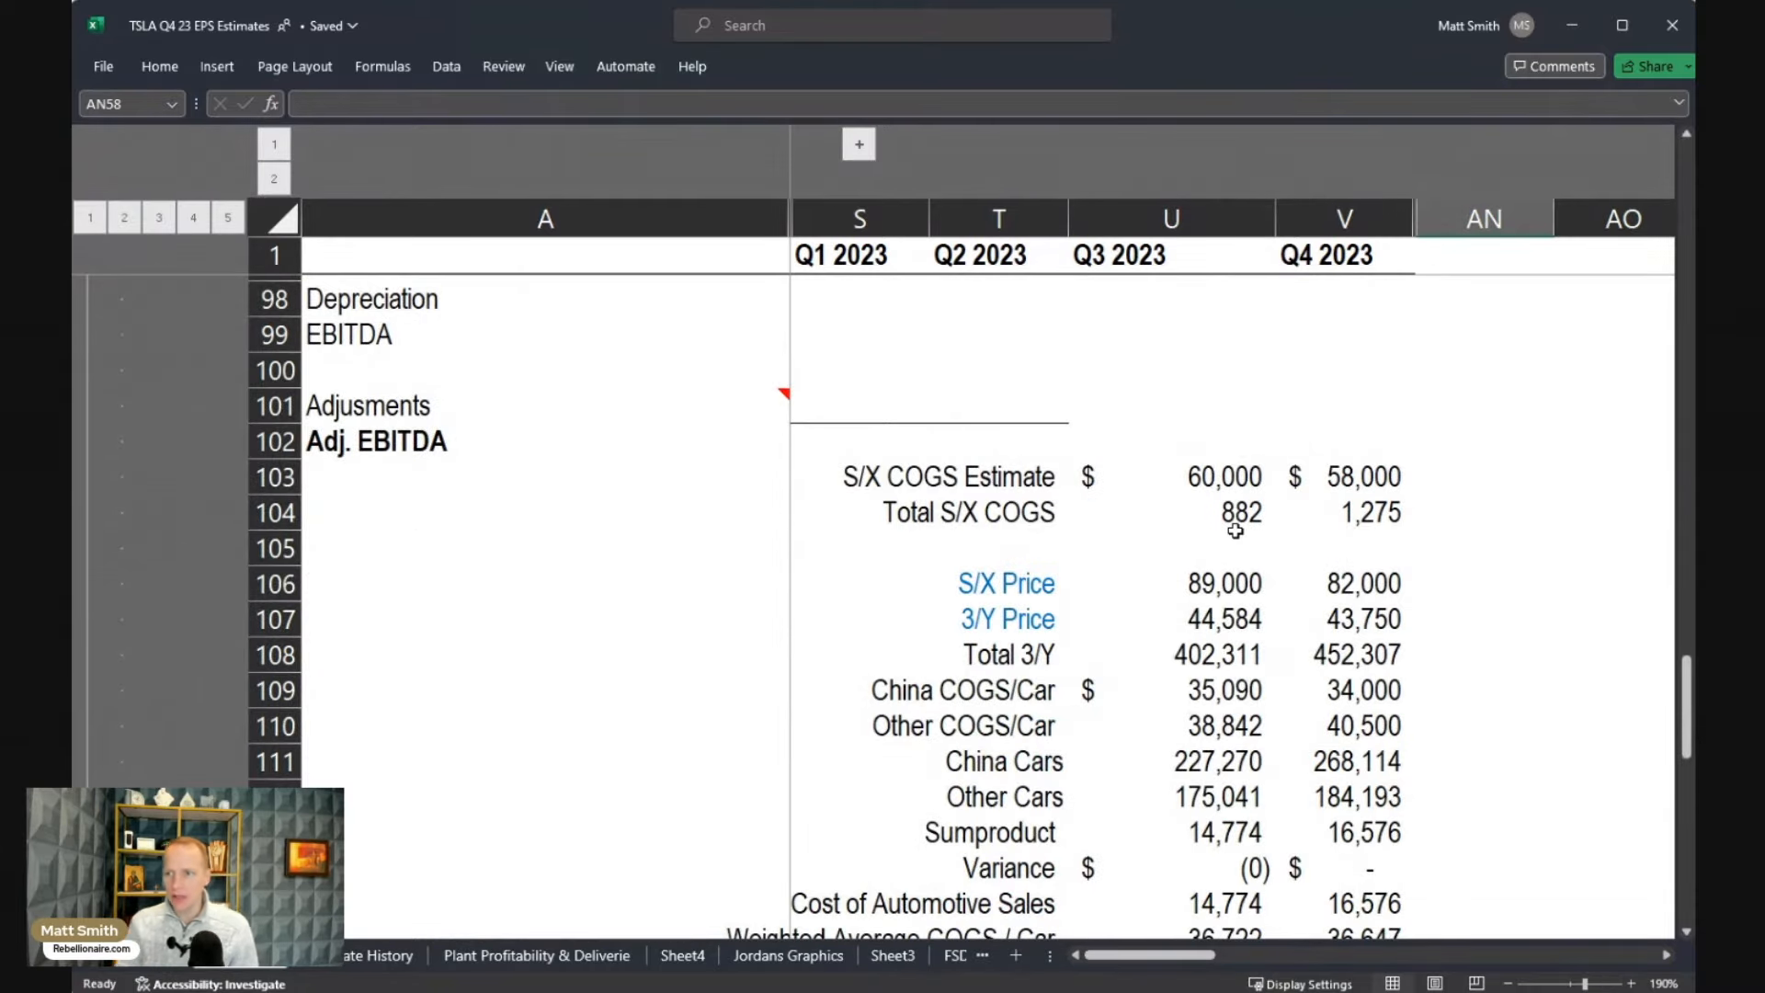
{"action": "mouse_move", "coordinate": [1306, 665]}
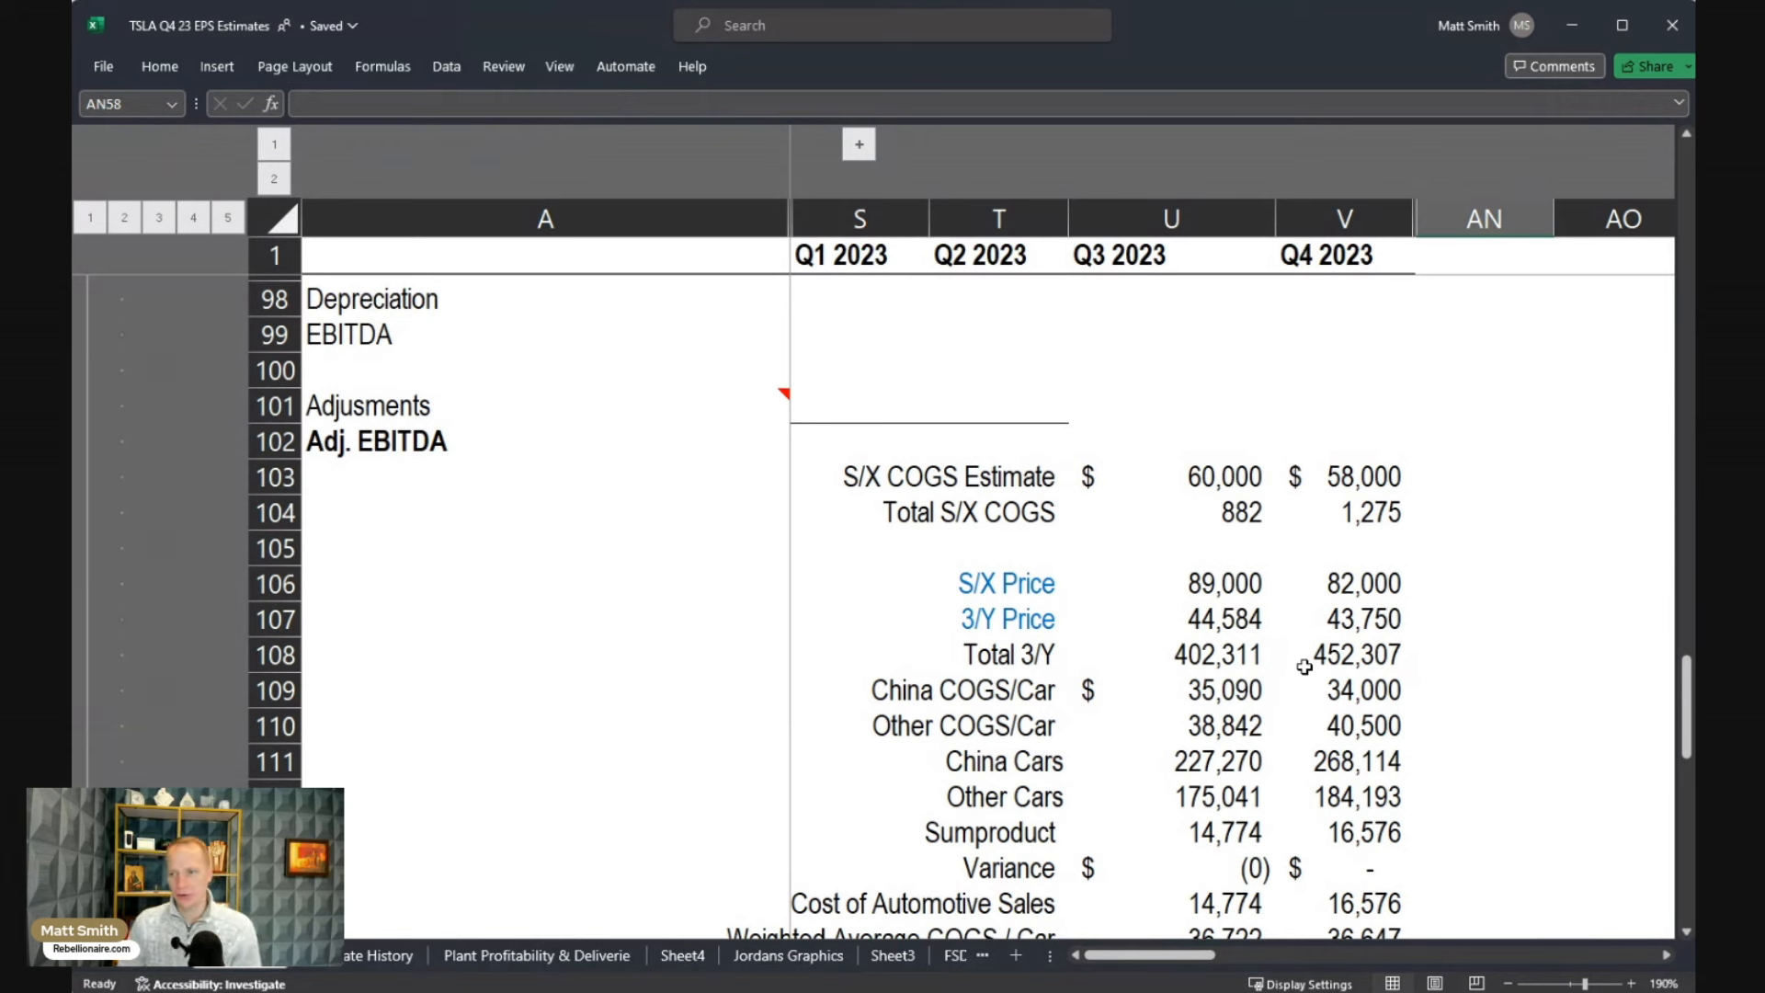
{"action": "mouse_move", "coordinate": [1230, 577]}
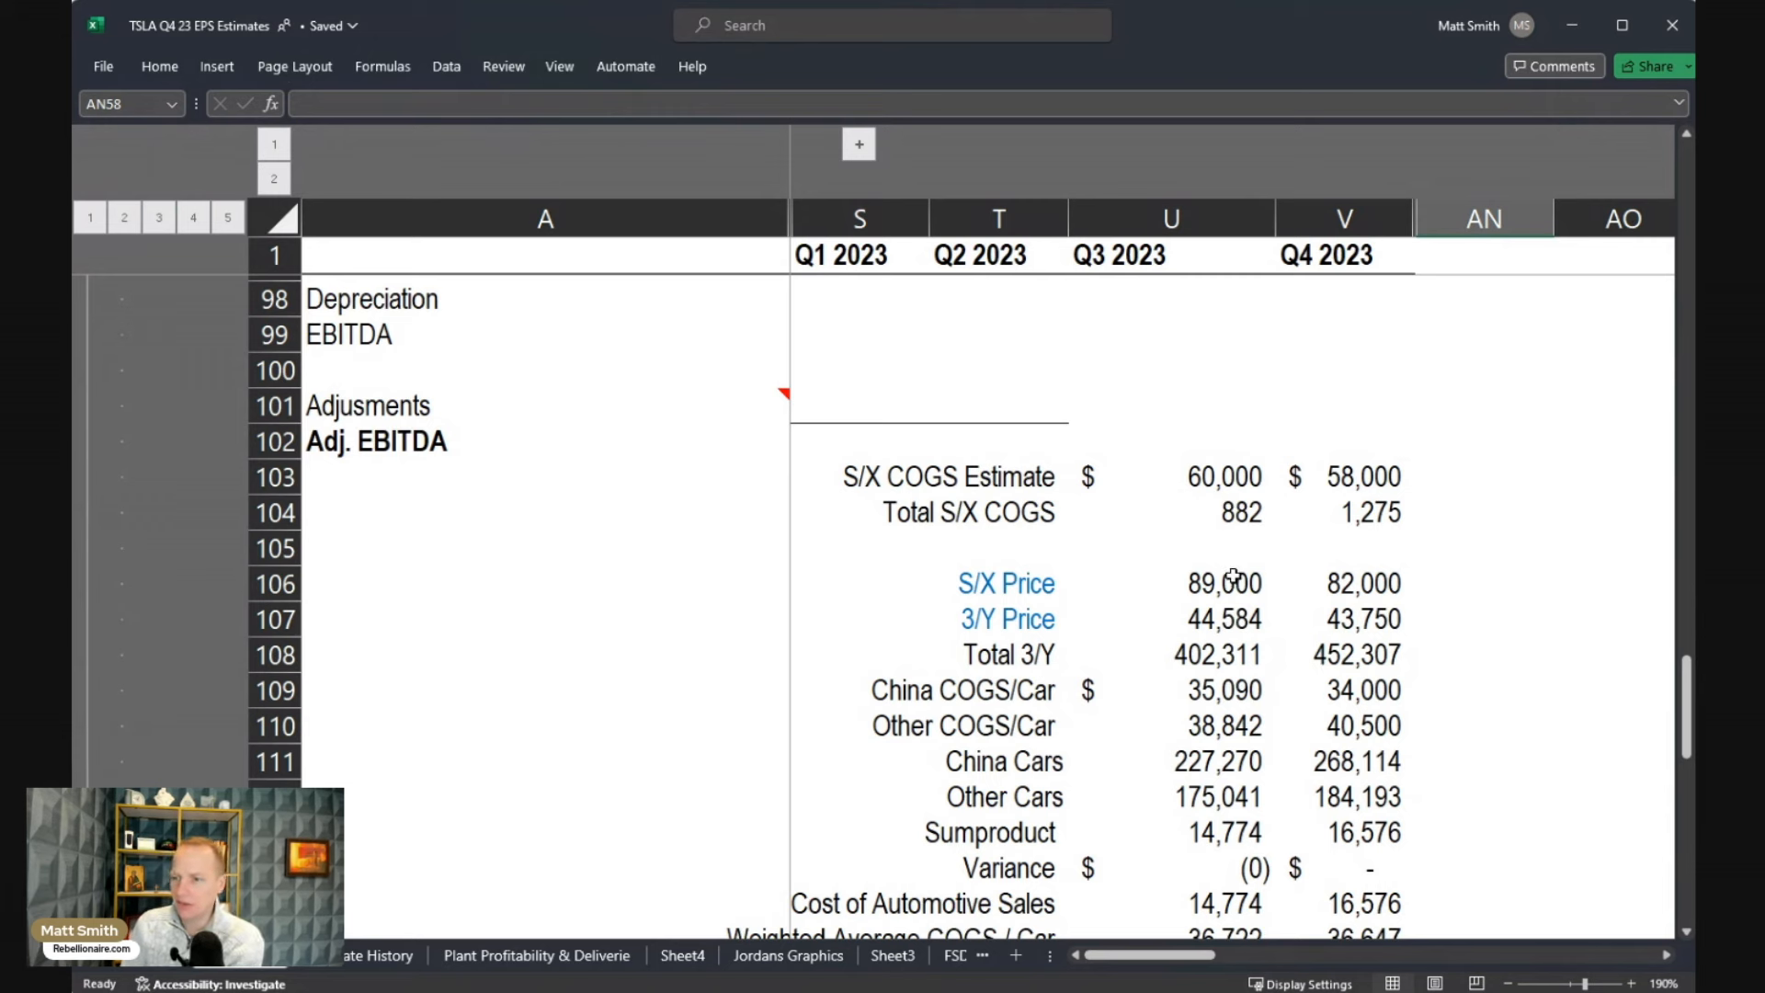
{"action": "left_click", "coordinate": [1171, 582]}
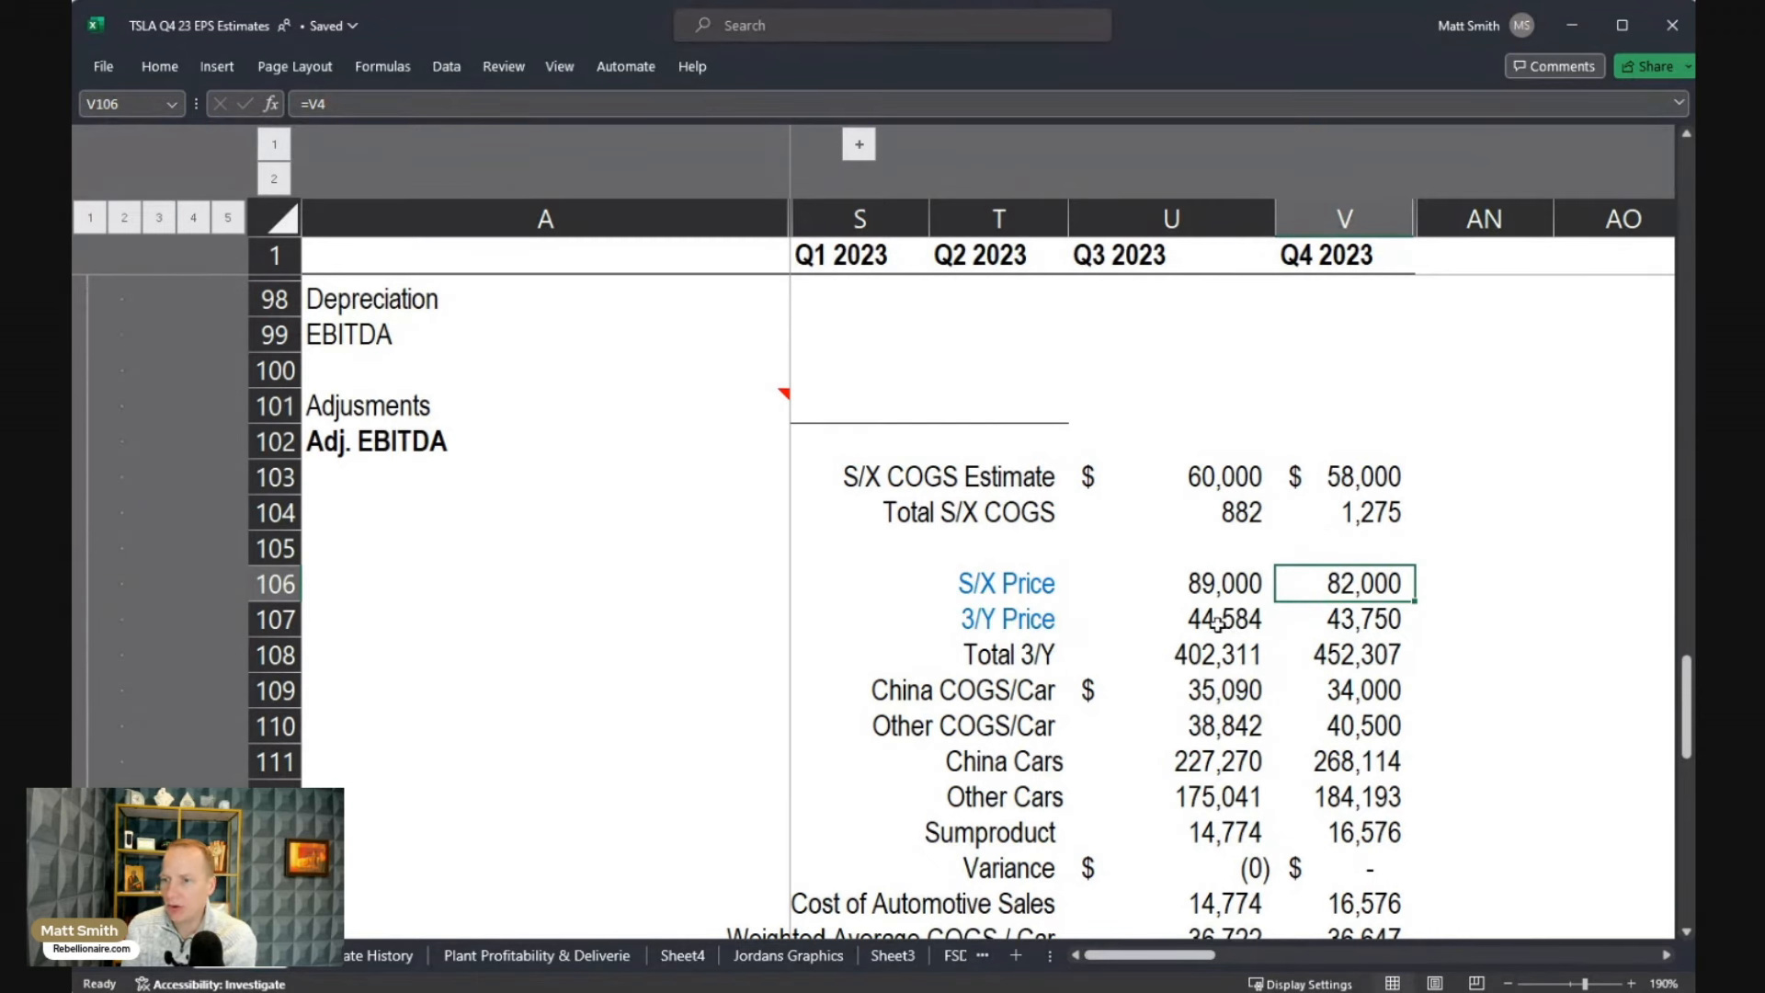
{"action": "mouse_move", "coordinate": [1112, 689]}
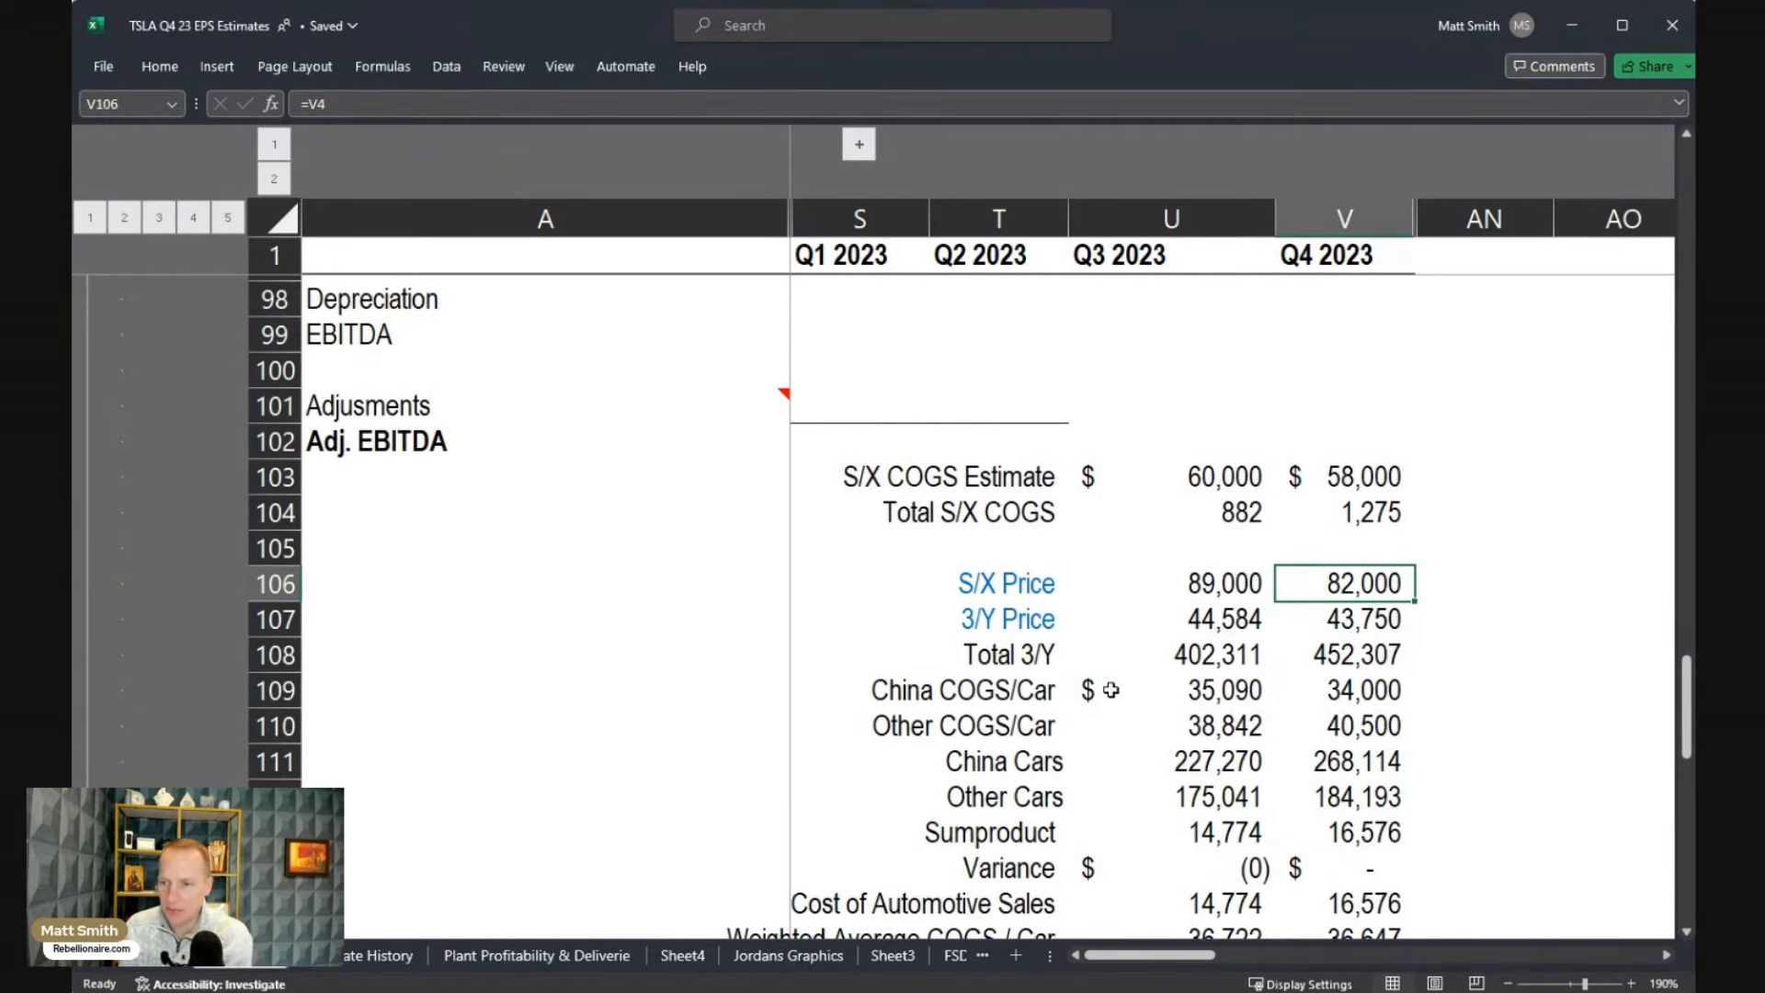
{"action": "mouse_move", "coordinate": [1250, 686]}
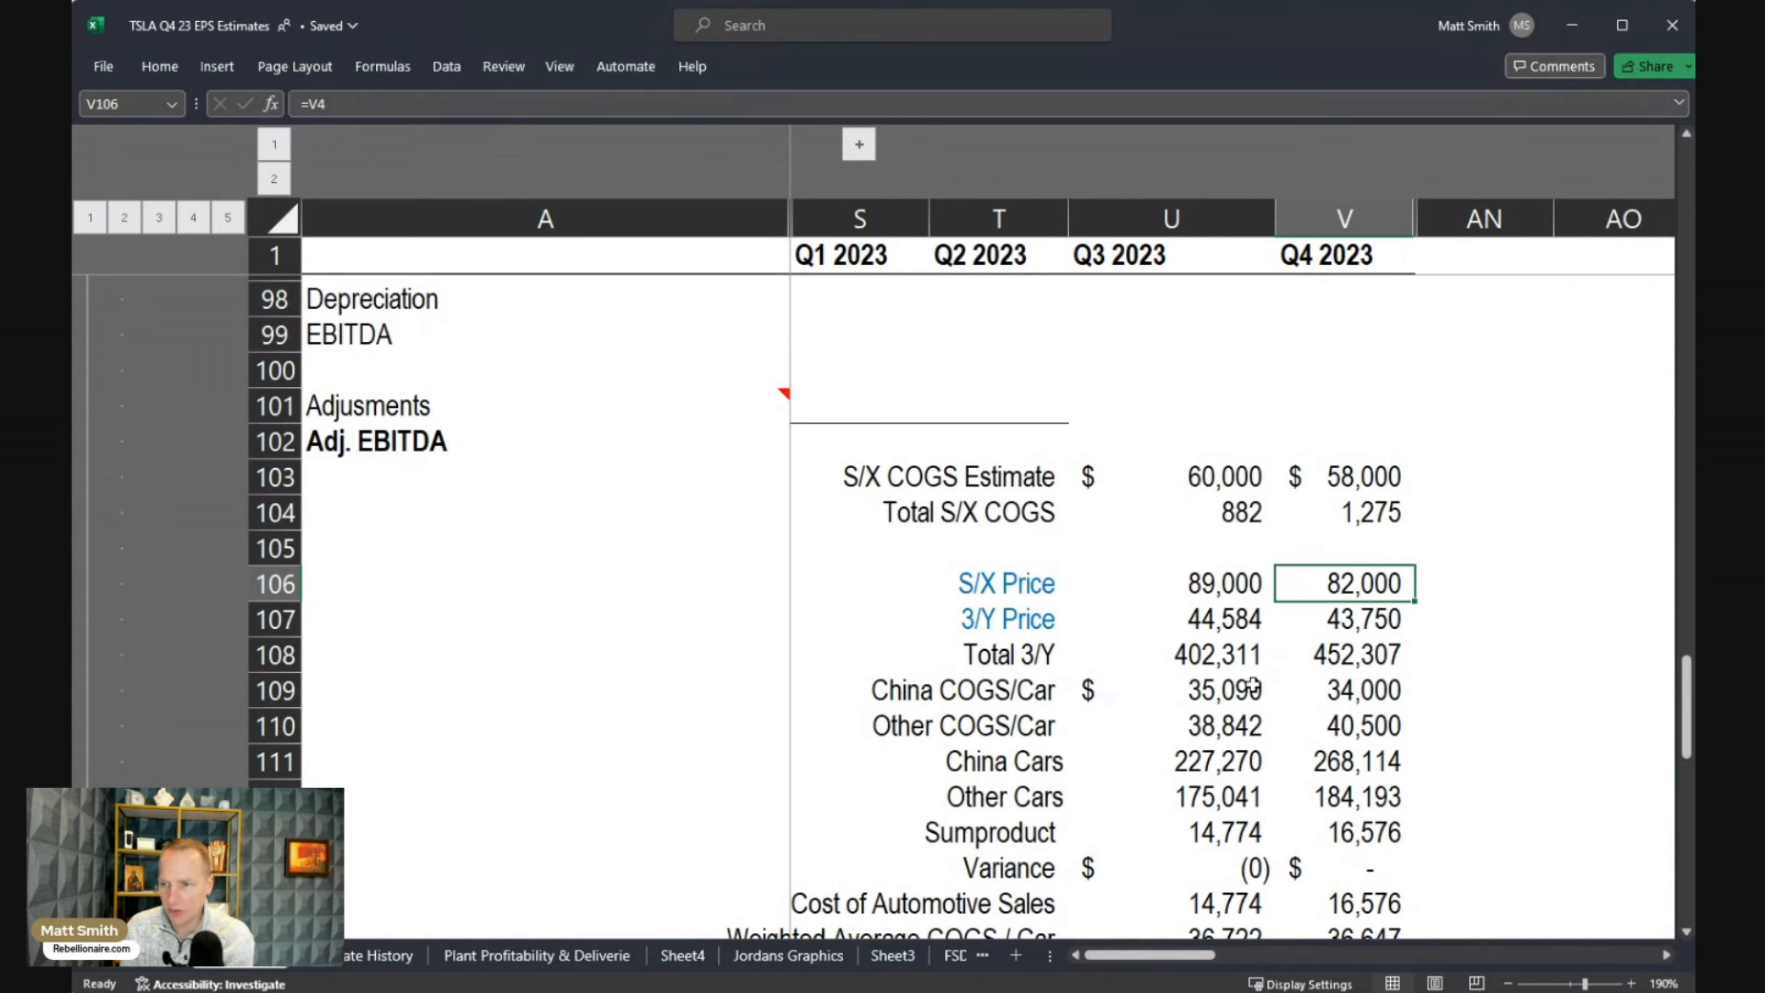
{"action": "left_click", "coordinate": [1171, 689]}
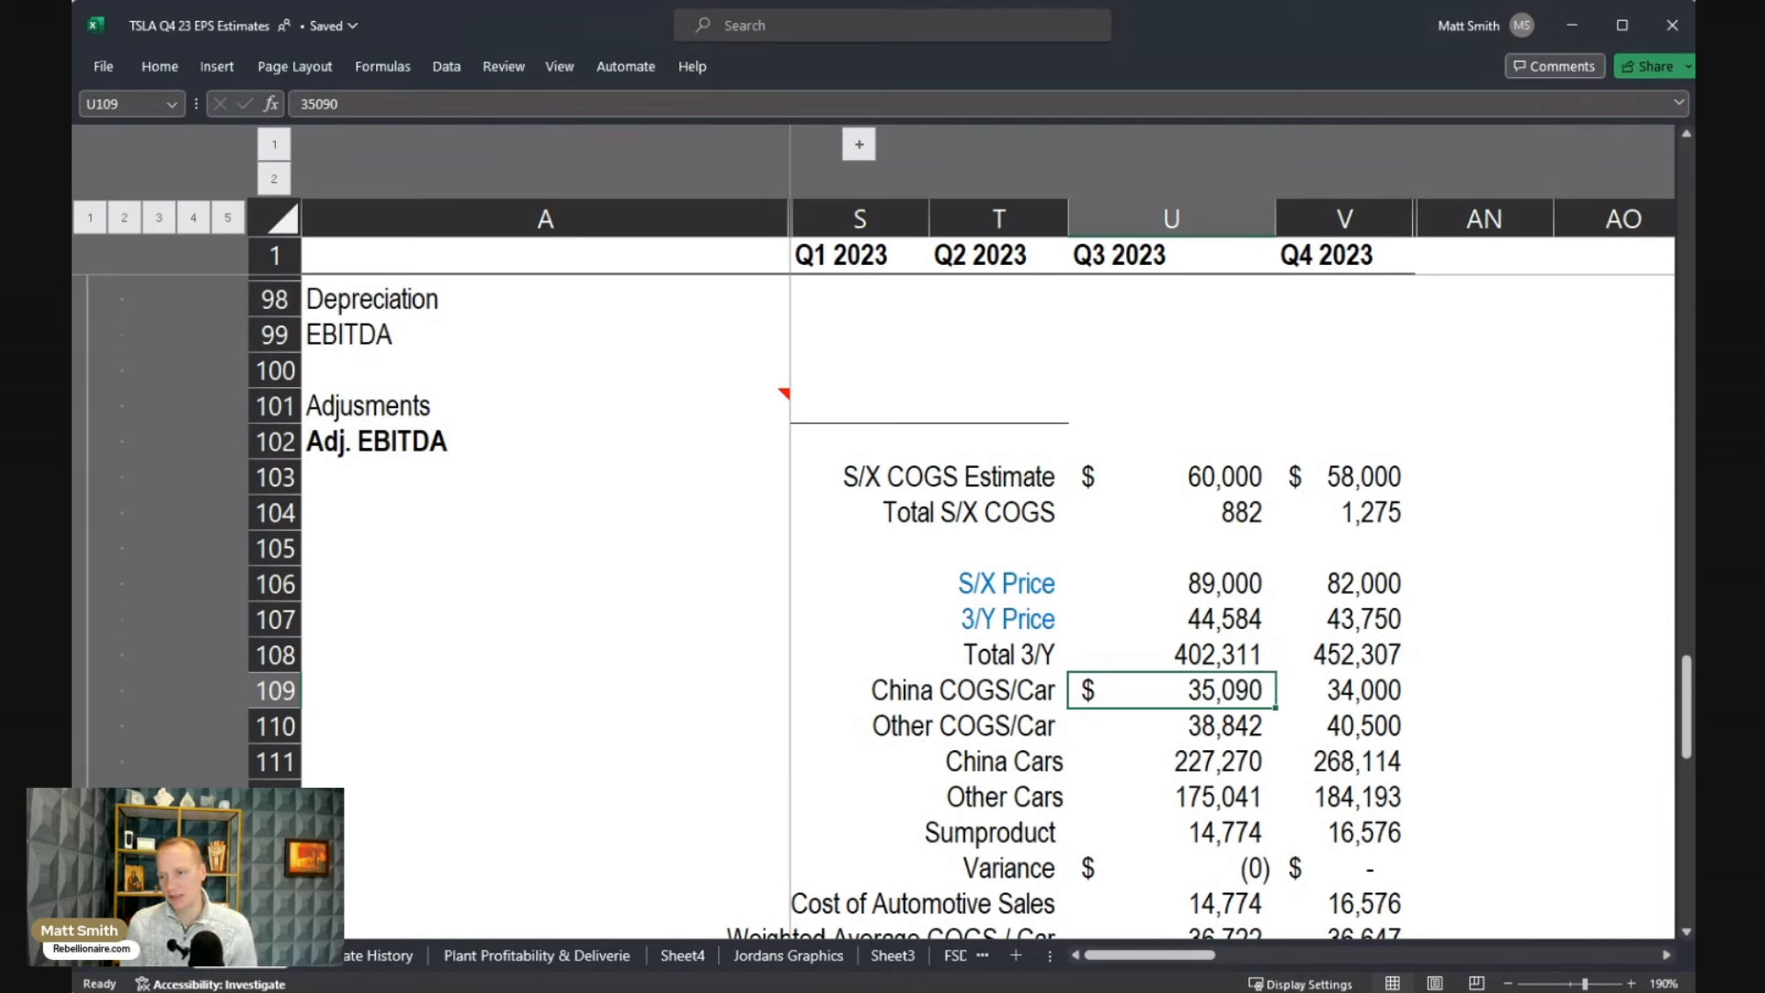
{"action": "left_click", "coordinate": [1342, 689]}
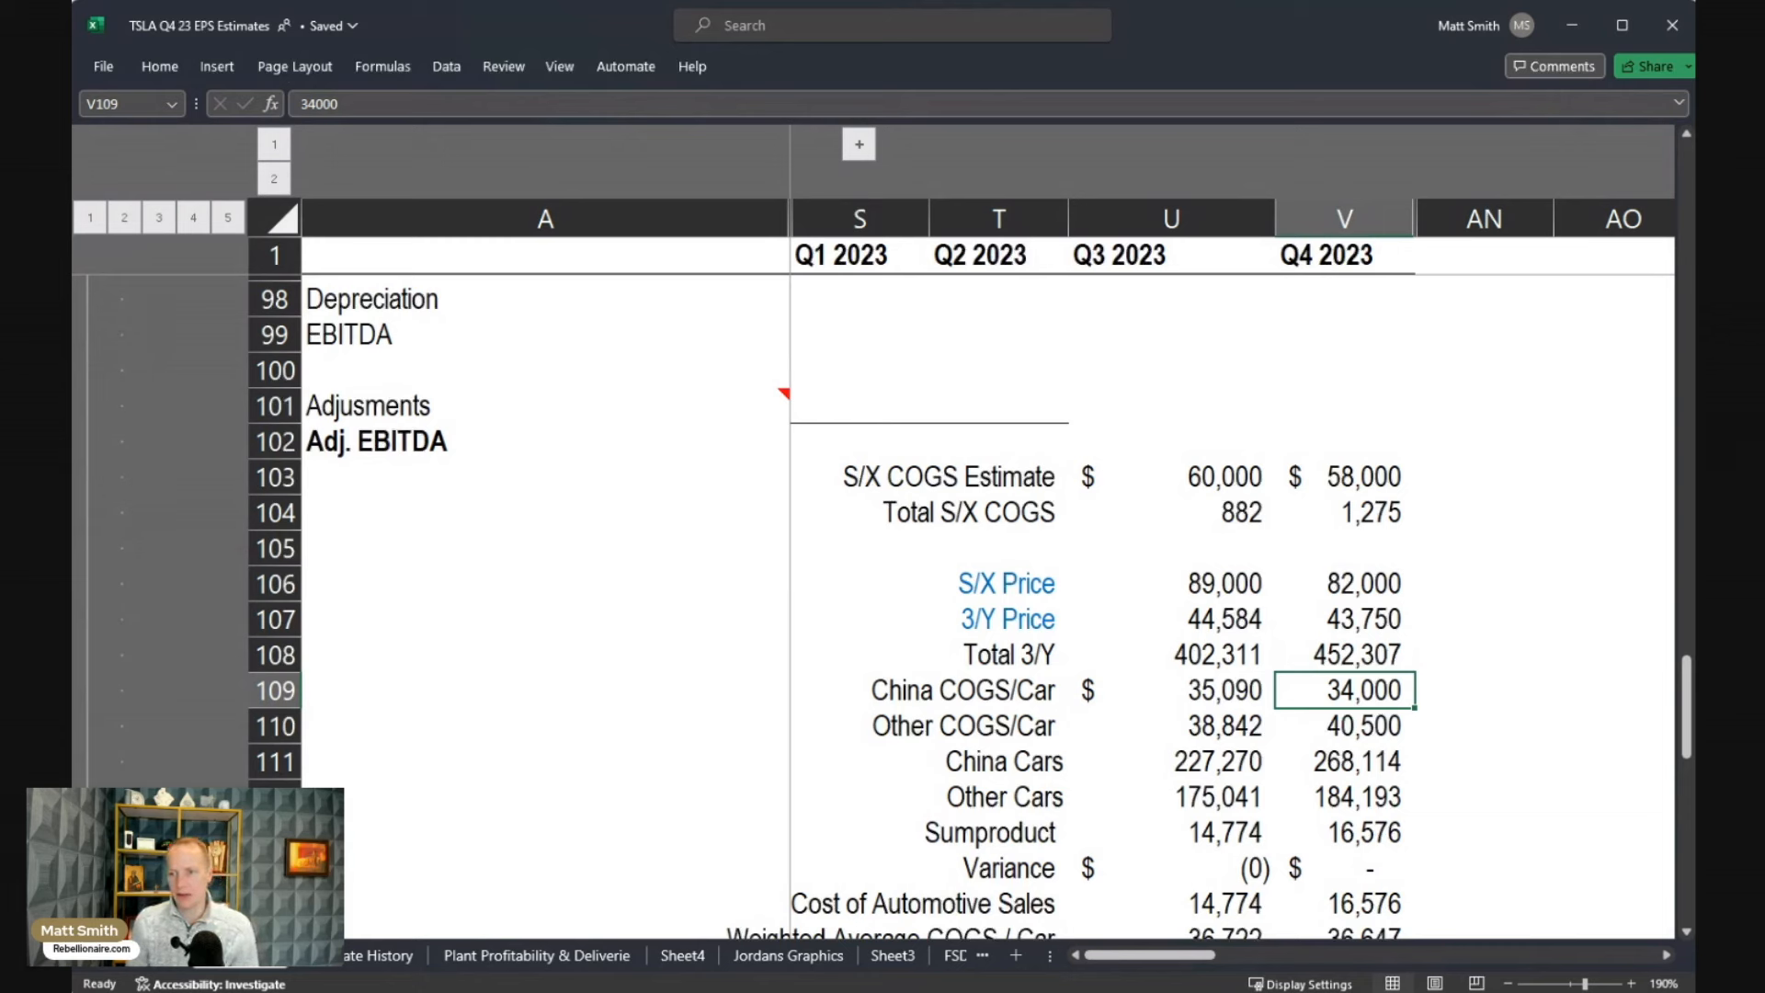
- Review the Q3/Q4 Other COGS per car values and the Q3 China Cars formula
{"action": "left_click", "coordinate": [1219, 724]}
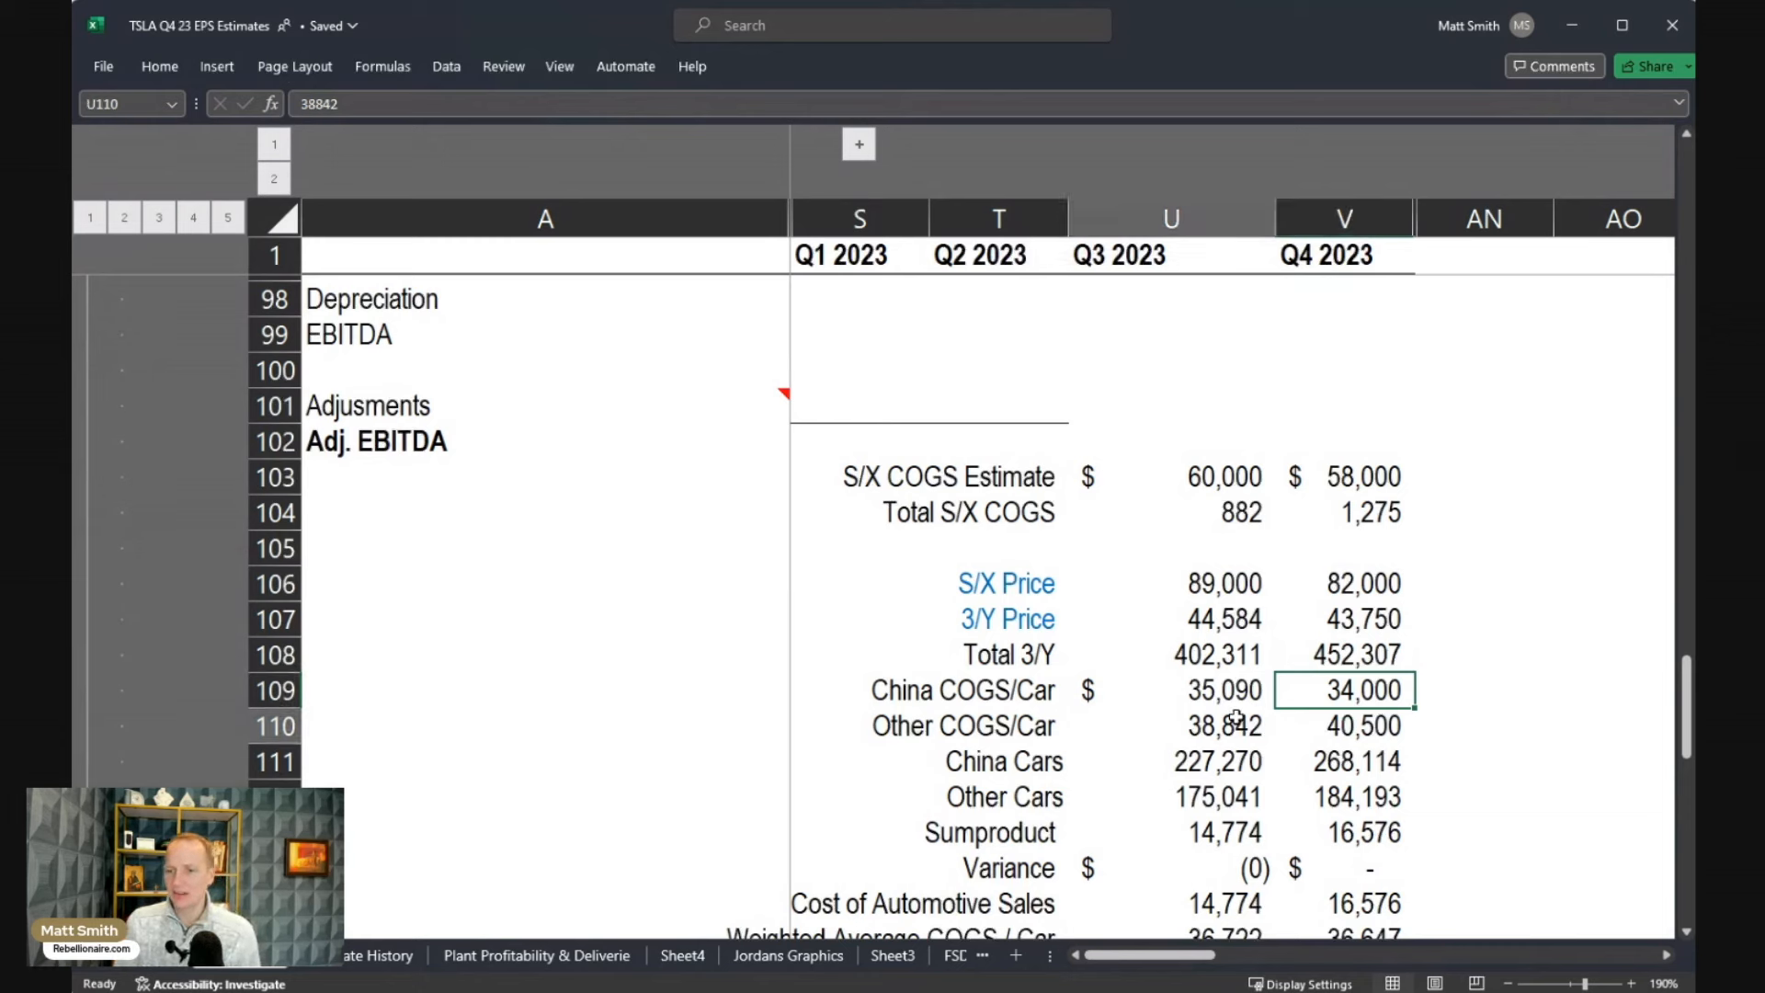
{"action": "left_click", "coordinate": [1171, 724]}
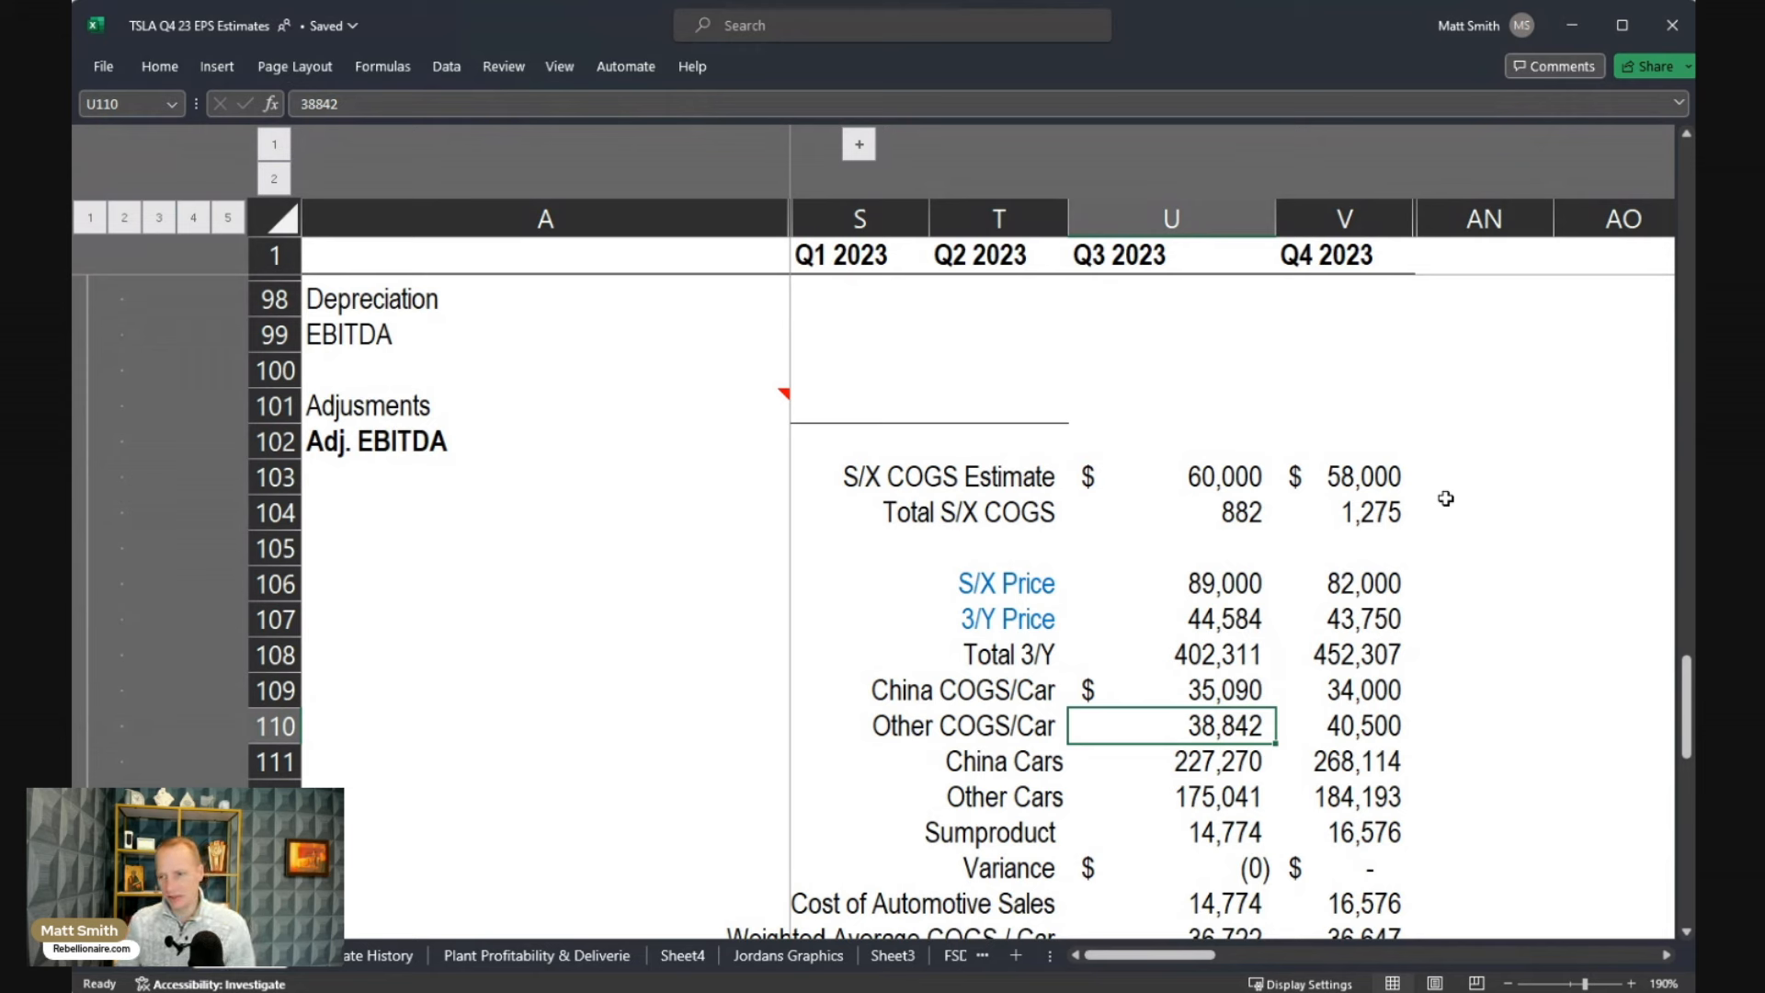
{"action": "left_click", "coordinate": [1342, 724]}
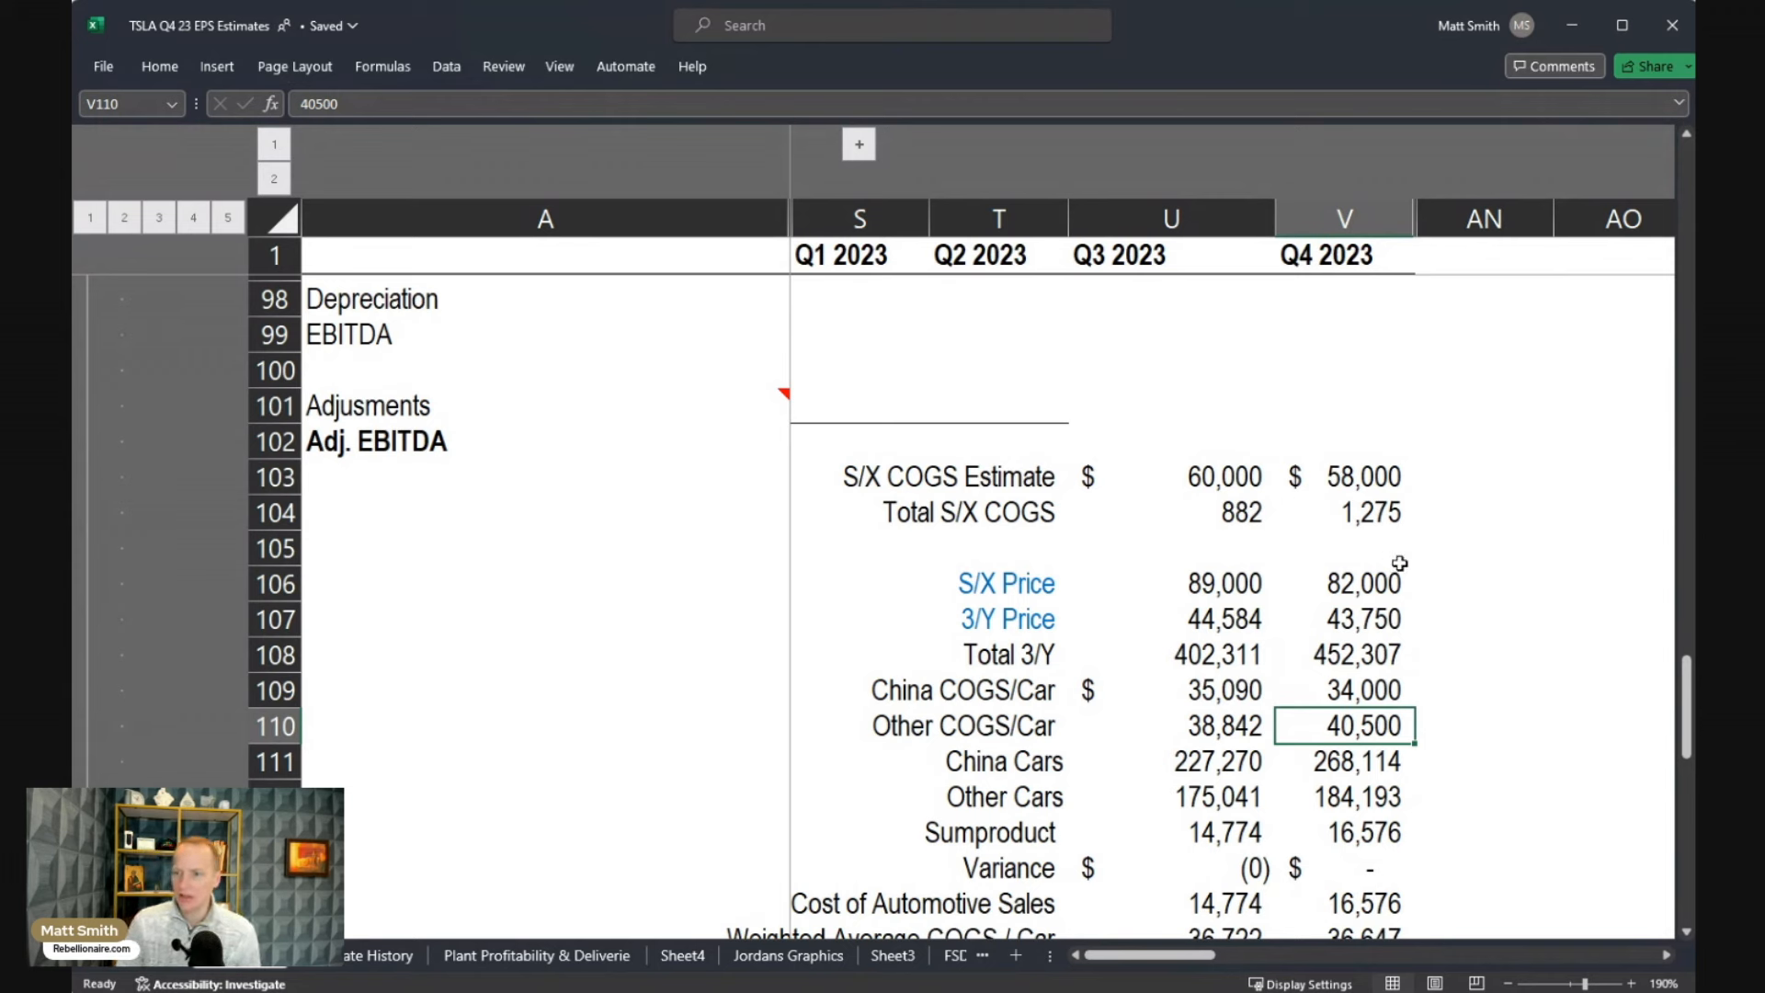
{"action": "left_click", "coordinate": [1171, 761]}
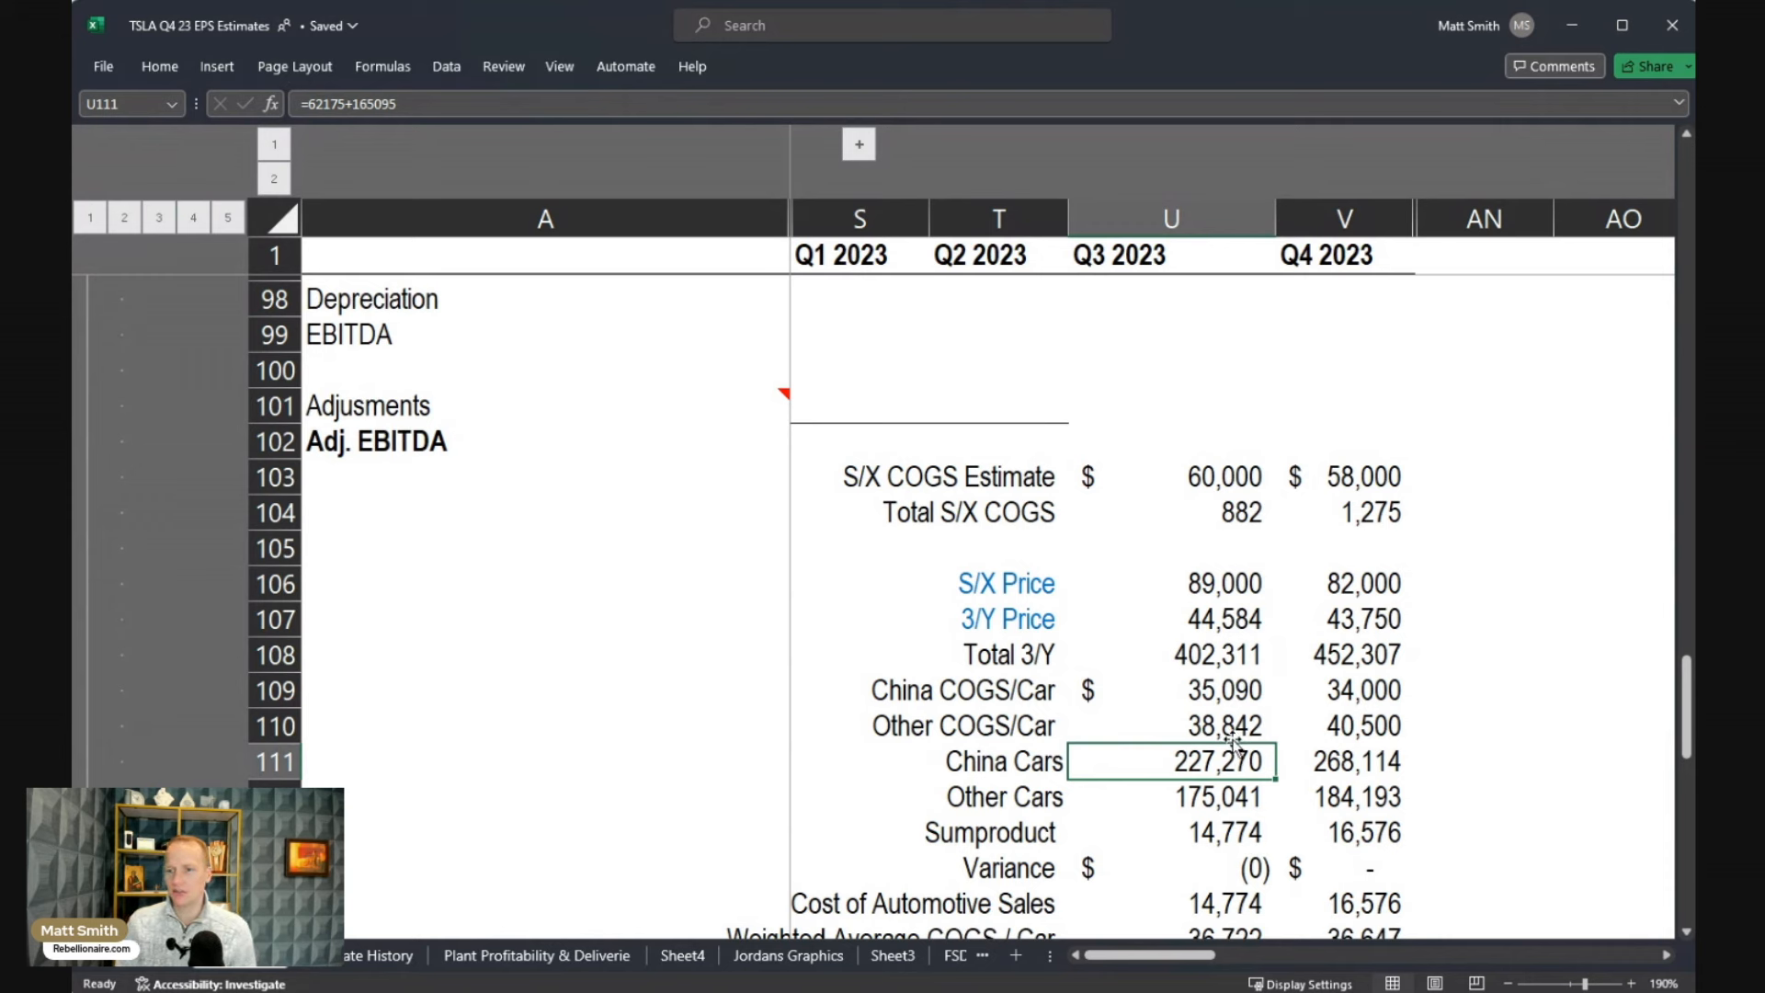
{"action": "mouse_move", "coordinate": [1511, 702]}
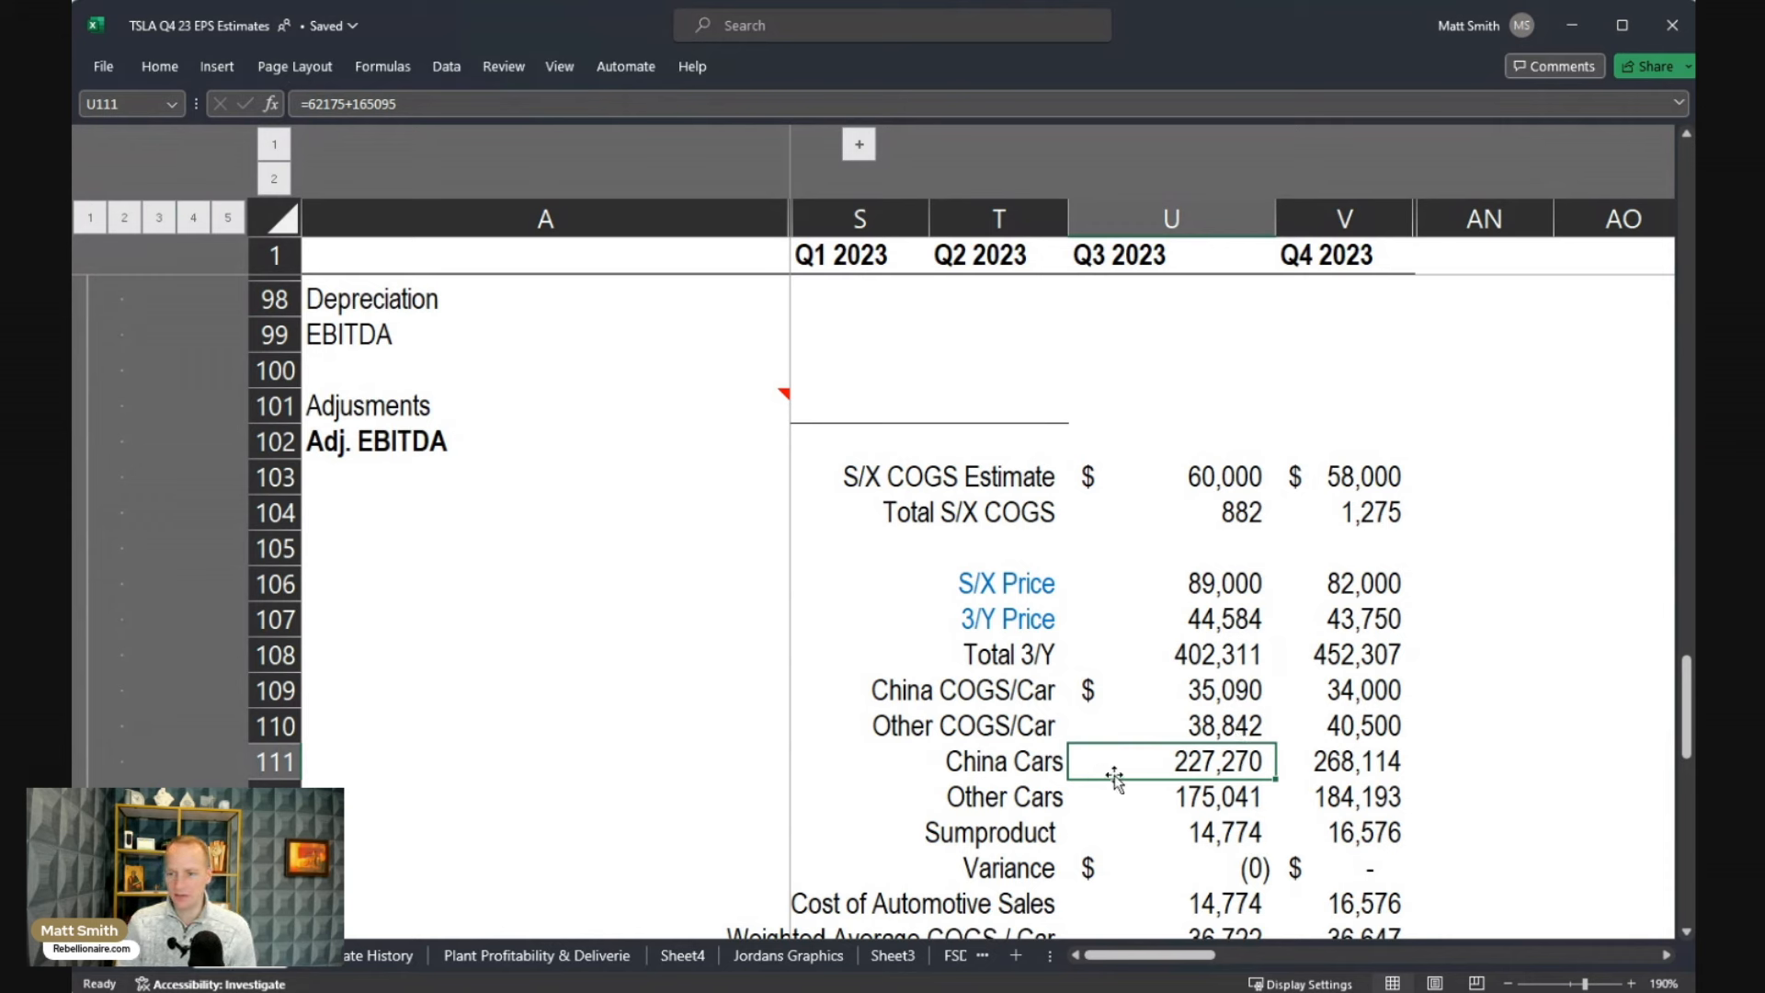
{"action": "scroll", "scroll_direction": "down", "scroll_amount": 3}
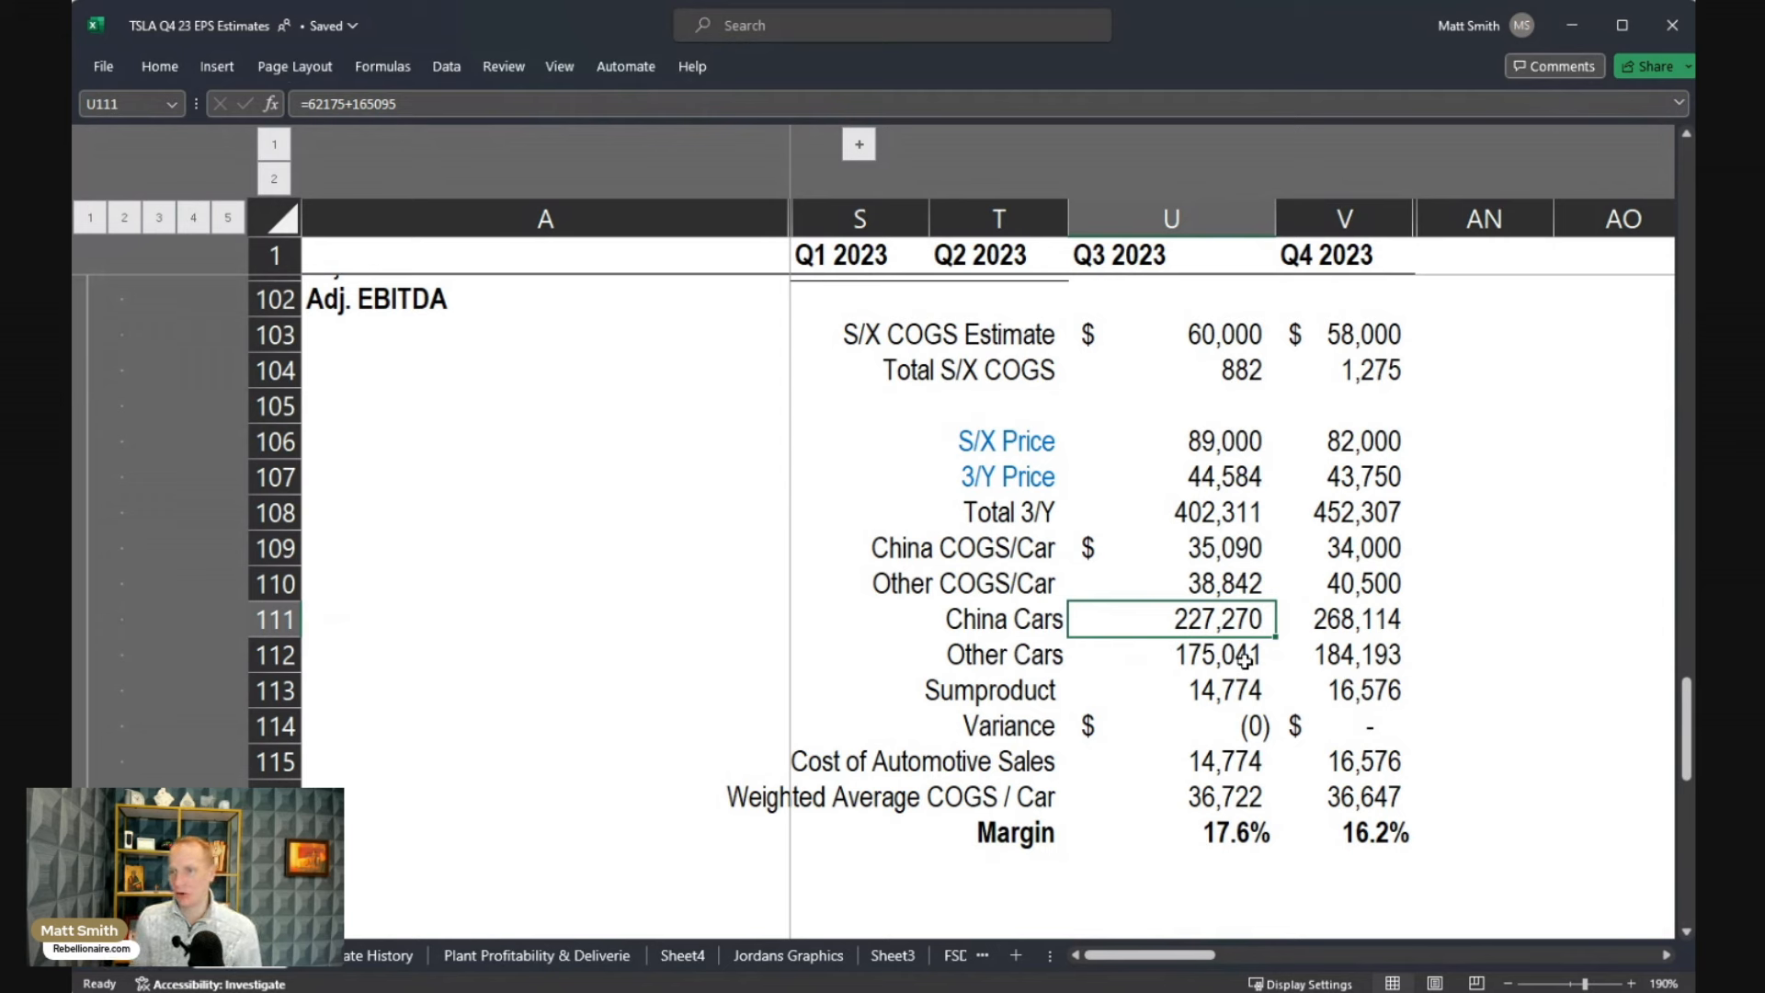
{"action": "mouse_move", "coordinate": [1129, 445]}
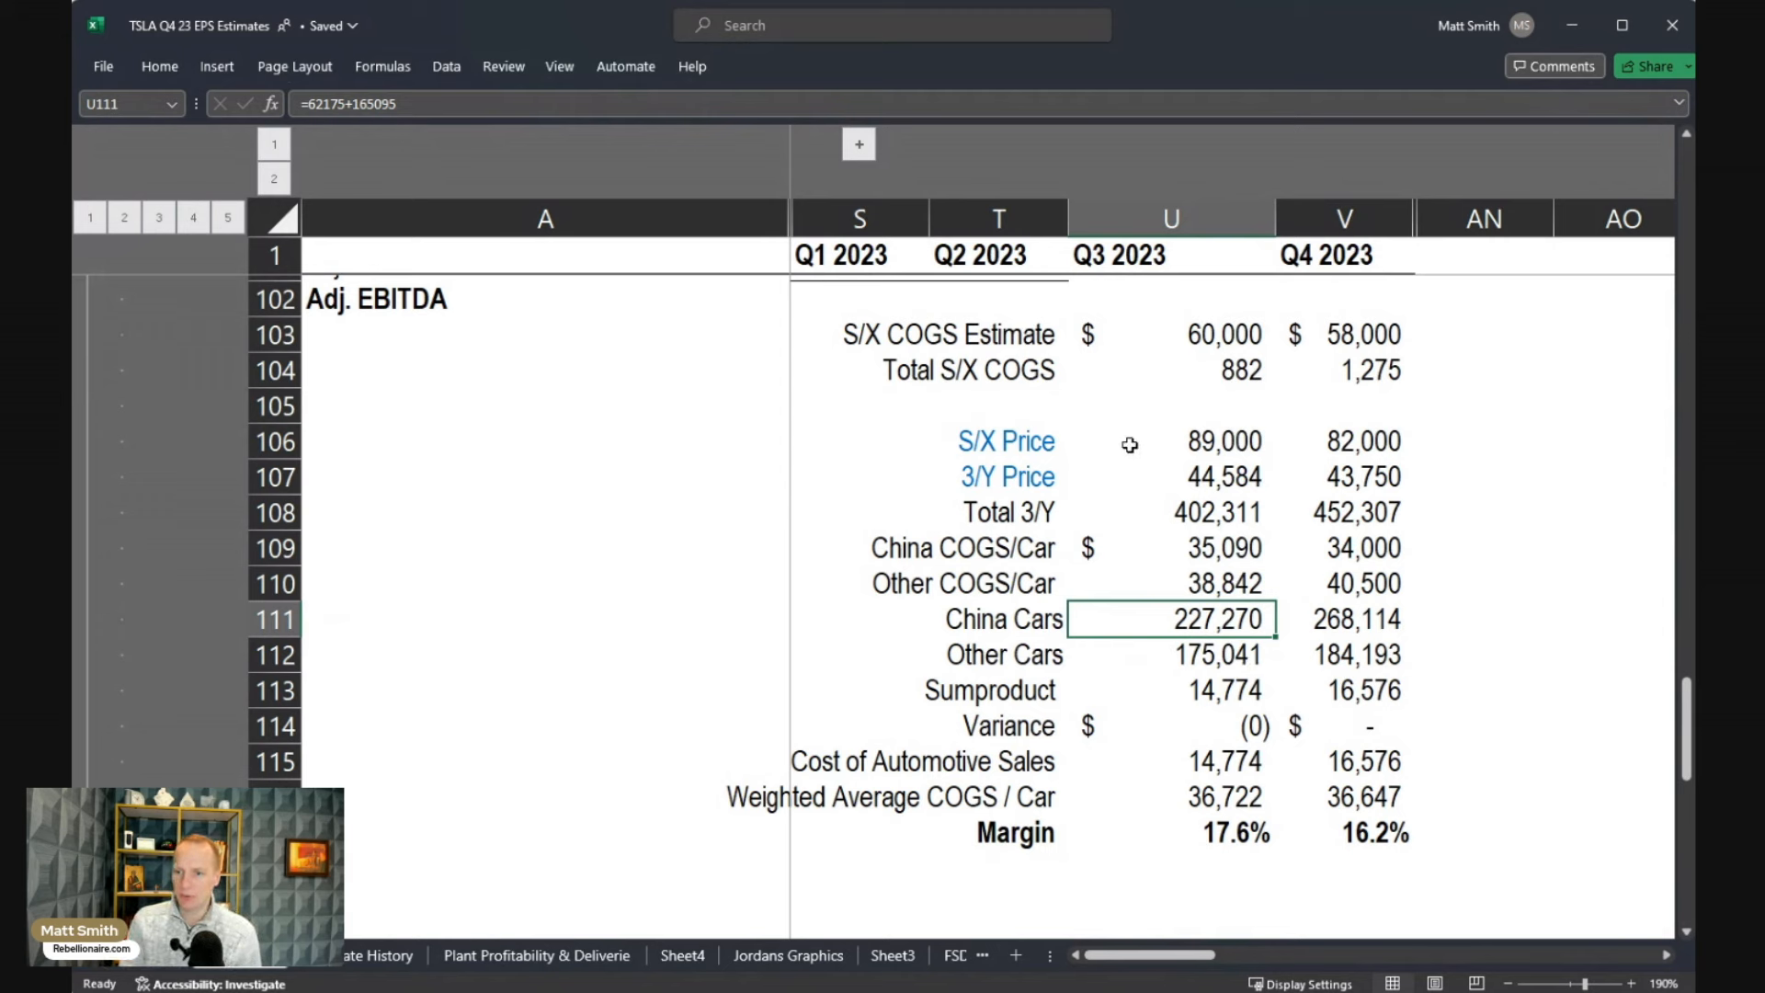
{"action": "mouse_move", "coordinate": [1195, 739]}
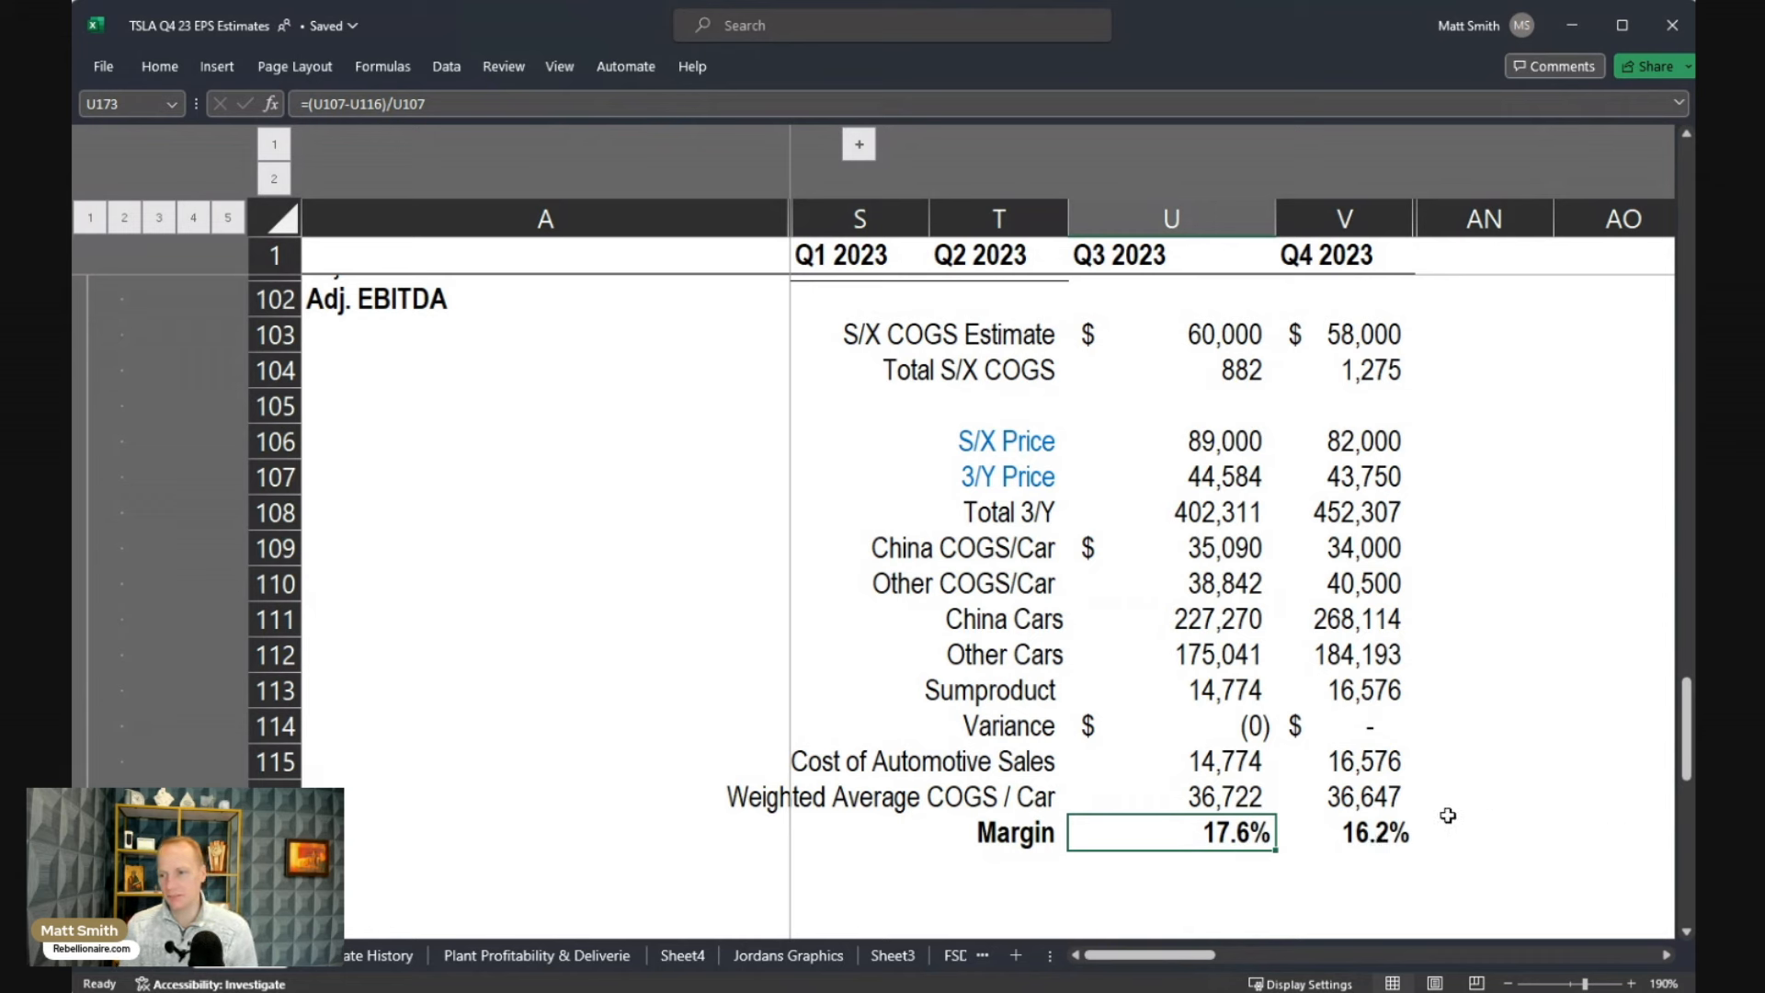
{"action": "mouse_move", "coordinate": [1557, 776]}
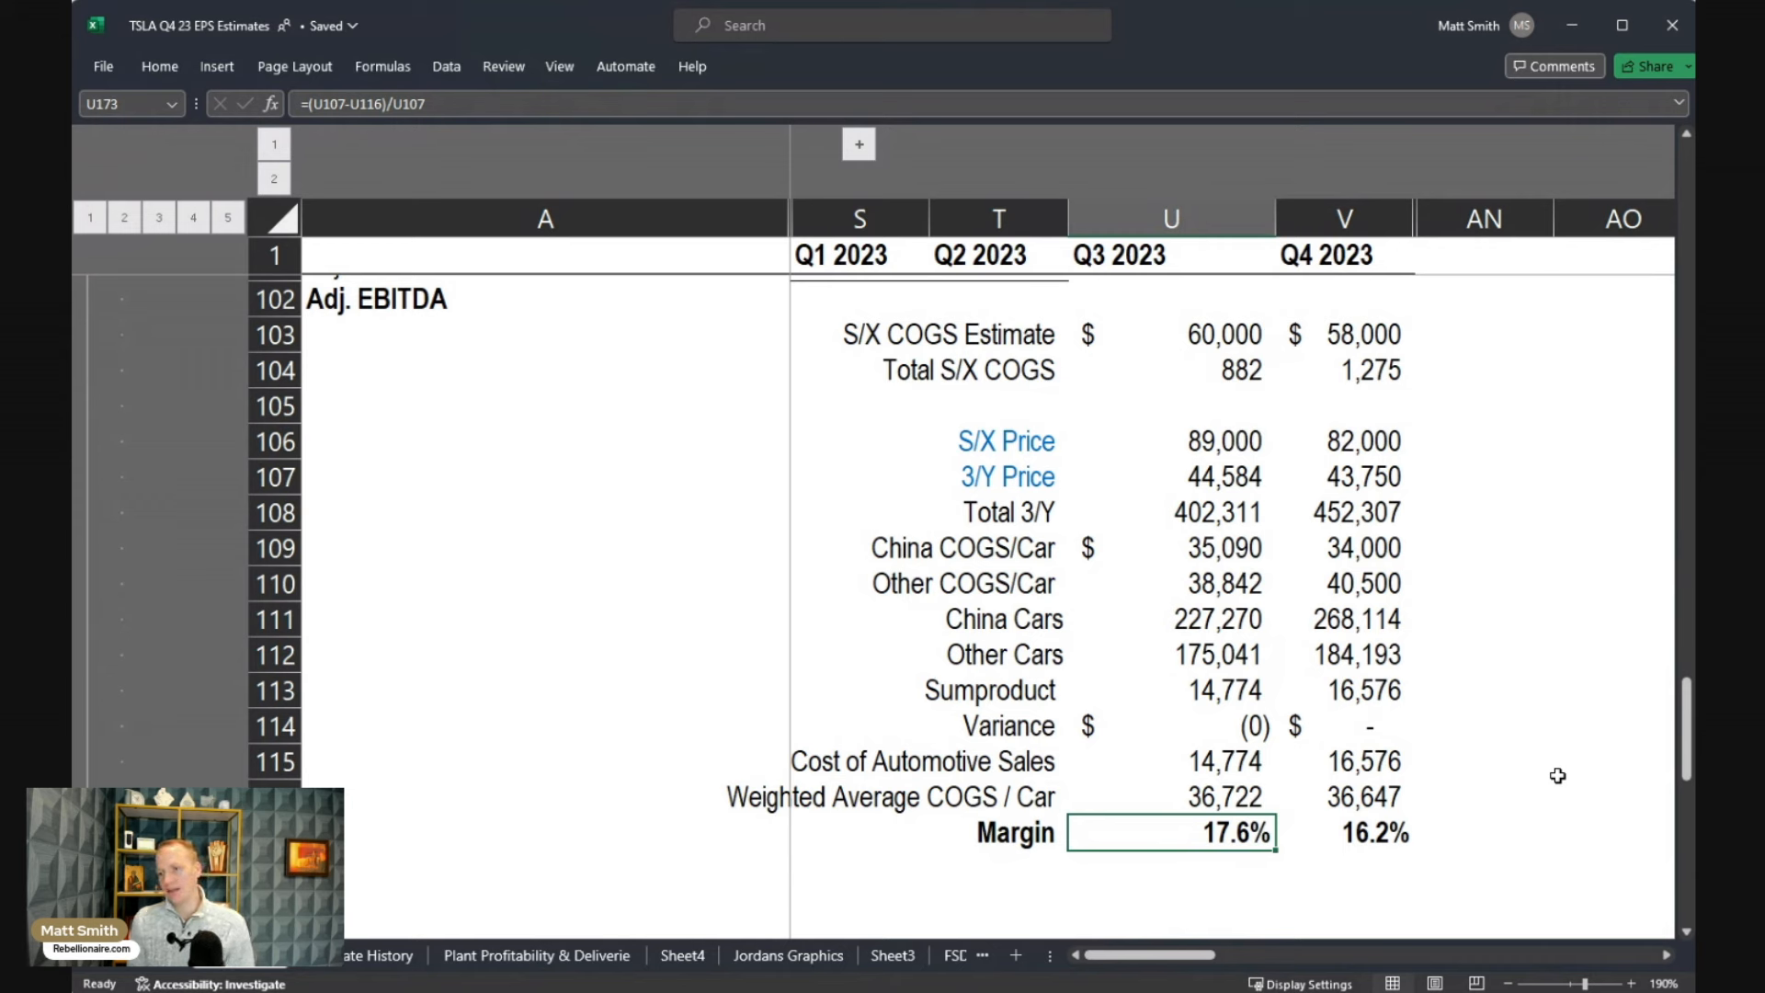
{"action": "mouse_move", "coordinate": [1173, 583]}
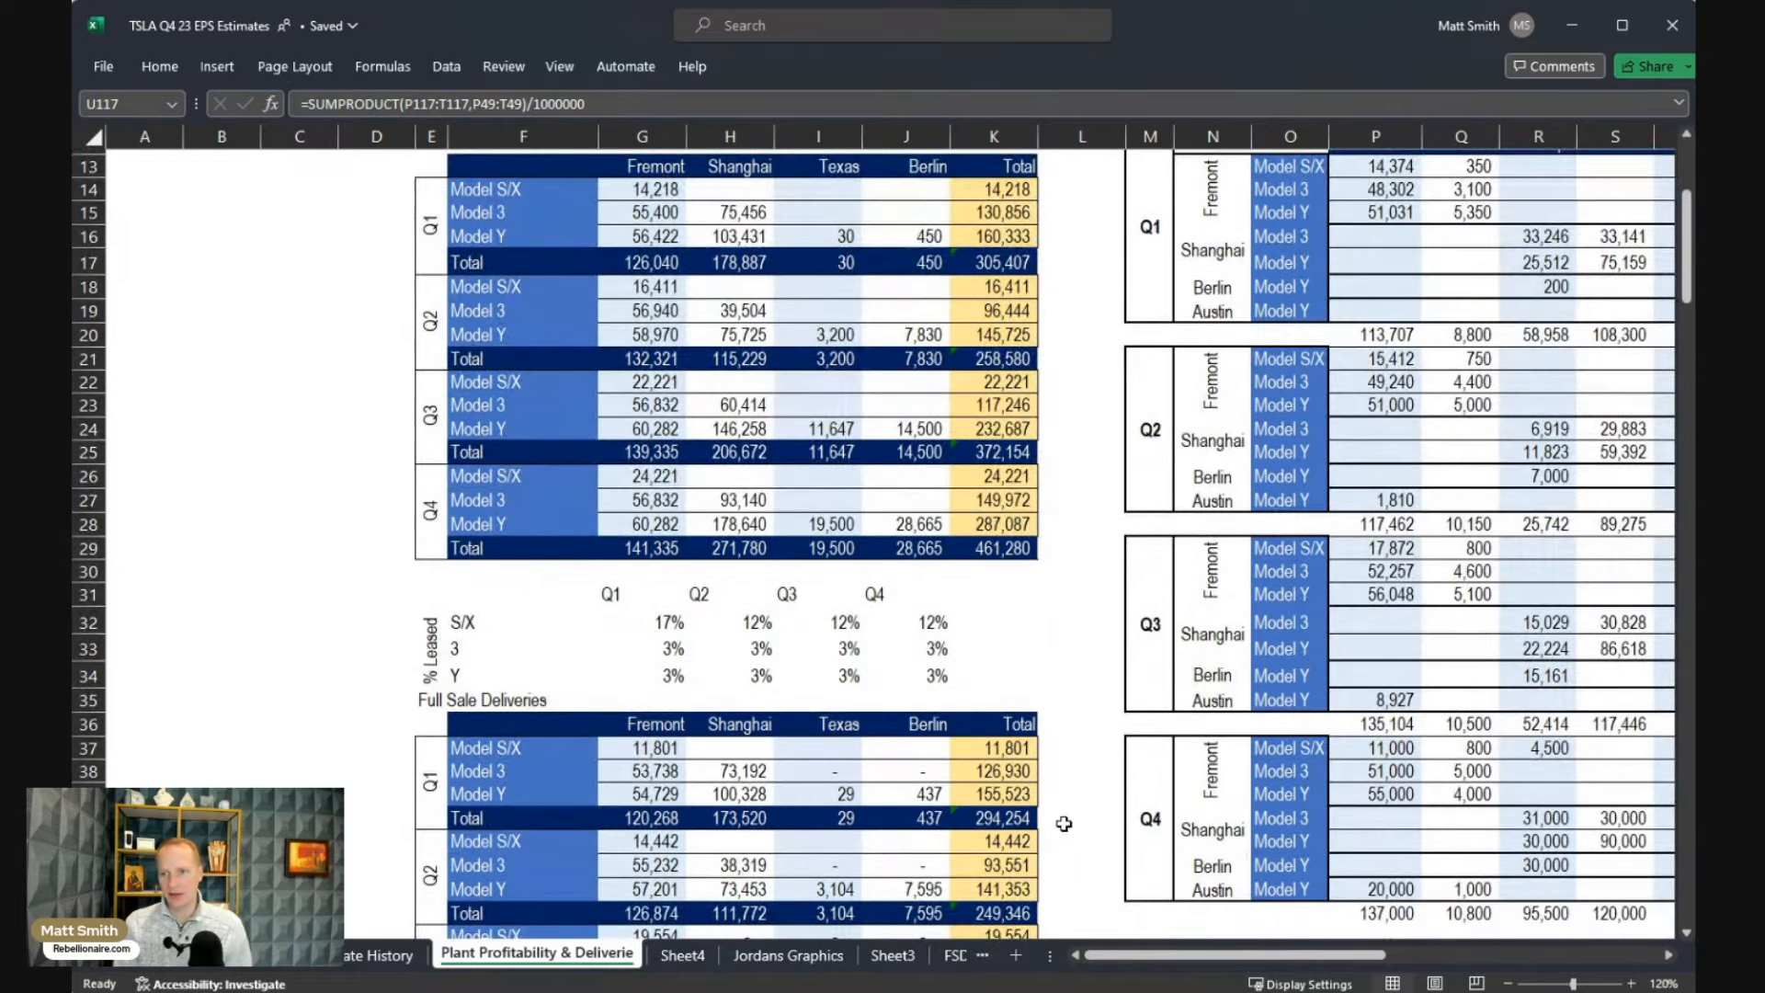
- Scroll down to the revenue and gross margin rows of the EPS model
{"action": "scroll", "scroll_direction": "down", "scroll_amount": 3}
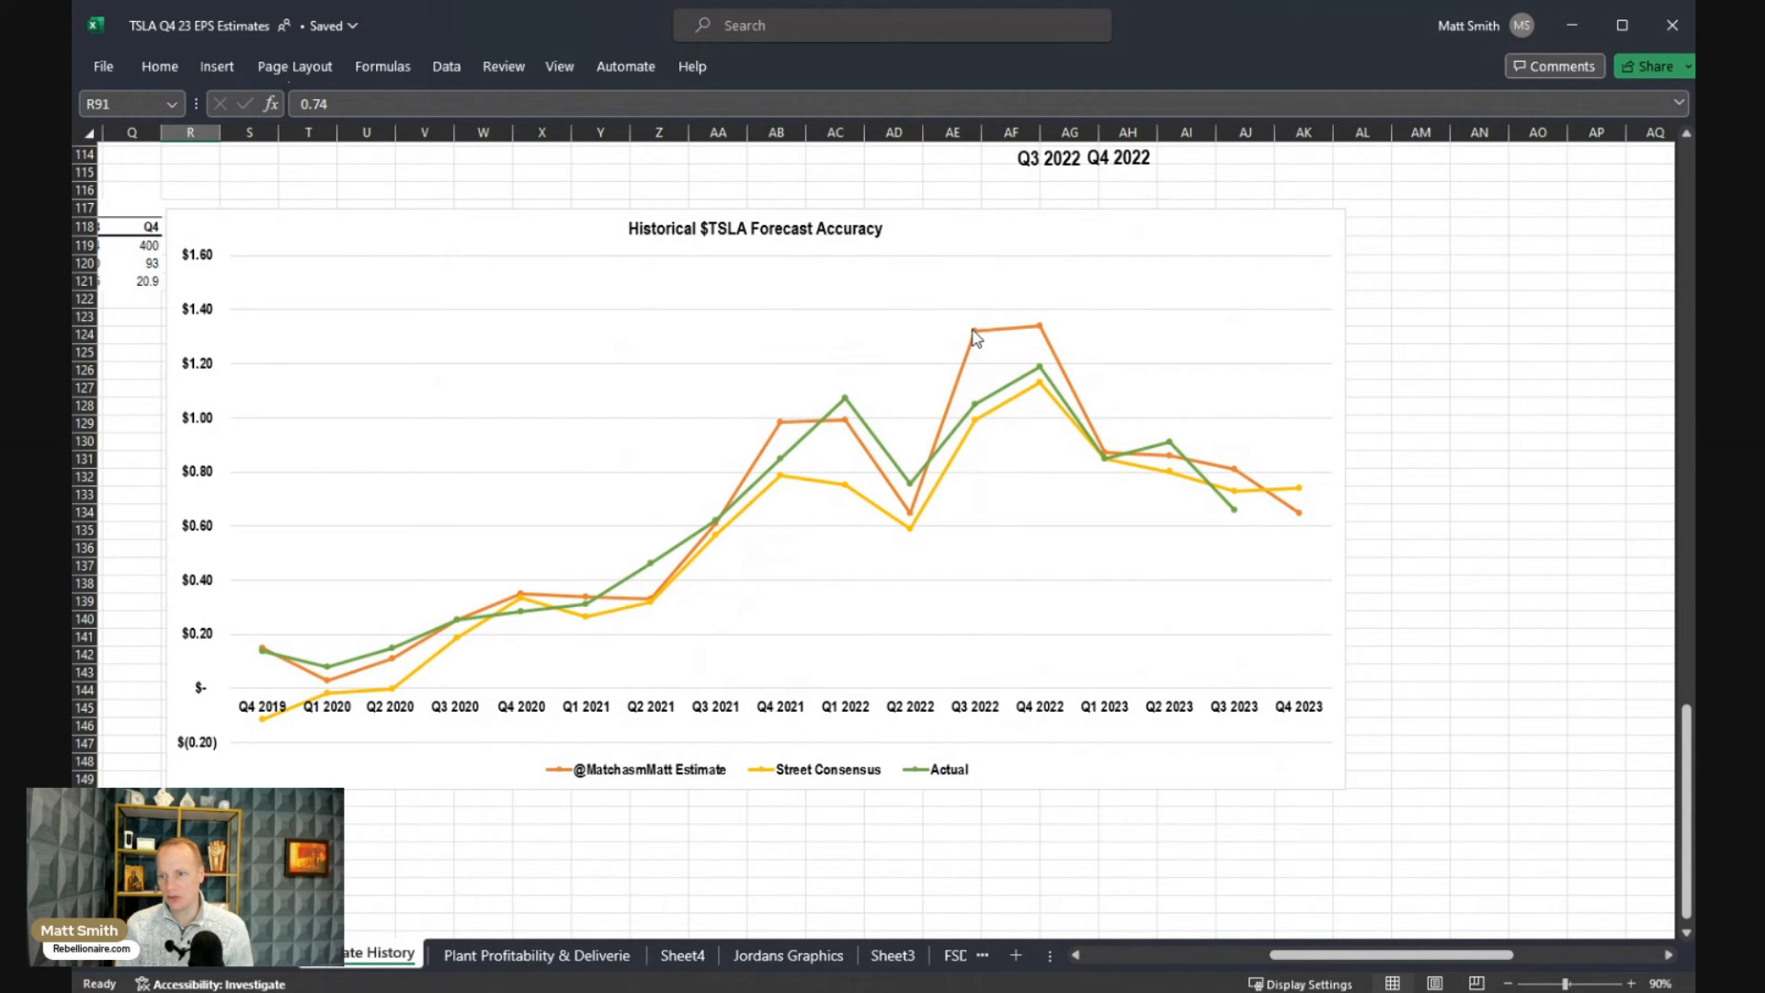
{"action": "mouse_move", "coordinate": [1045, 340]}
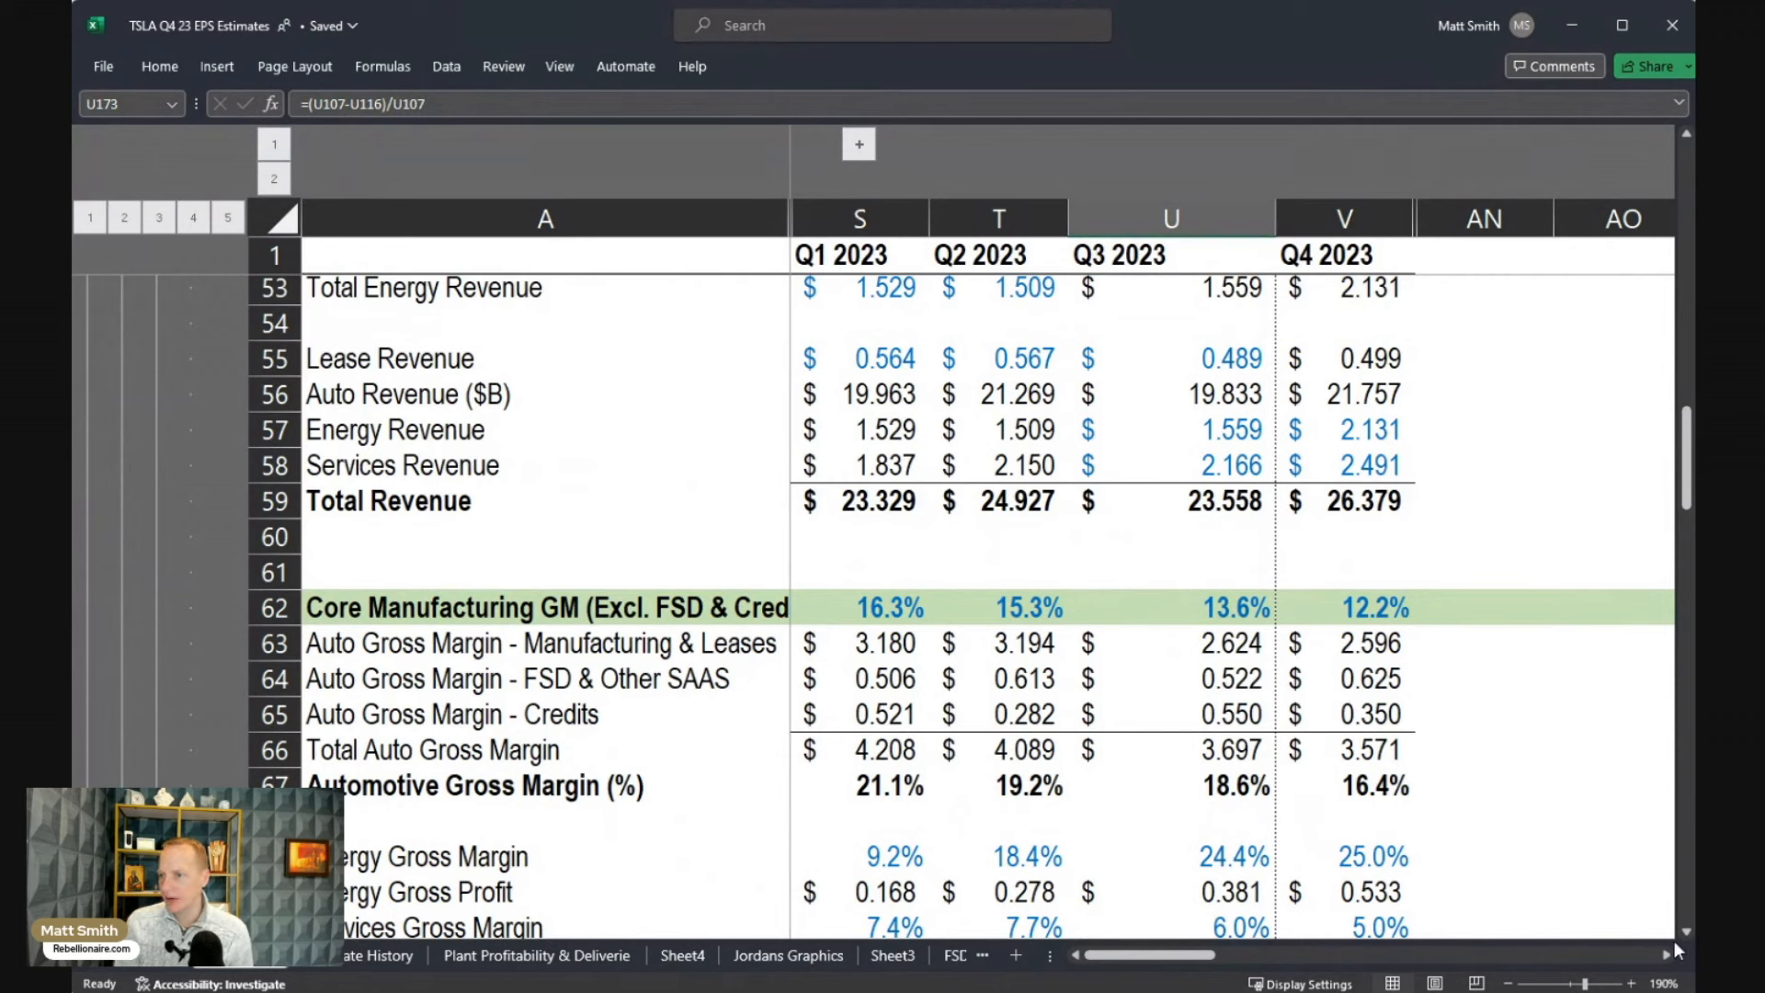
{"action": "left_click_drag", "start_coordinate": [1171, 606], "coordinate": [1342, 607]}
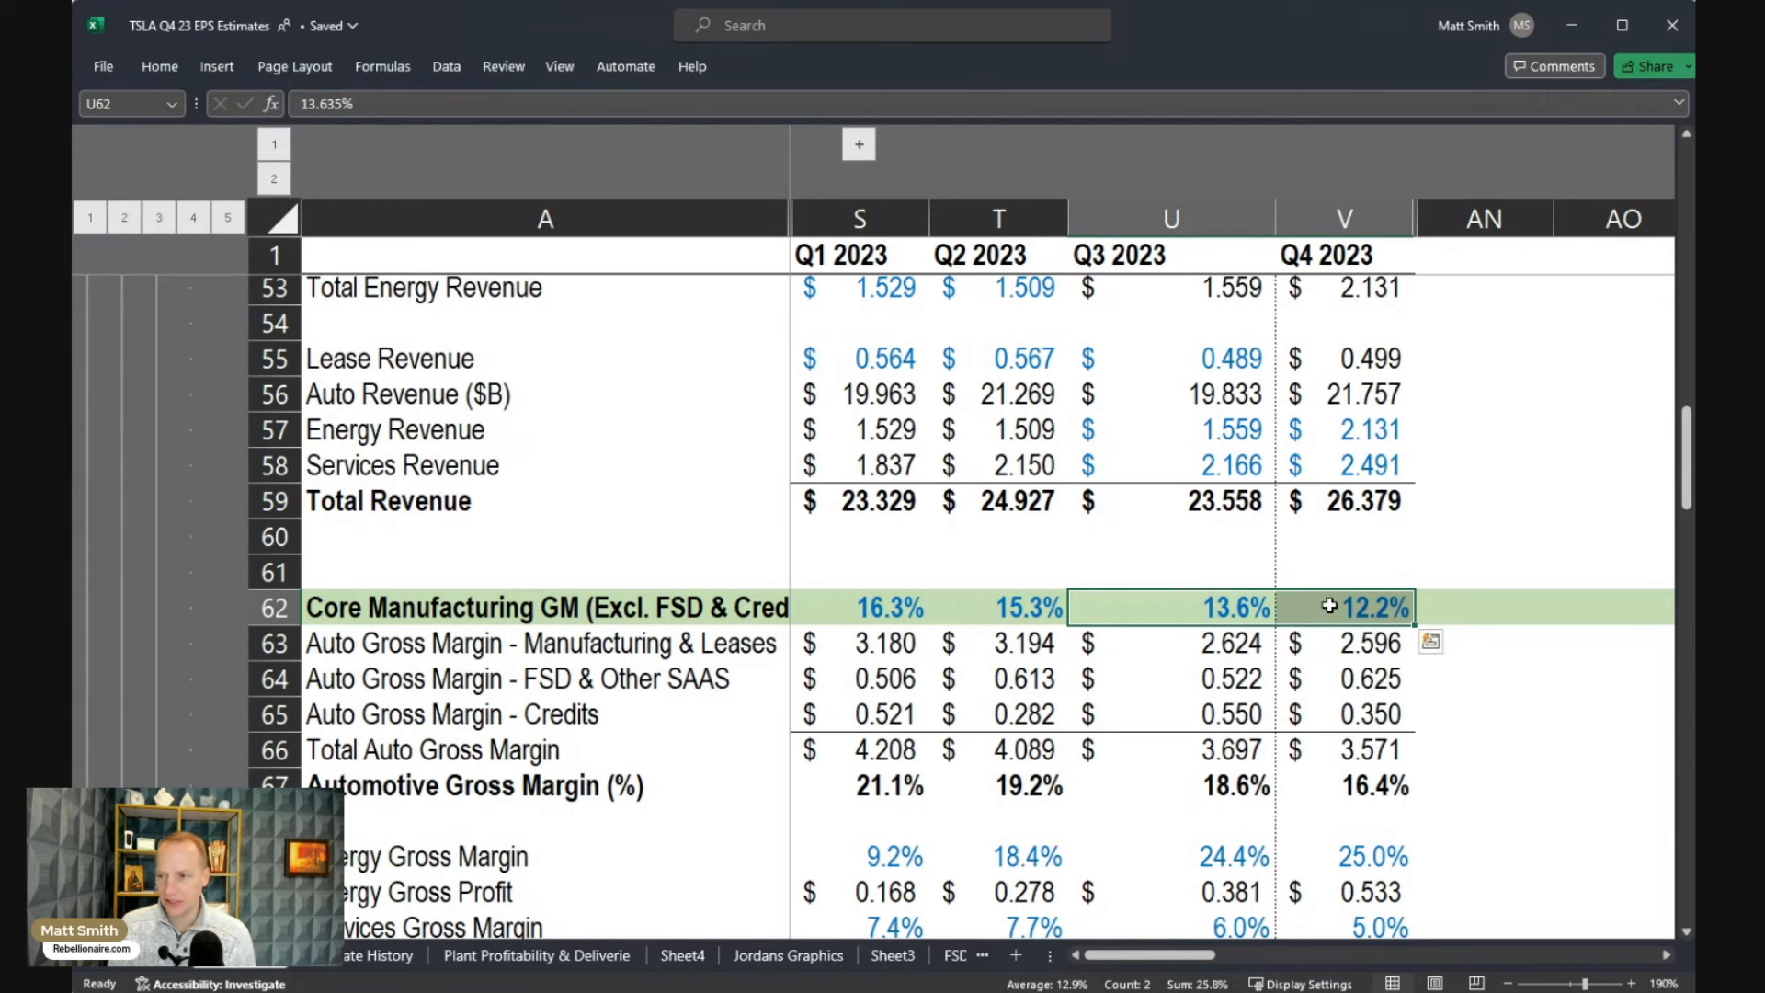
{"action": "left_click", "coordinate": [1362, 606]}
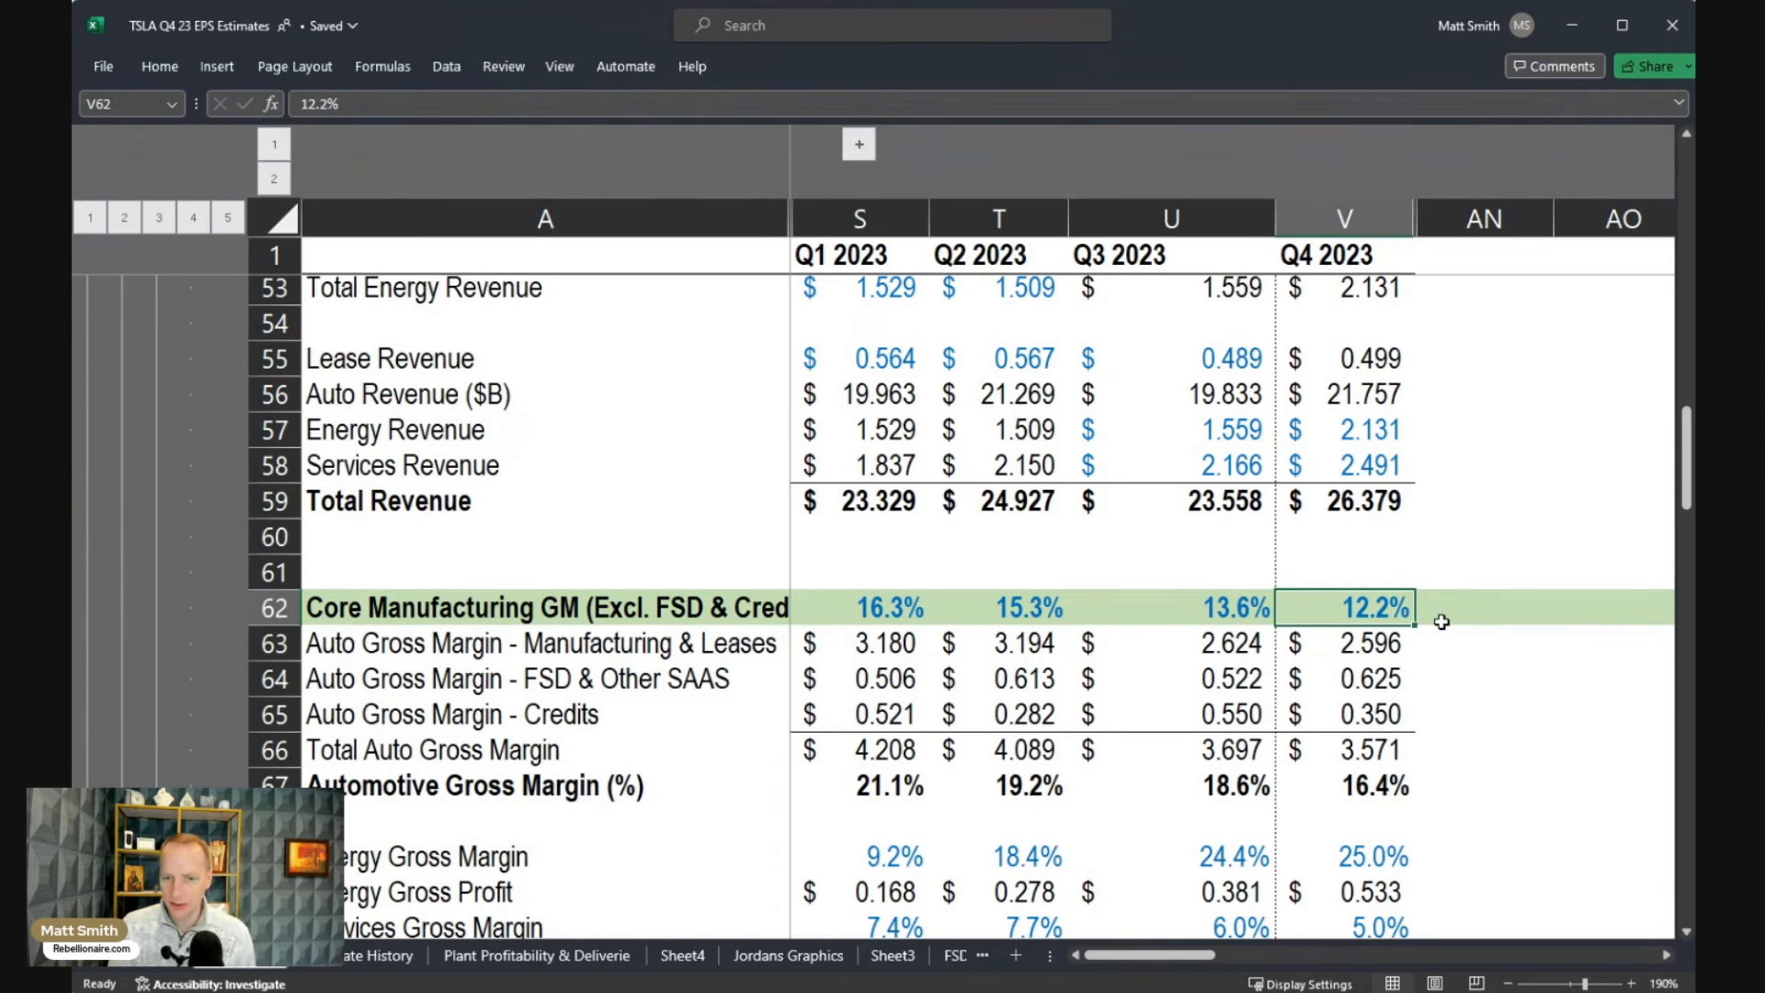
{"action": "left_click", "coordinate": [1342, 644]}
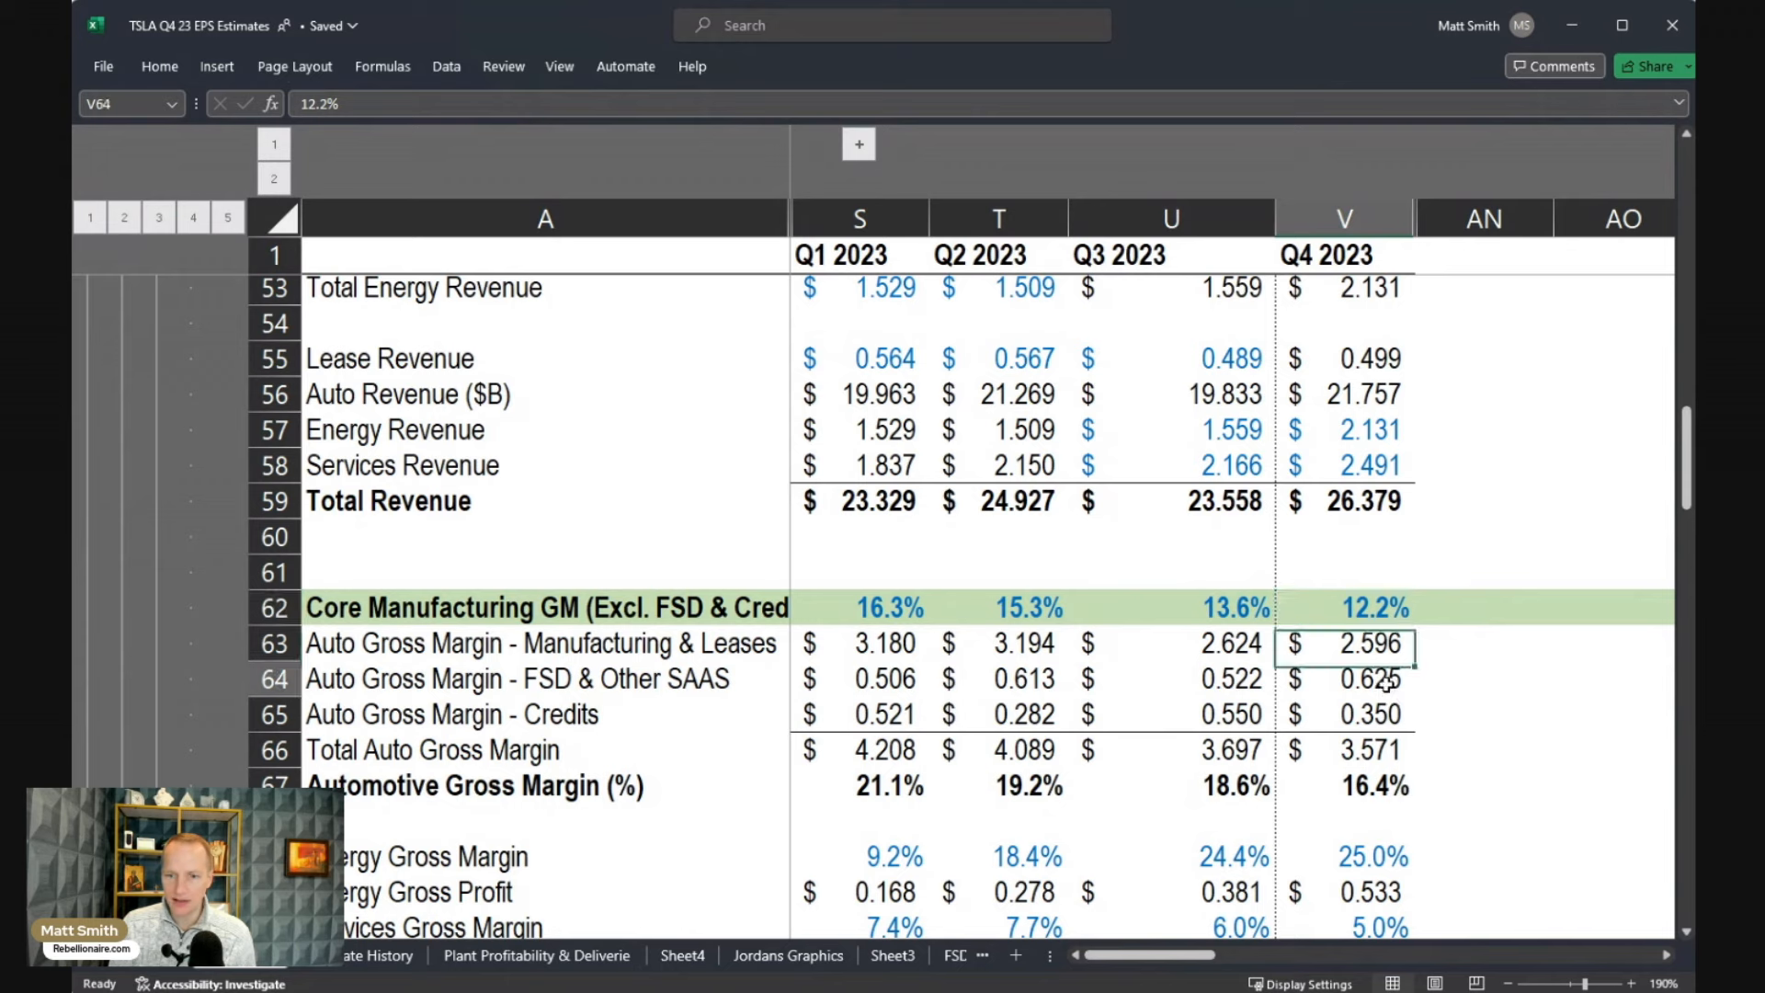
{"action": "left_click", "coordinate": [1344, 713]}
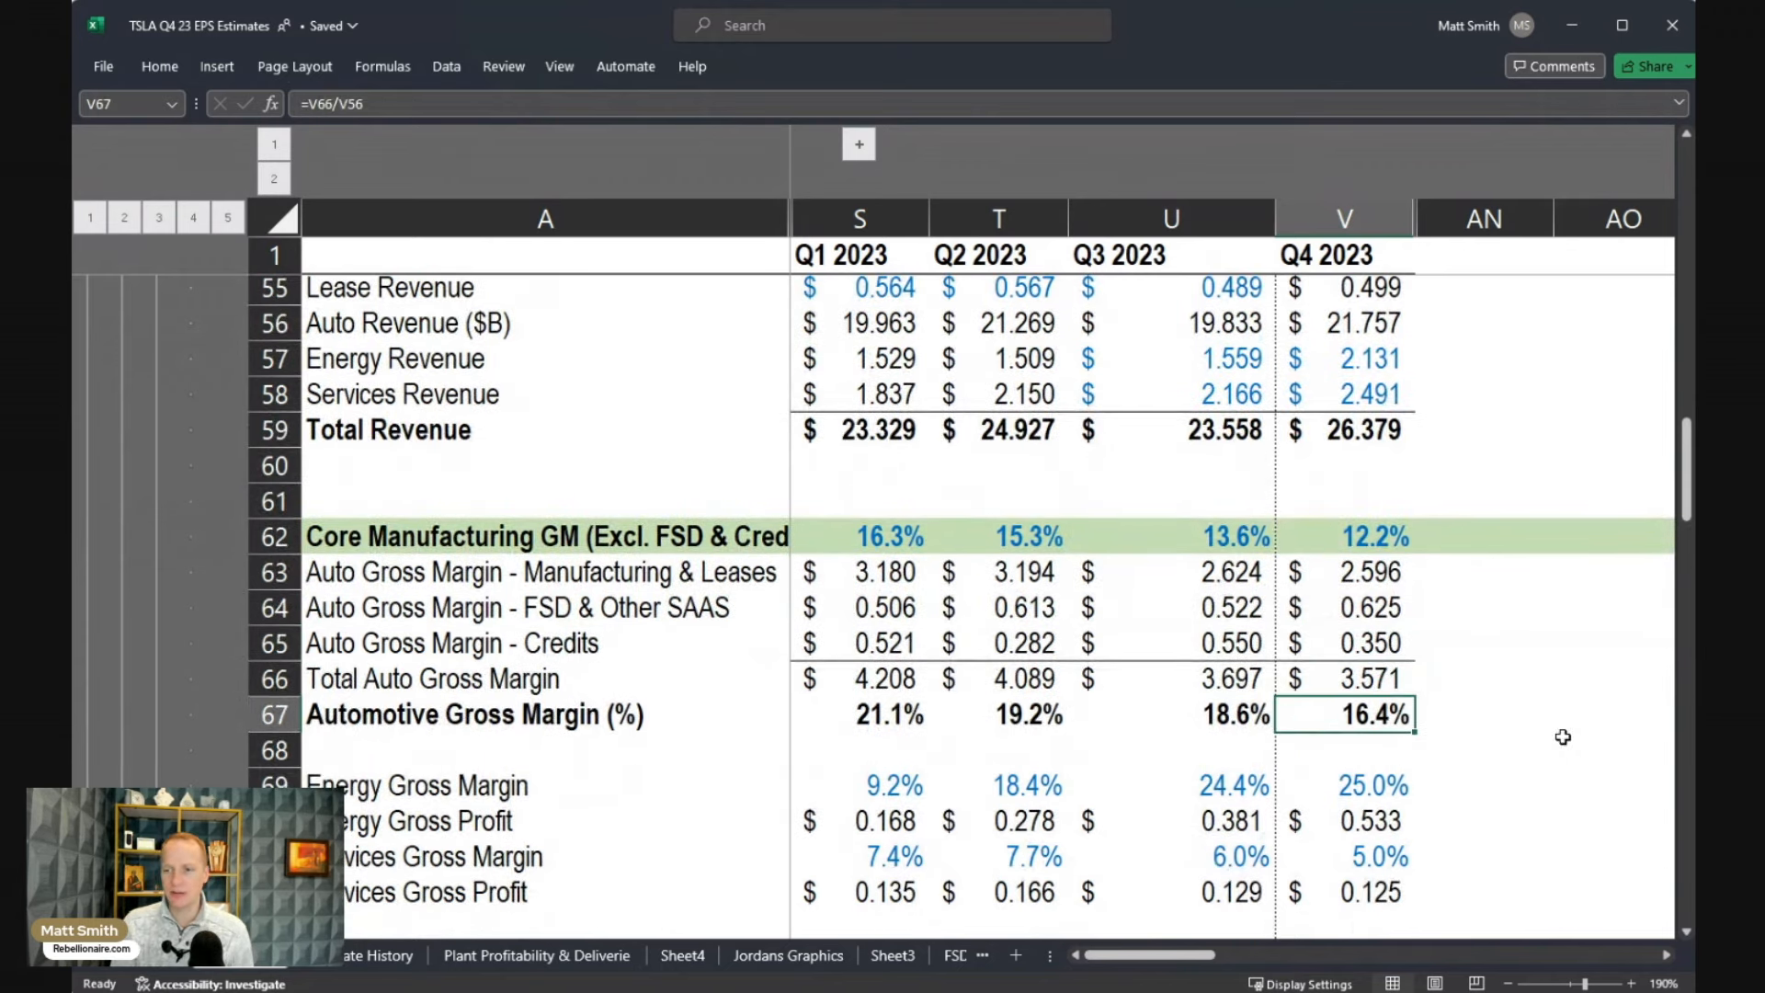
{"action": "scroll", "scroll_direction": "down", "scroll_amount": 3}
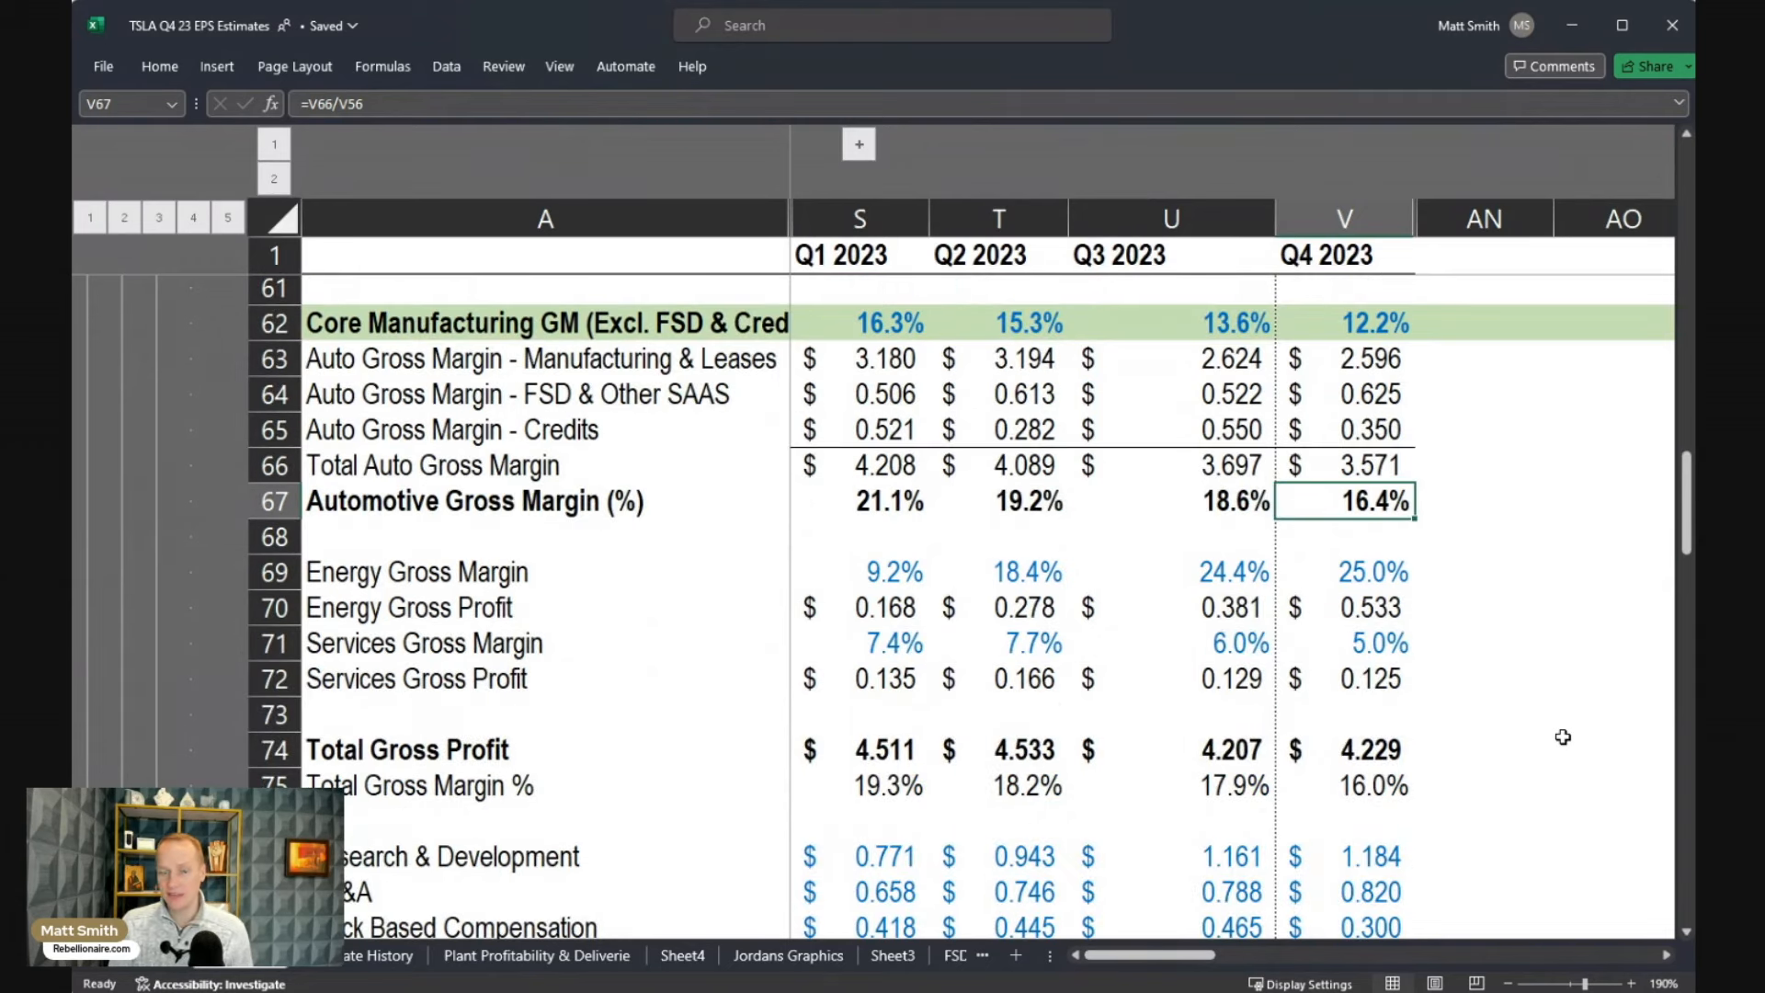
{"action": "mouse_move", "coordinate": [1430, 724]}
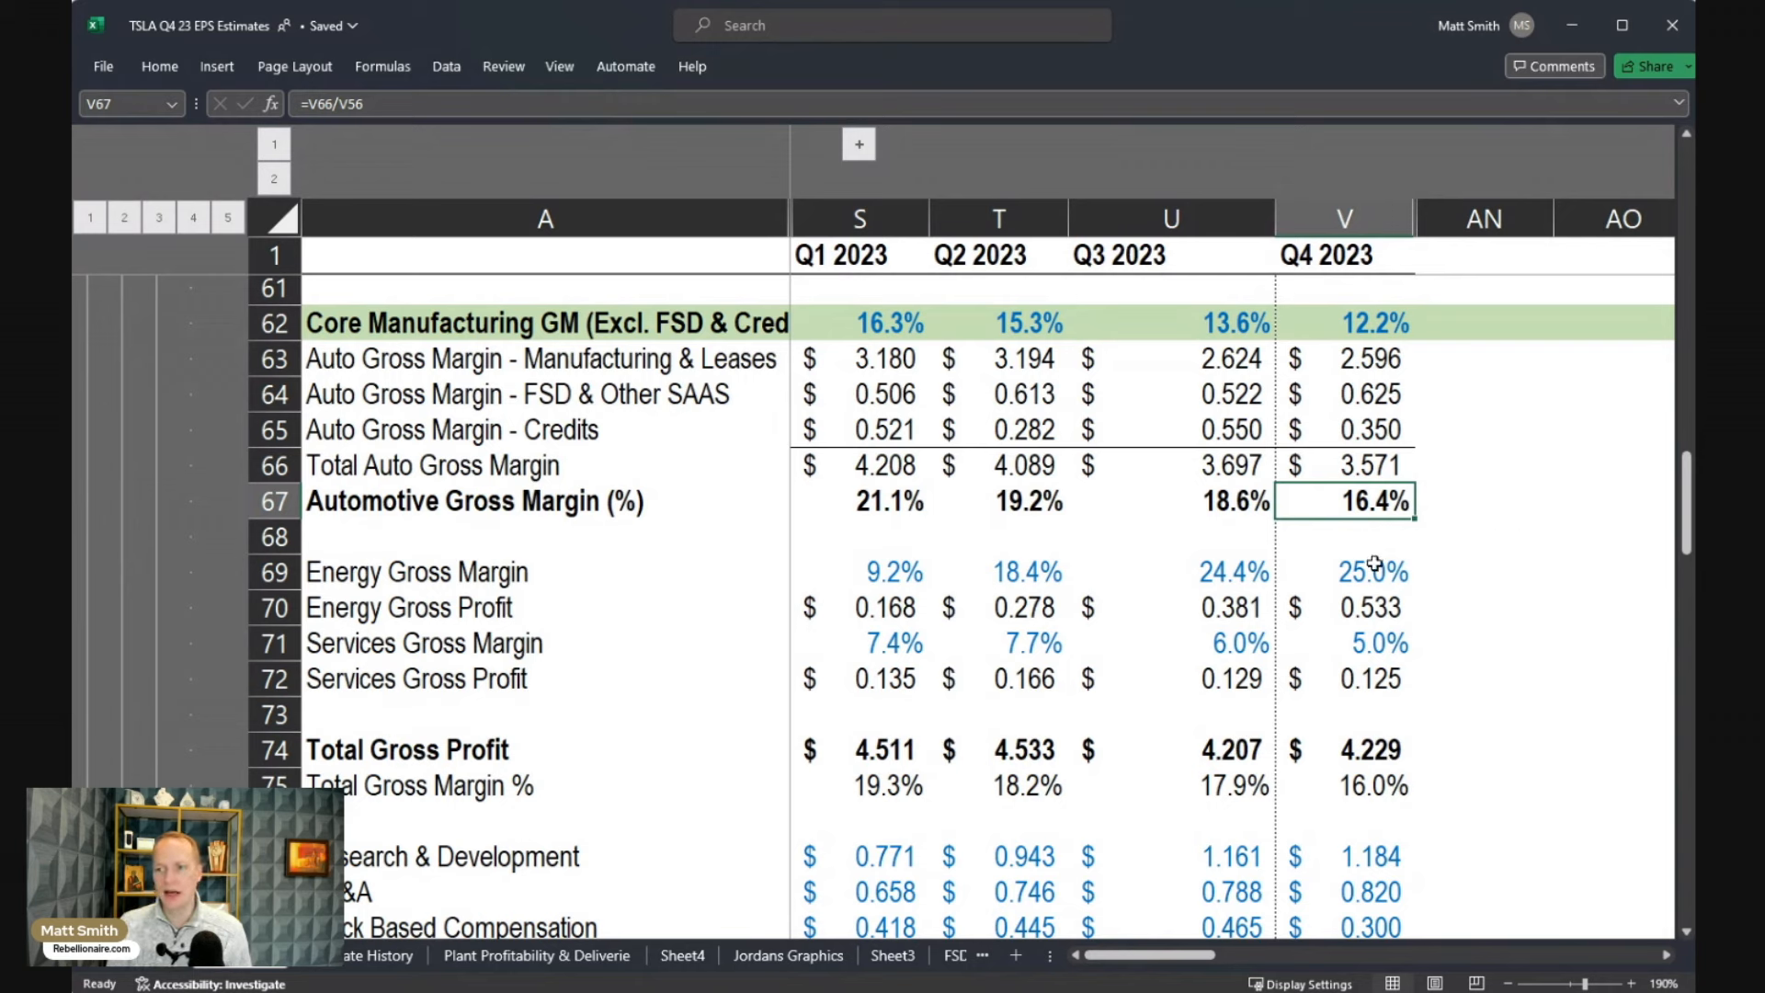
{"action": "left_click", "coordinate": [1364, 572]}
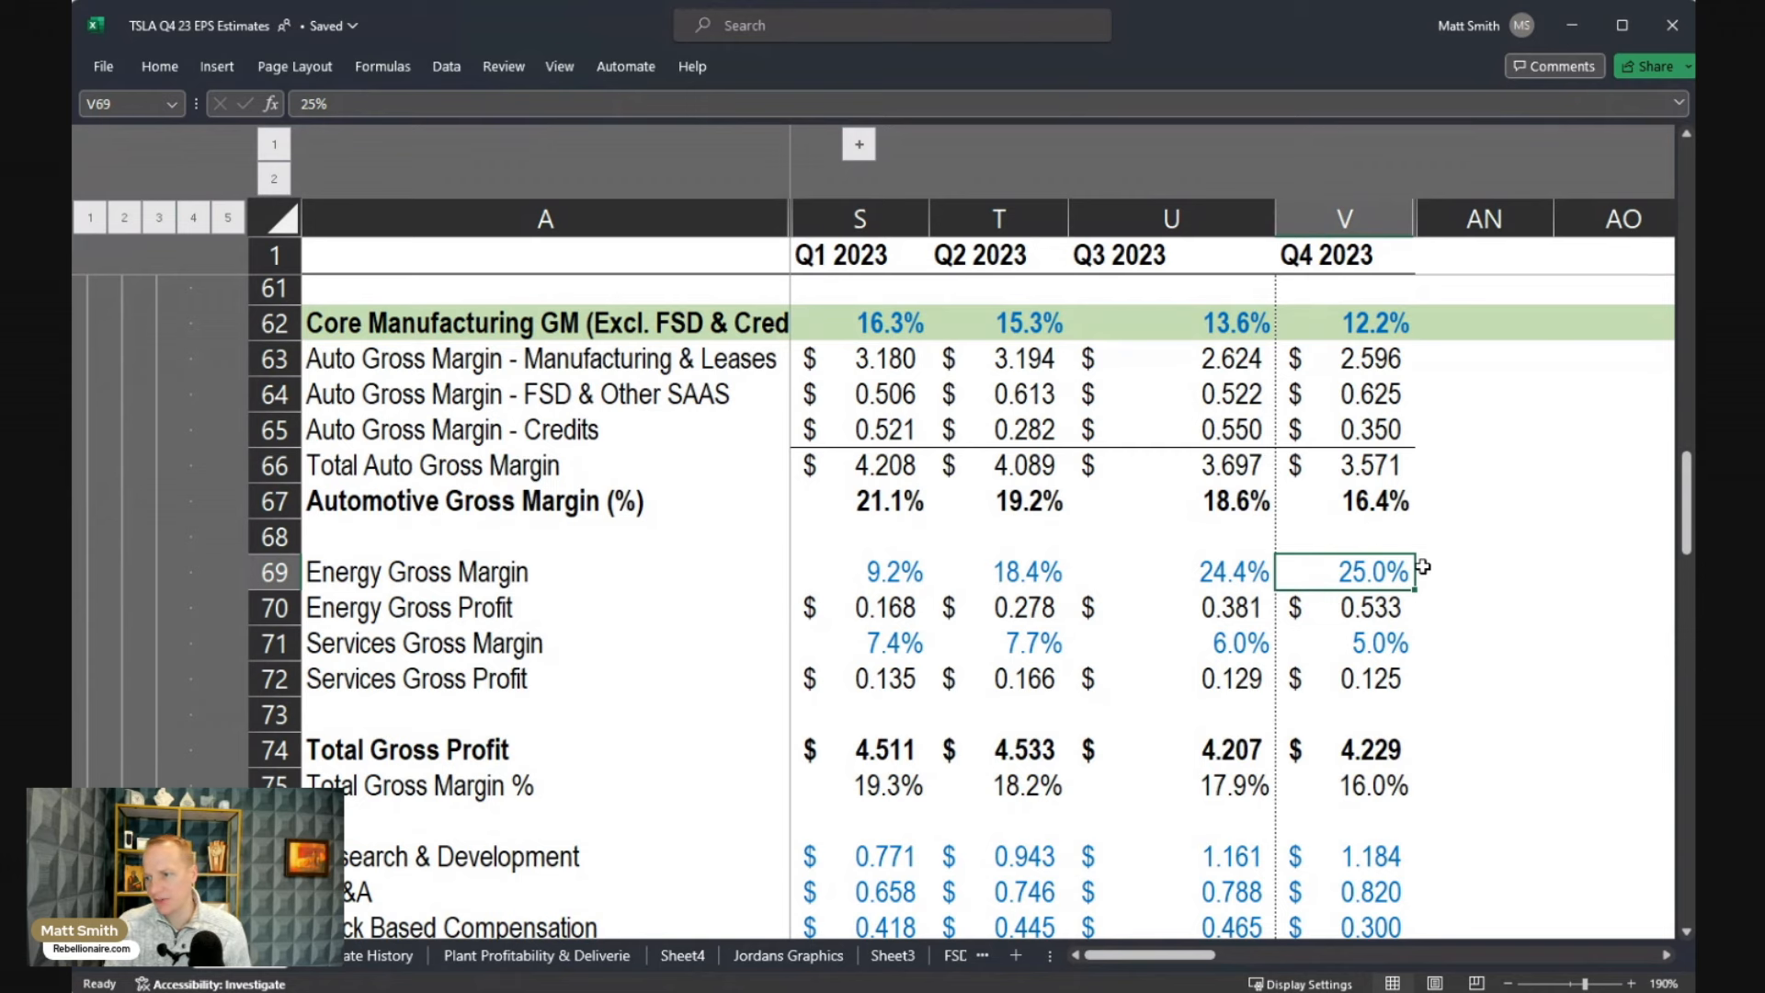
{"action": "scroll", "scroll_direction": "down", "scroll_amount": 3}
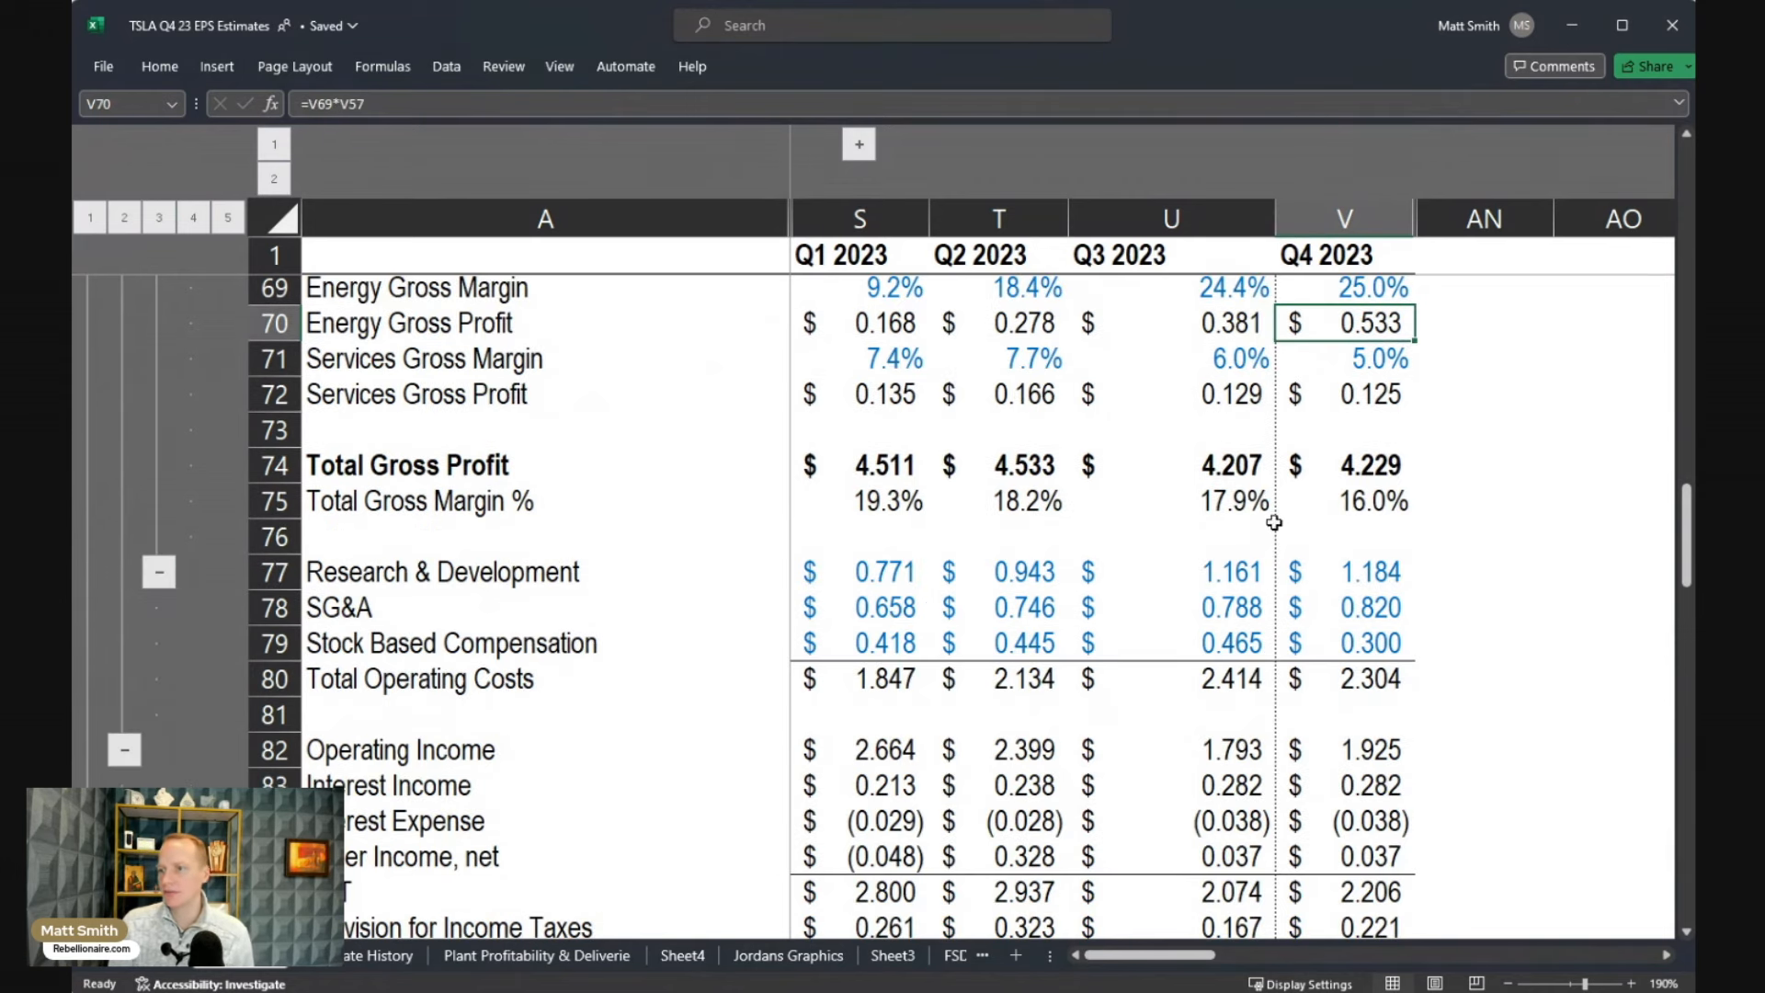
{"action": "mouse_move", "coordinate": [1436, 557]}
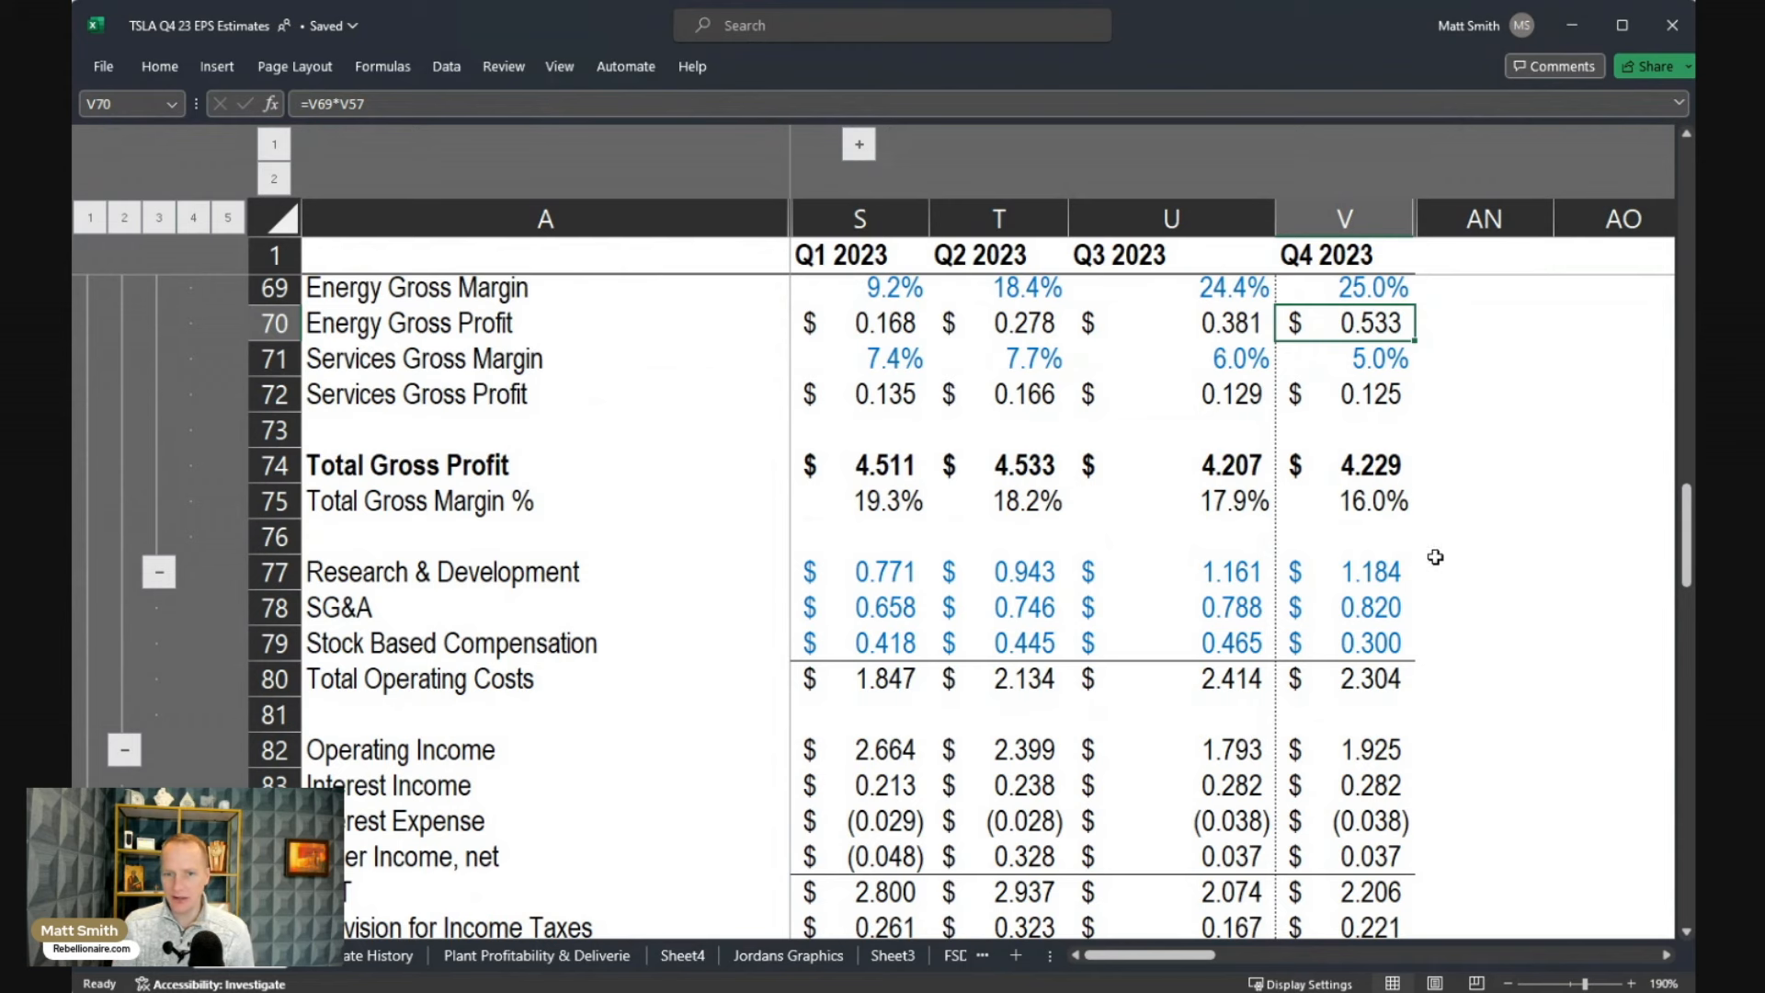
{"action": "mouse_move", "coordinate": [1416, 537]}
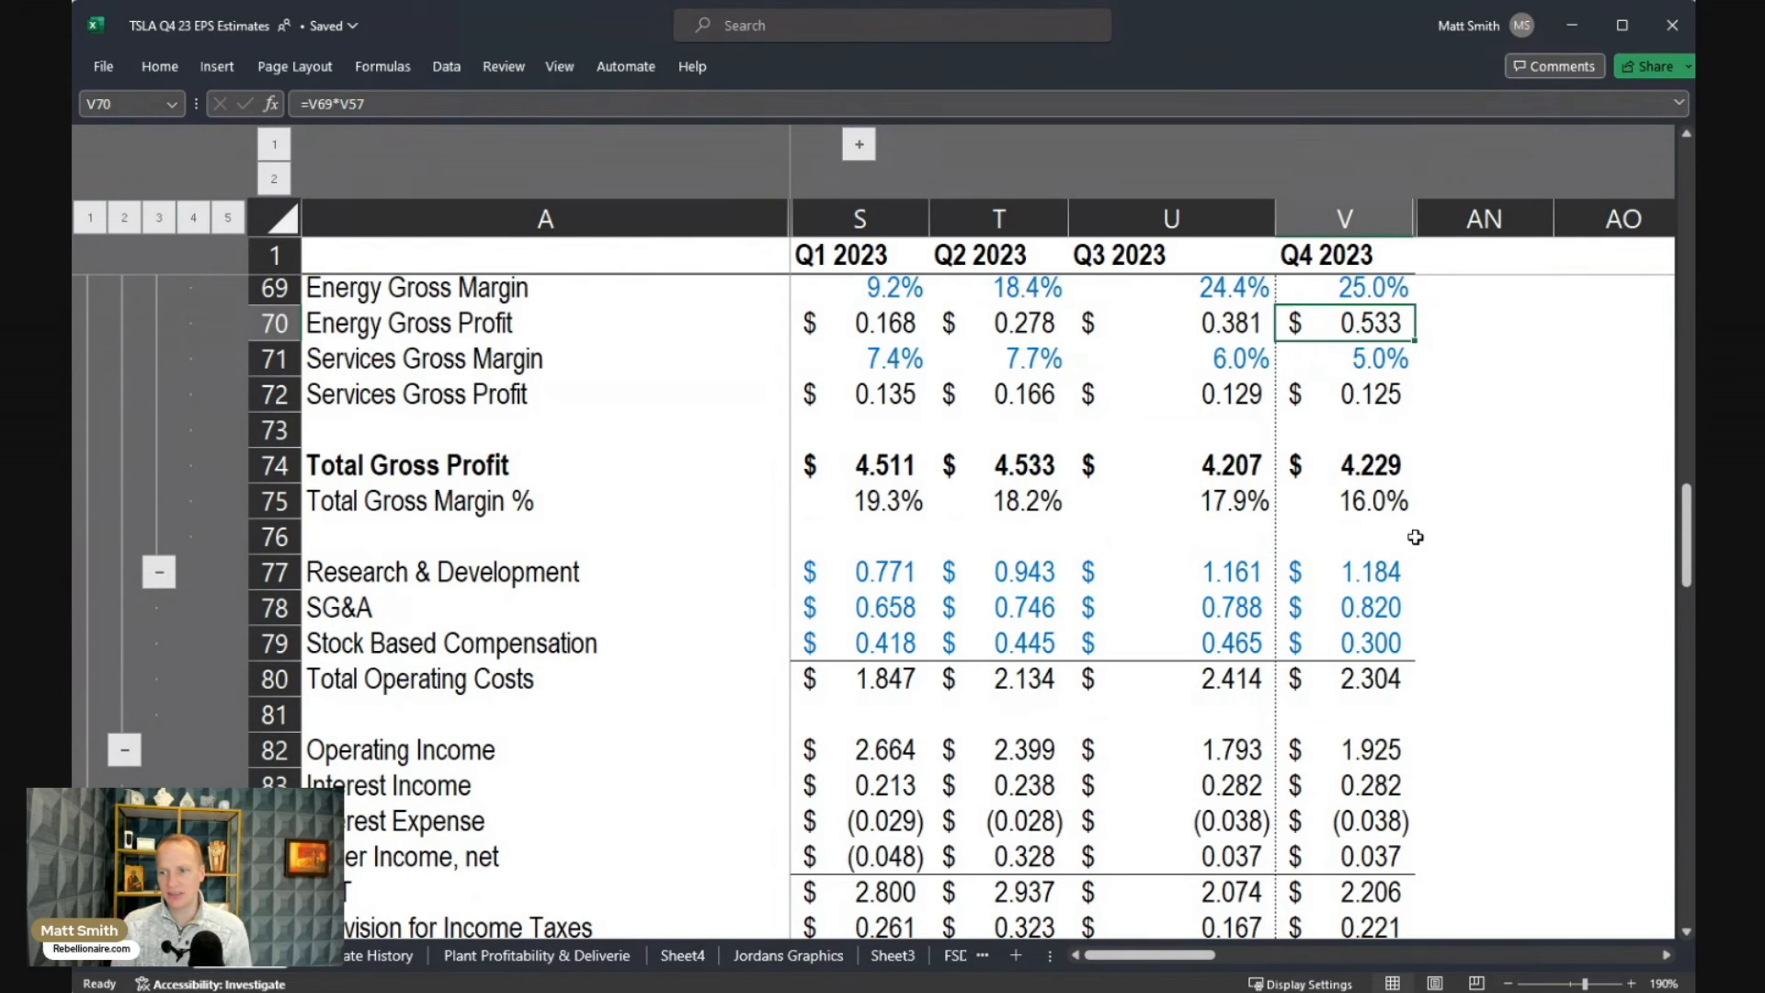
{"action": "mouse_move", "coordinate": [1507, 443]}
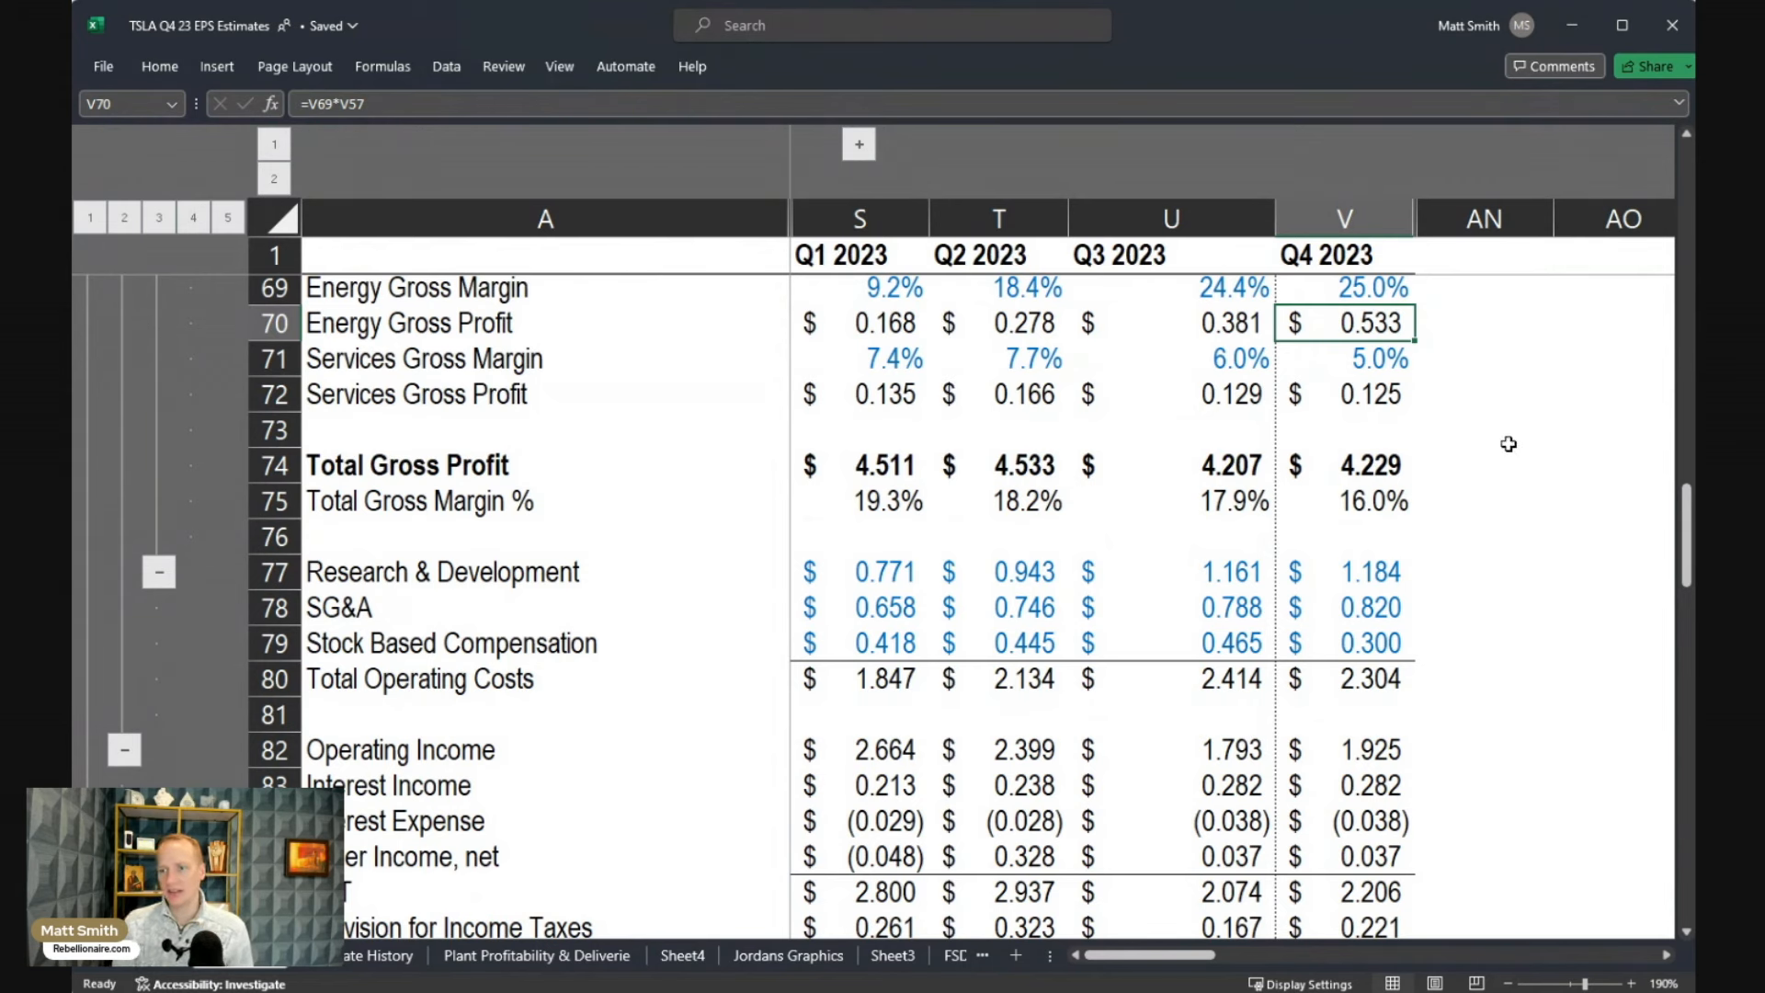
{"action": "mouse_move", "coordinate": [1456, 533]}
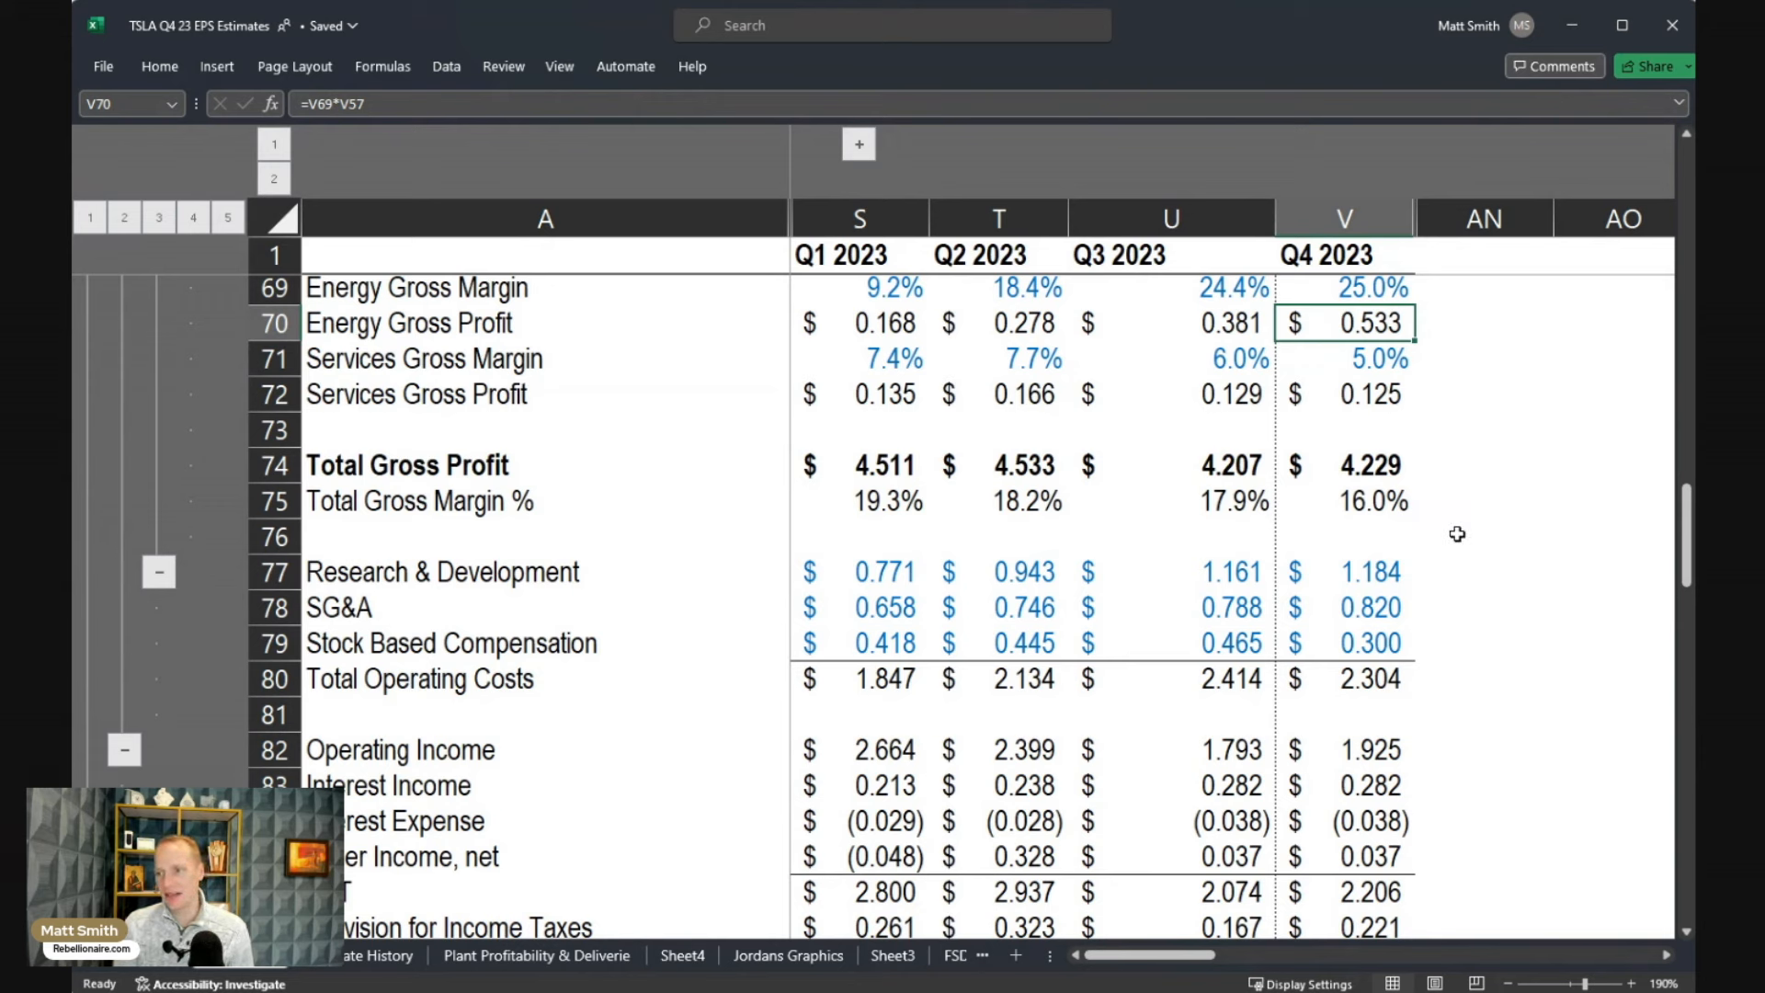
{"action": "mouse_move", "coordinate": [1452, 541]}
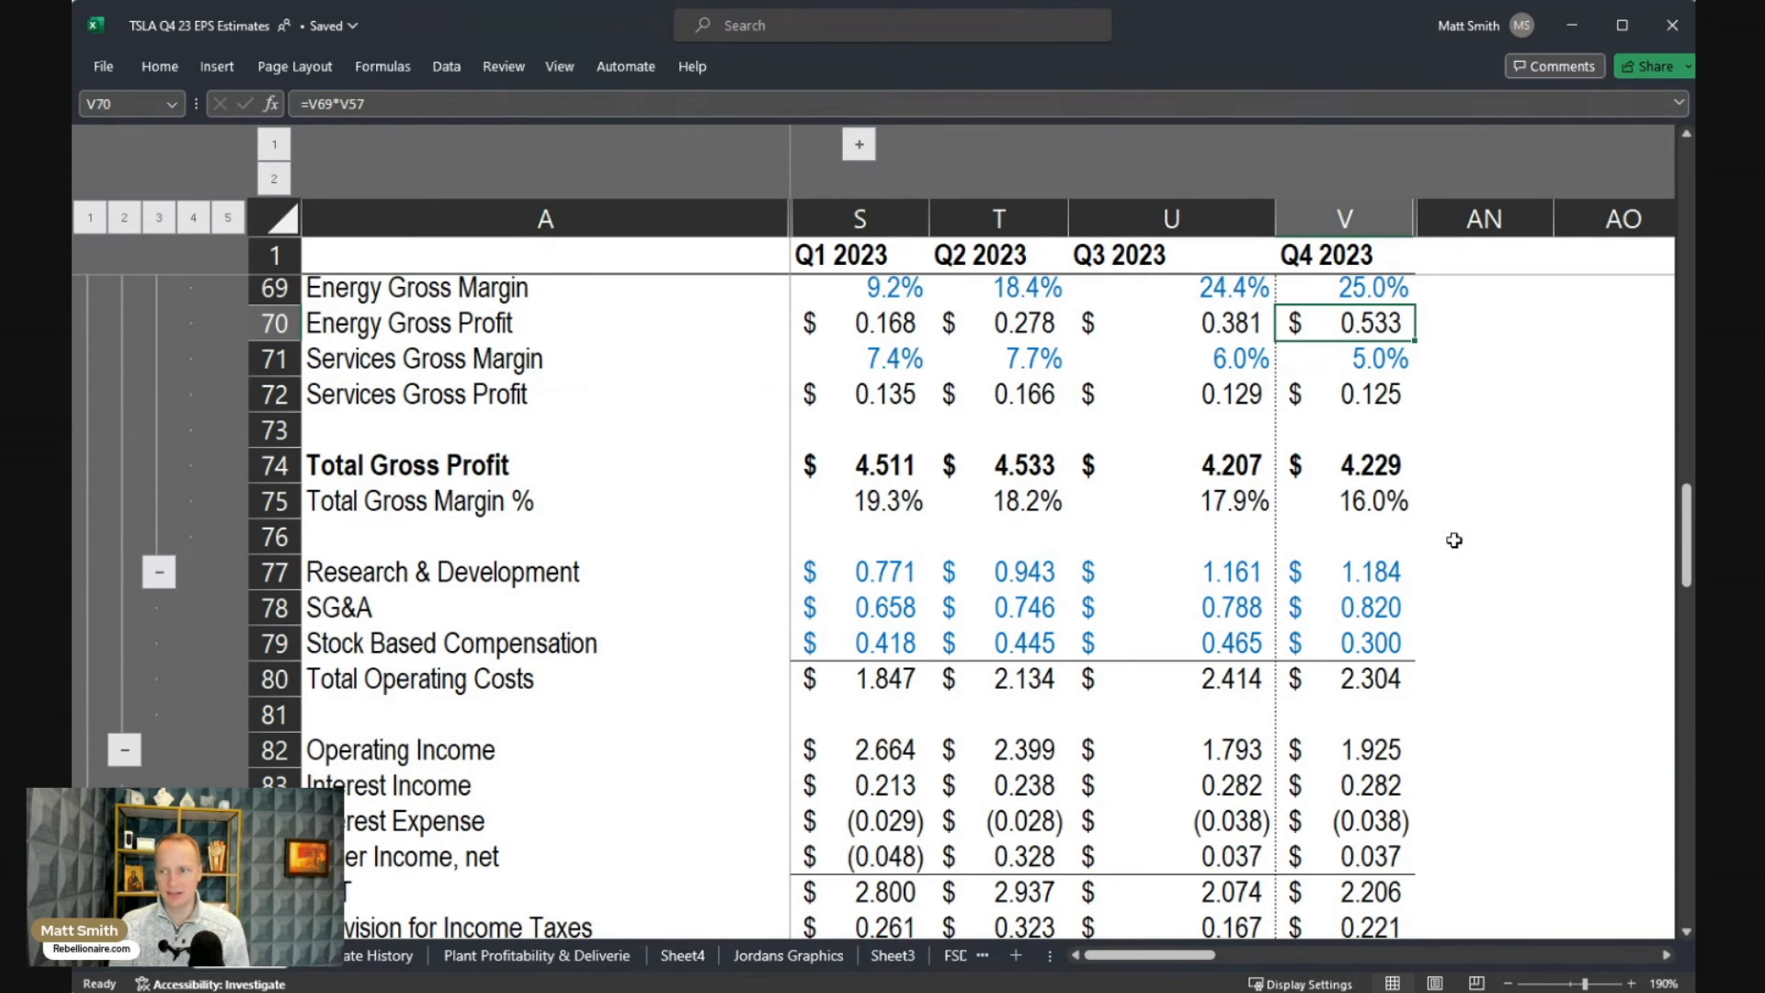
{"action": "mouse_move", "coordinate": [1045, 626]}
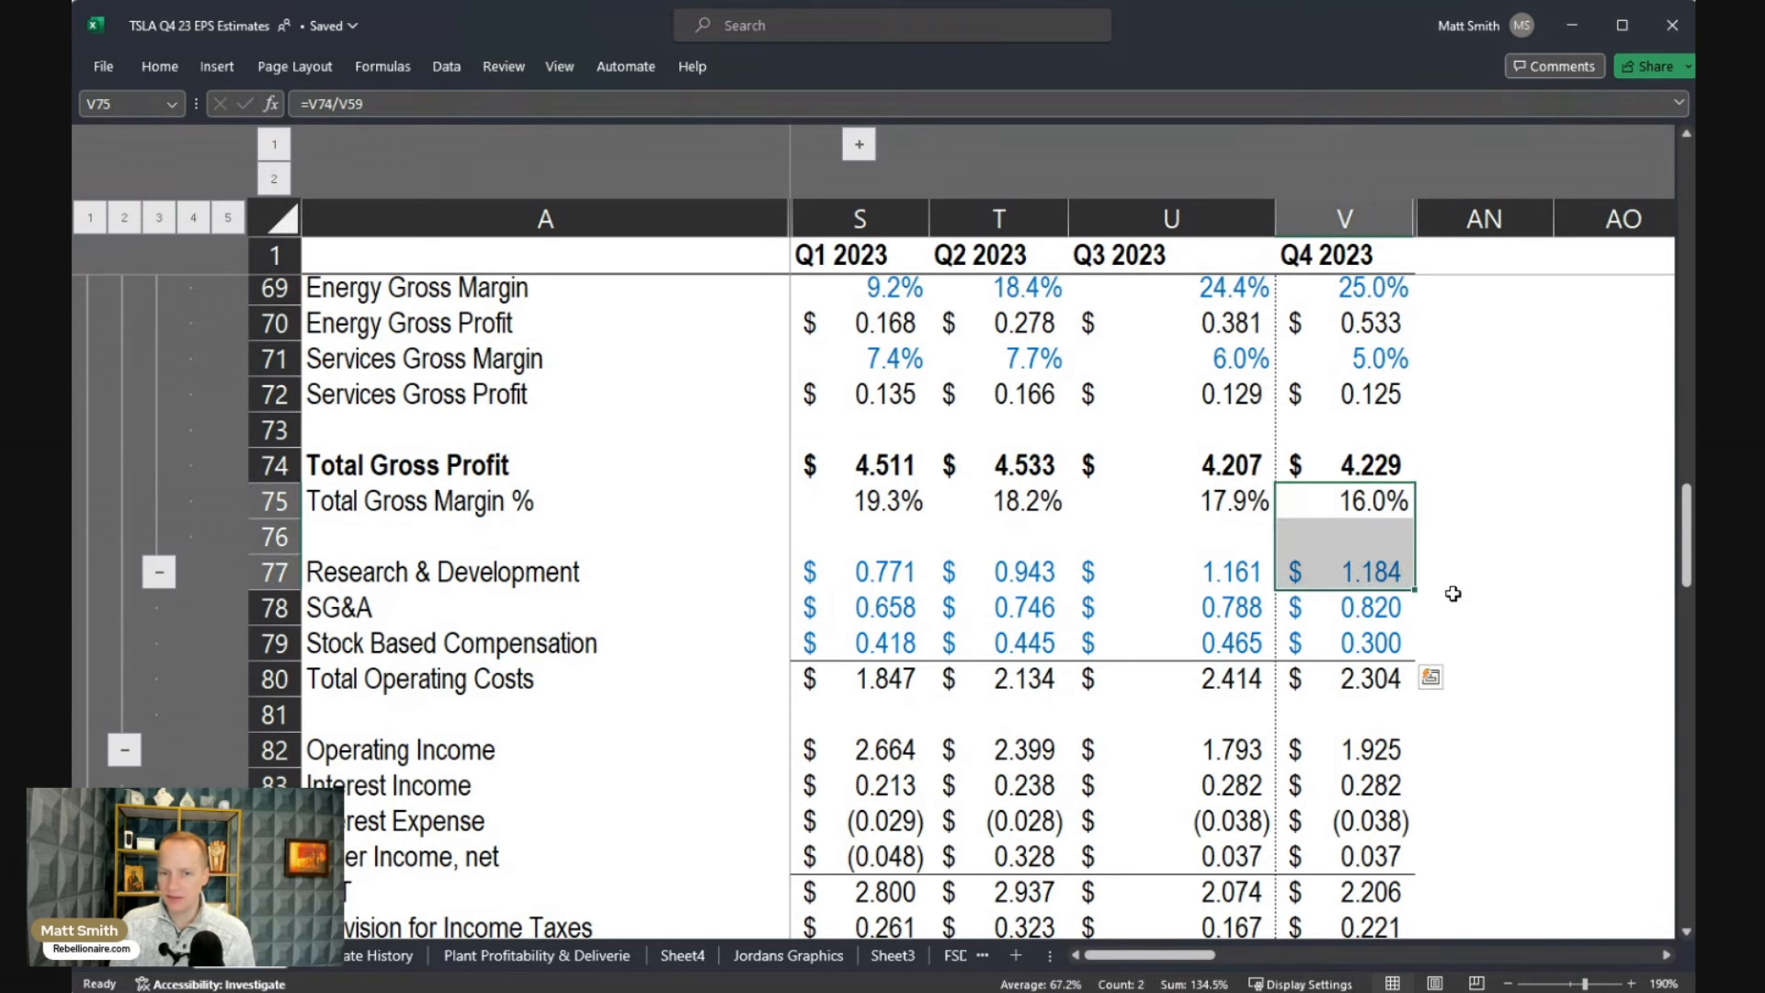
{"action": "mouse_move", "coordinate": [1441, 598]}
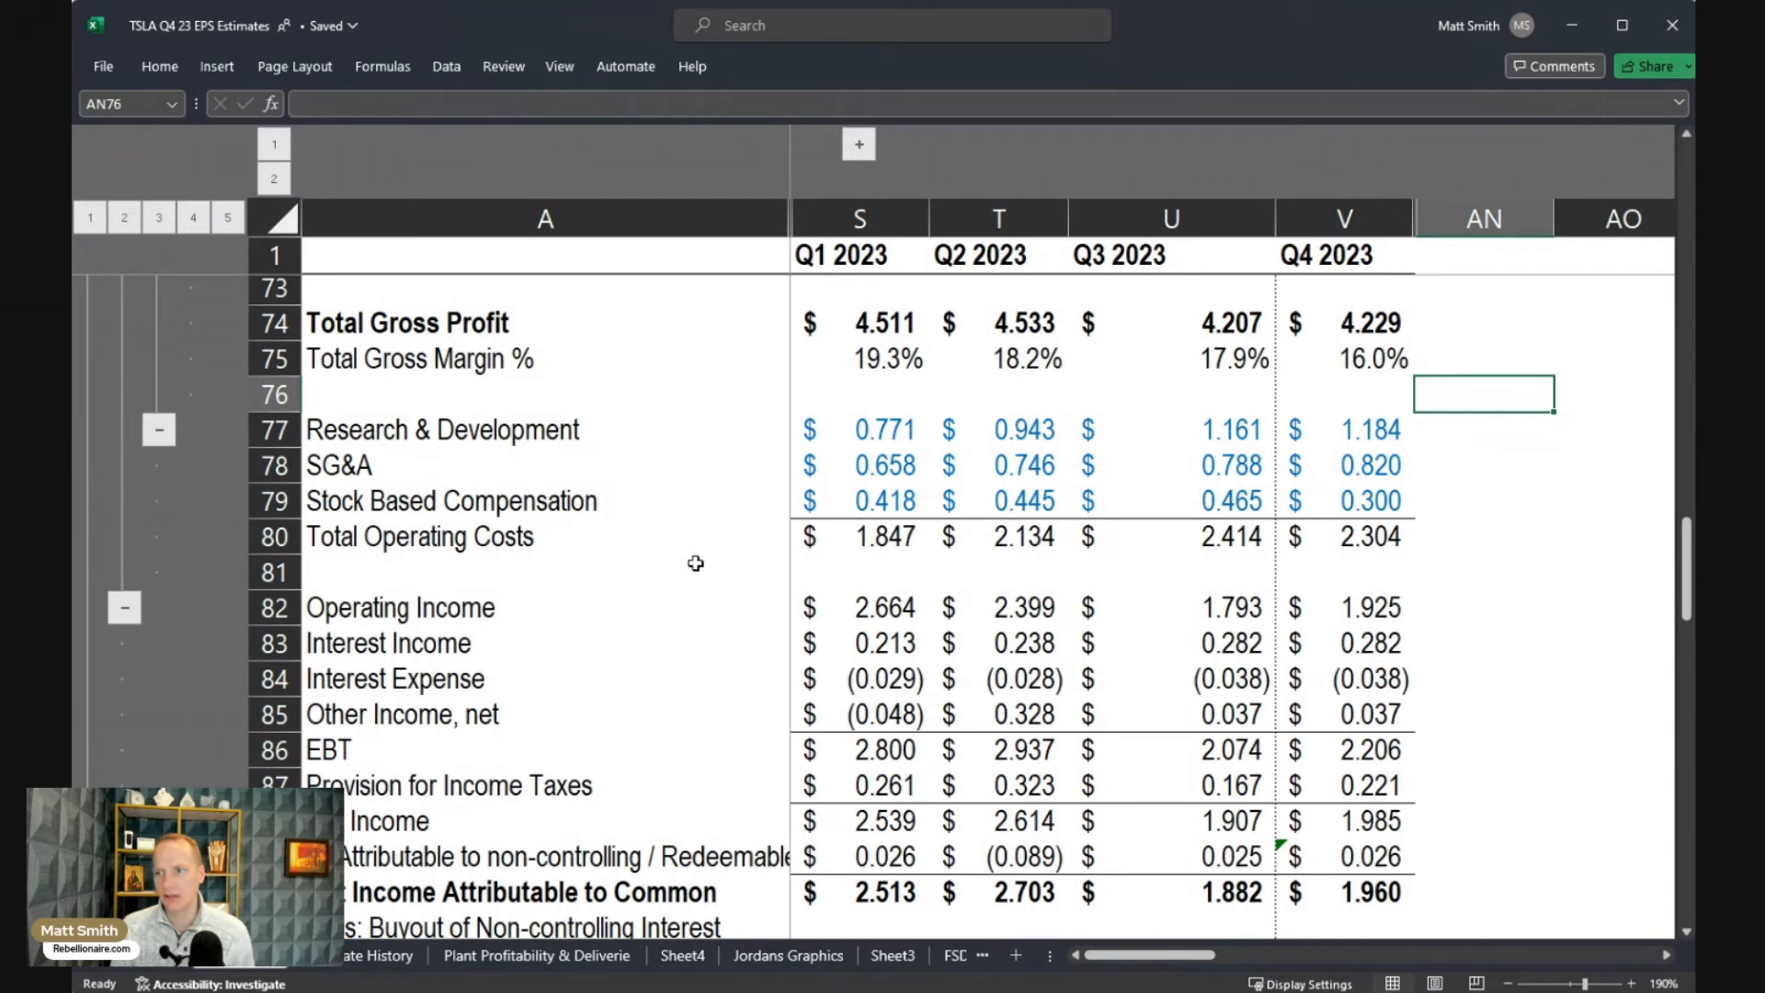
{"action": "scroll", "scroll_direction": "down", "scroll_amount": 3}
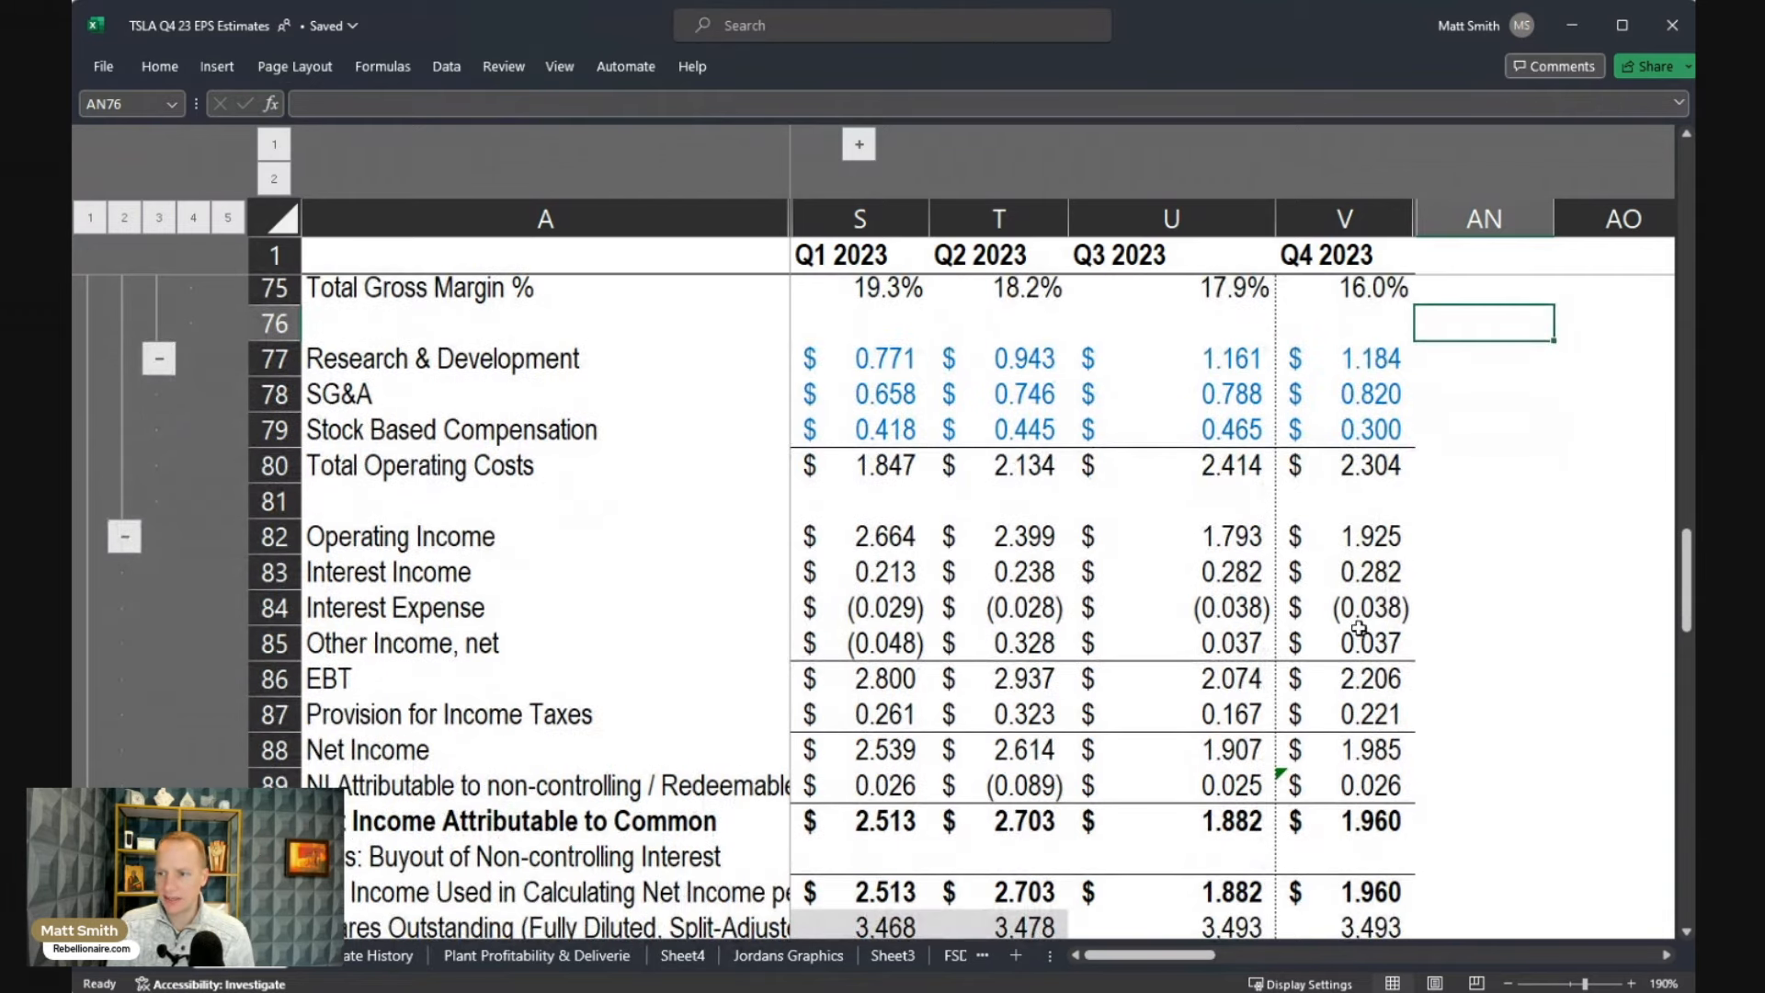
{"action": "mouse_move", "coordinate": [1423, 771]}
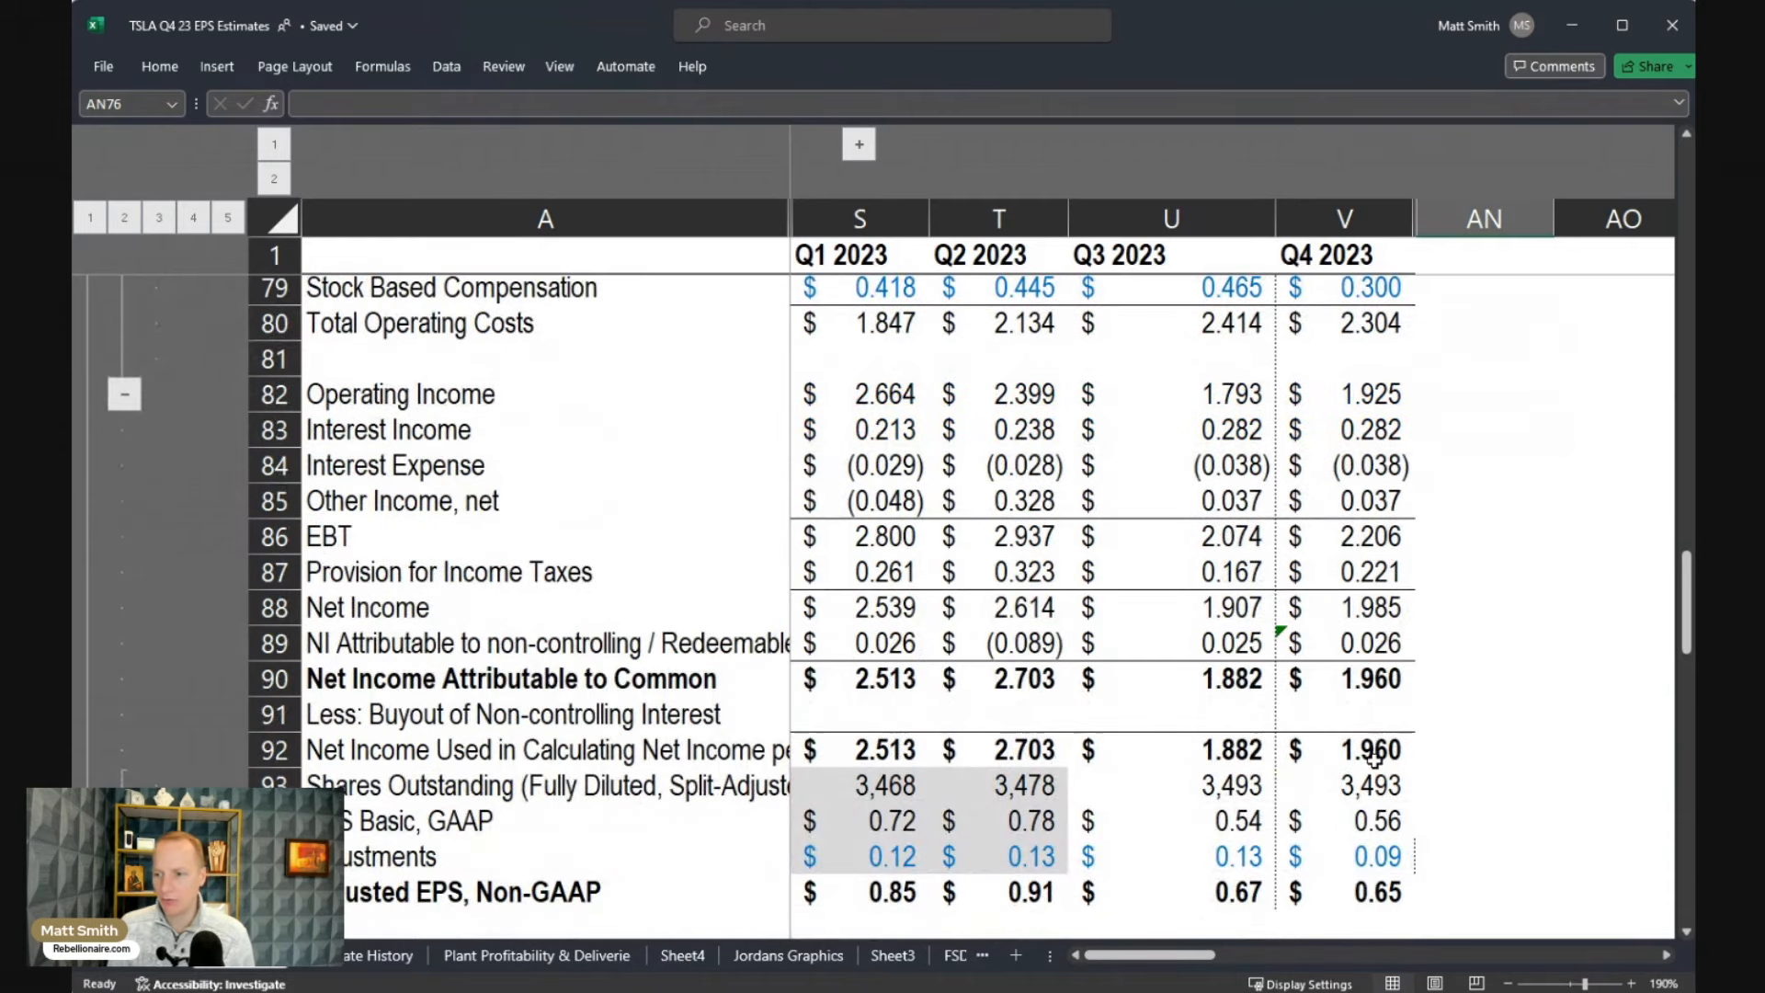
{"action": "left_click", "coordinate": [1369, 750]}
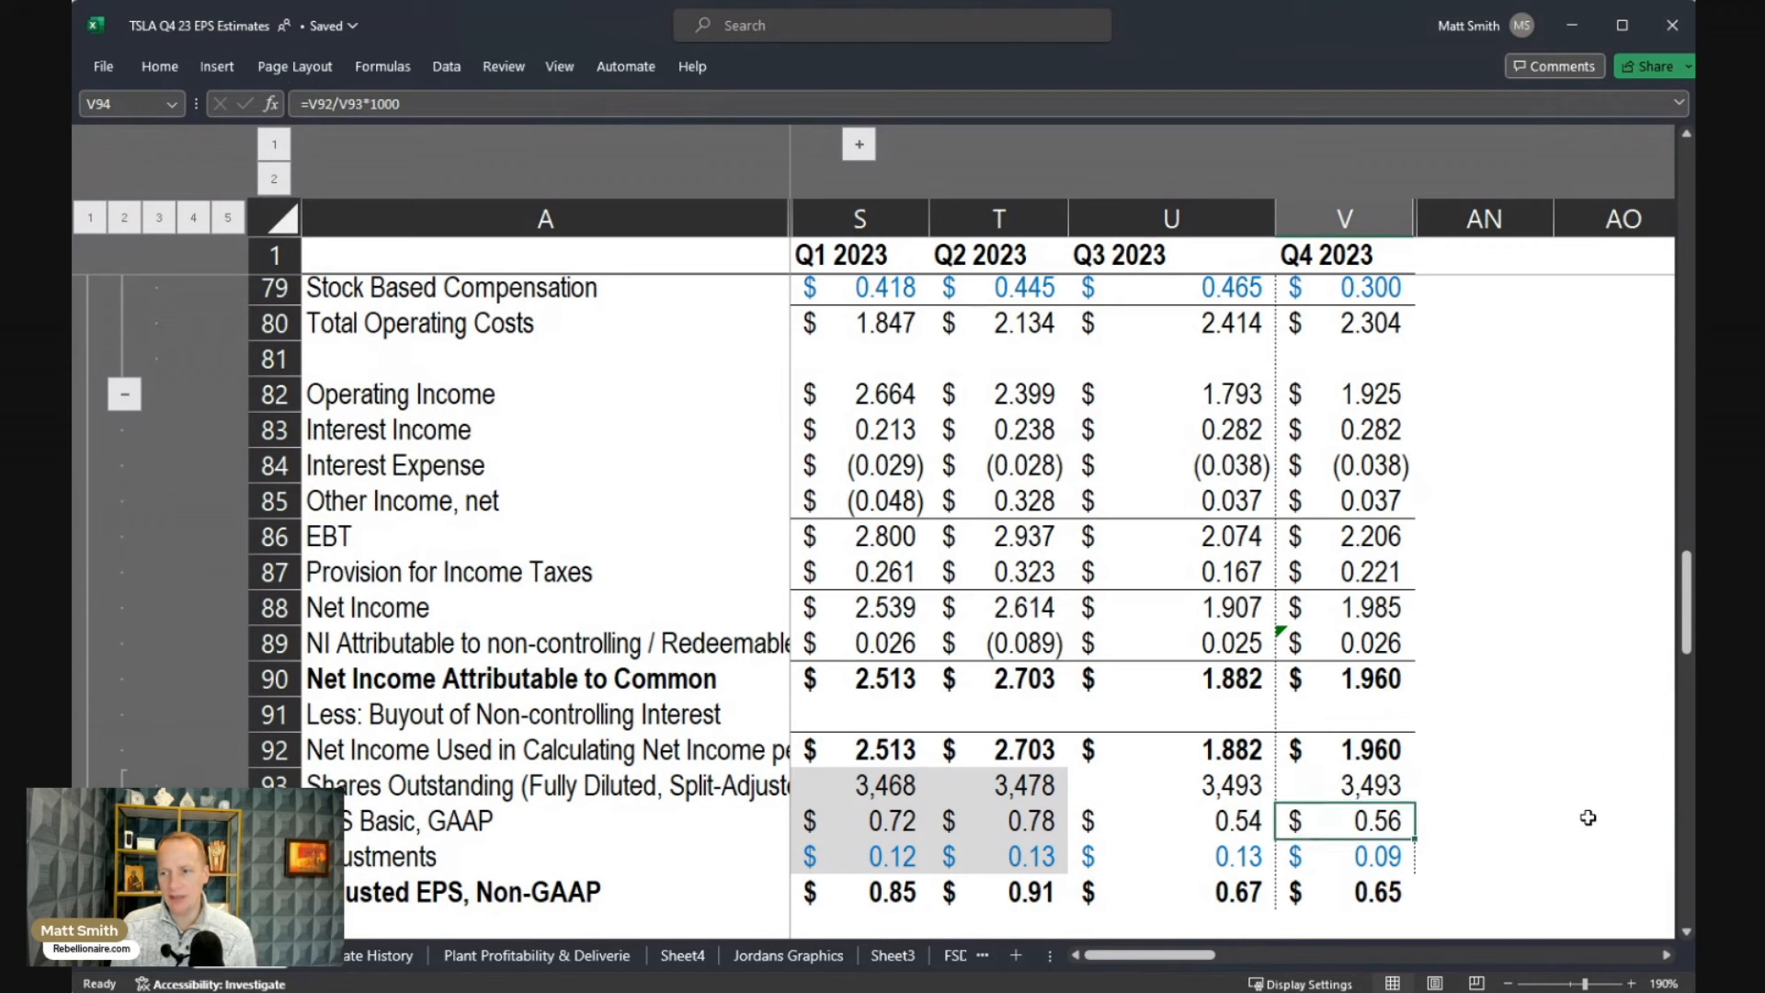
{"action": "mouse_move", "coordinate": [1450, 864]}
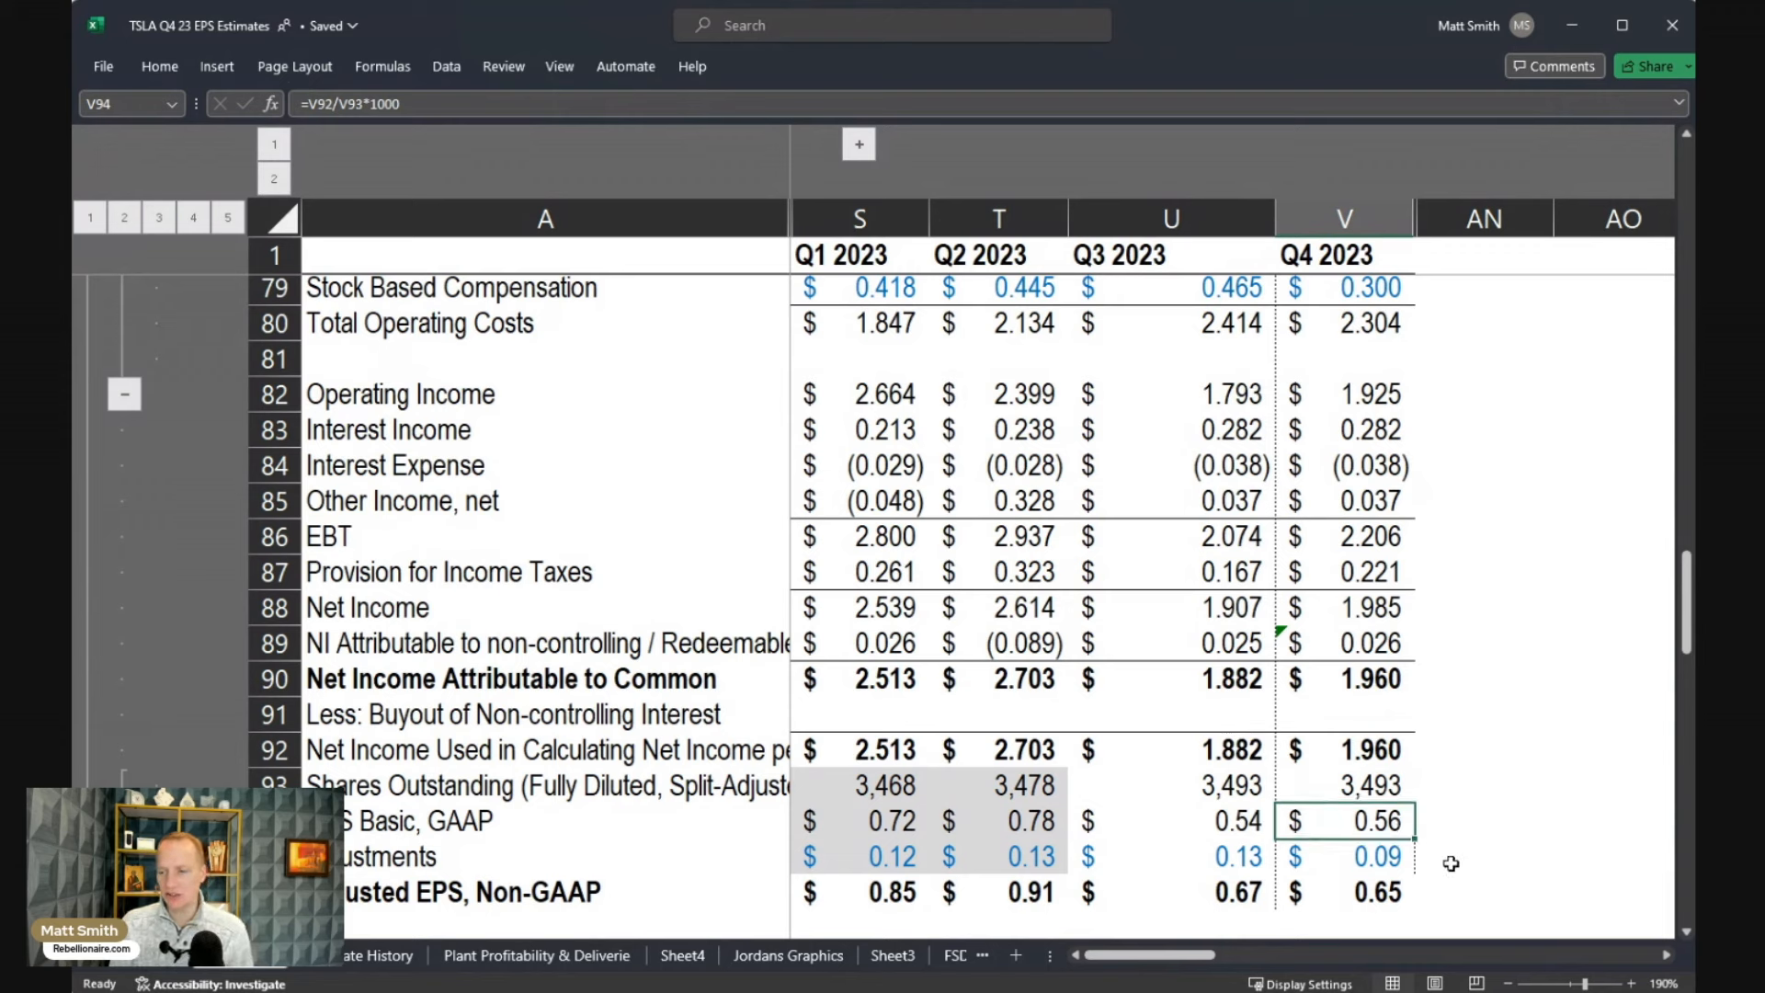
{"action": "left_click", "coordinate": [1342, 891]}
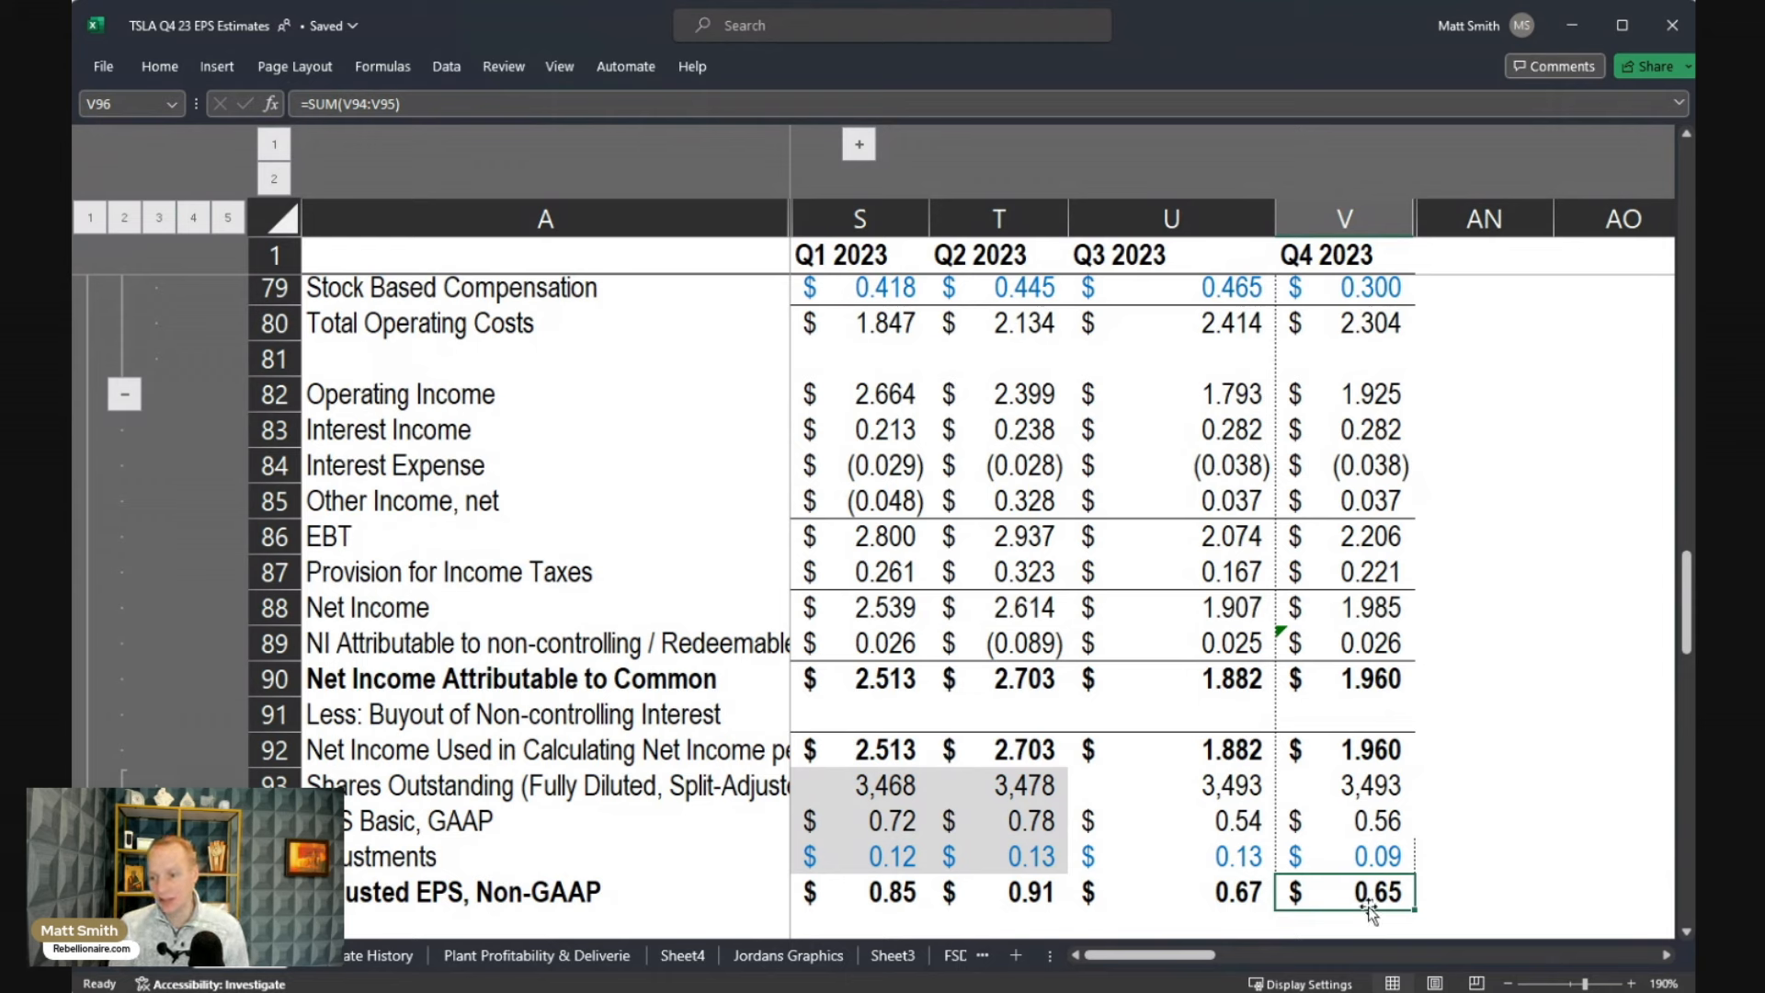
{"action": "mouse_move", "coordinate": [1594, 824]}
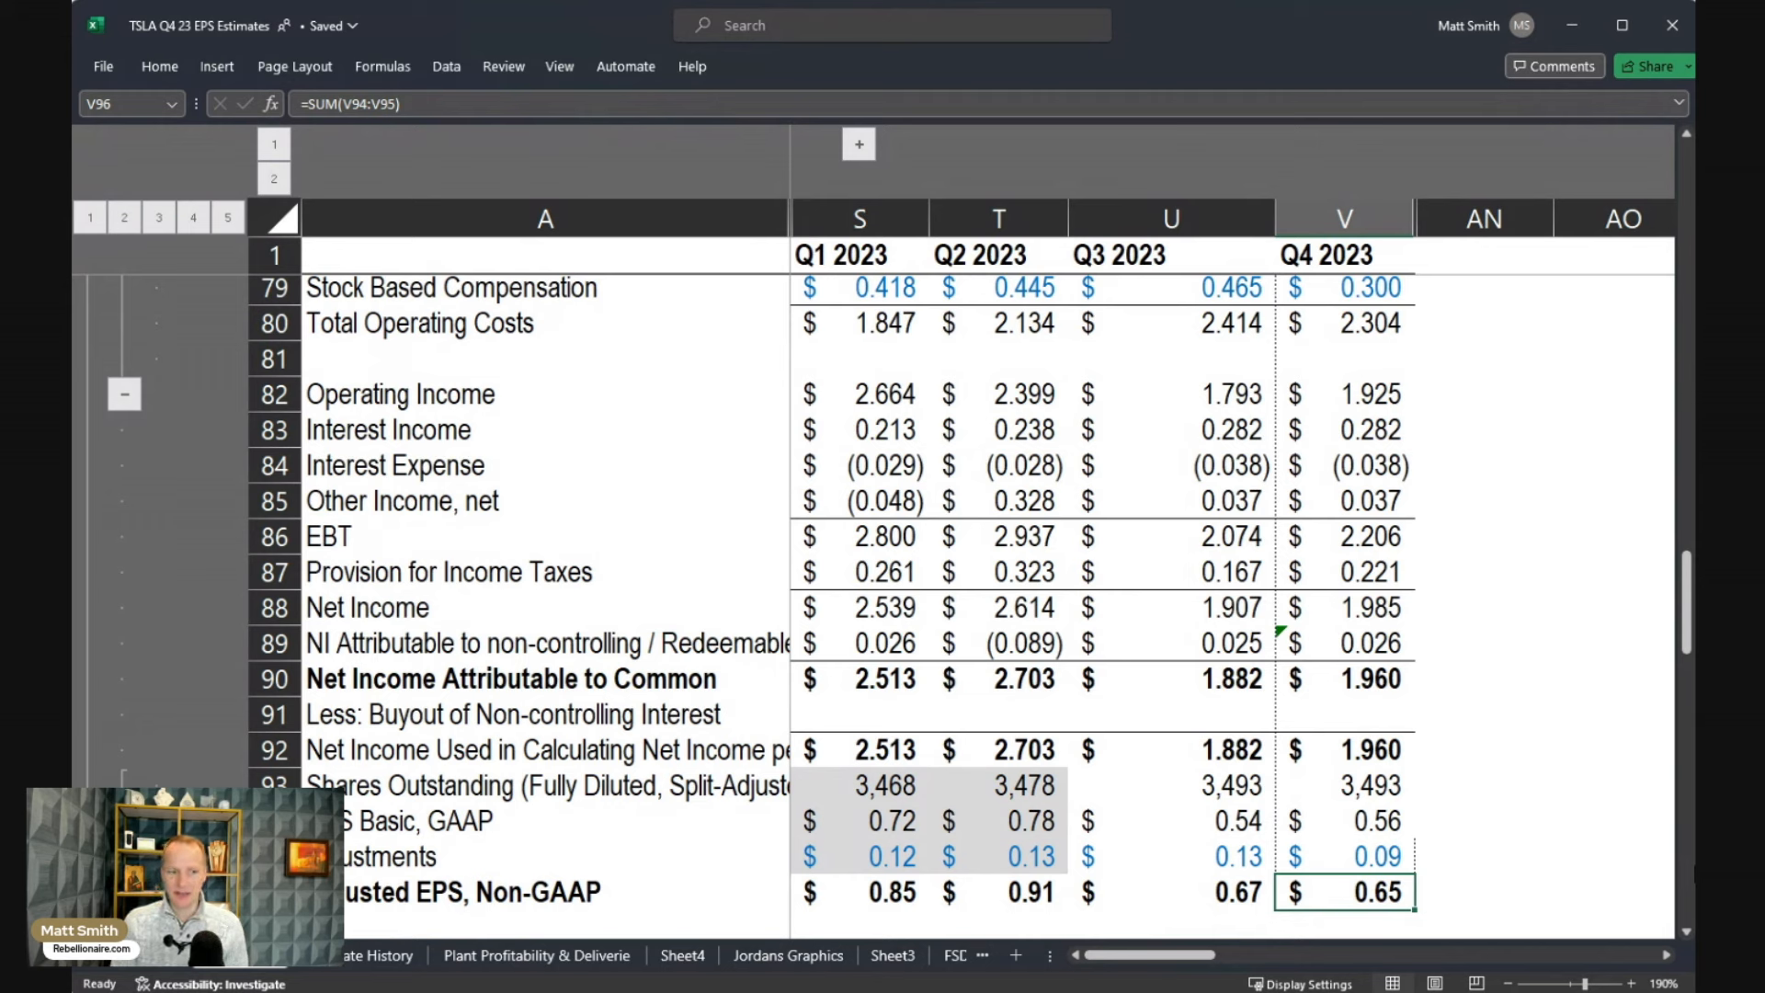
{"action": "mouse_move", "coordinate": [1464, 930]}
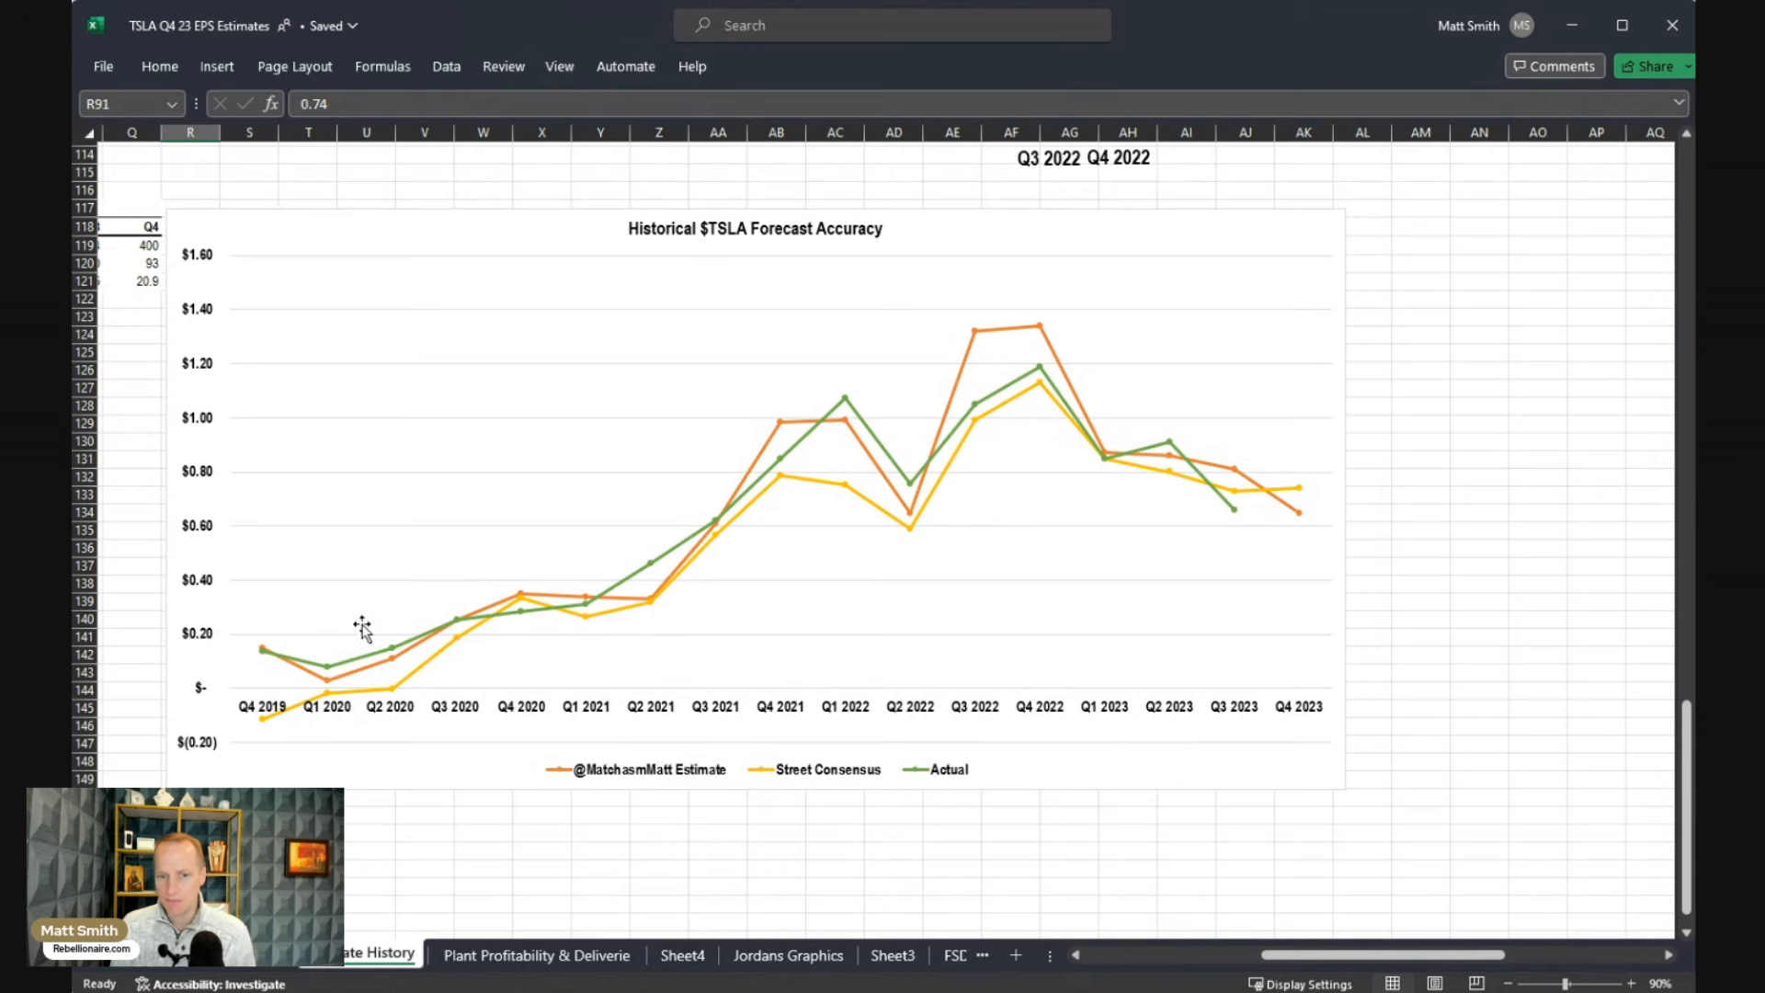
{"action": "mouse_move", "coordinate": [294, 665]}
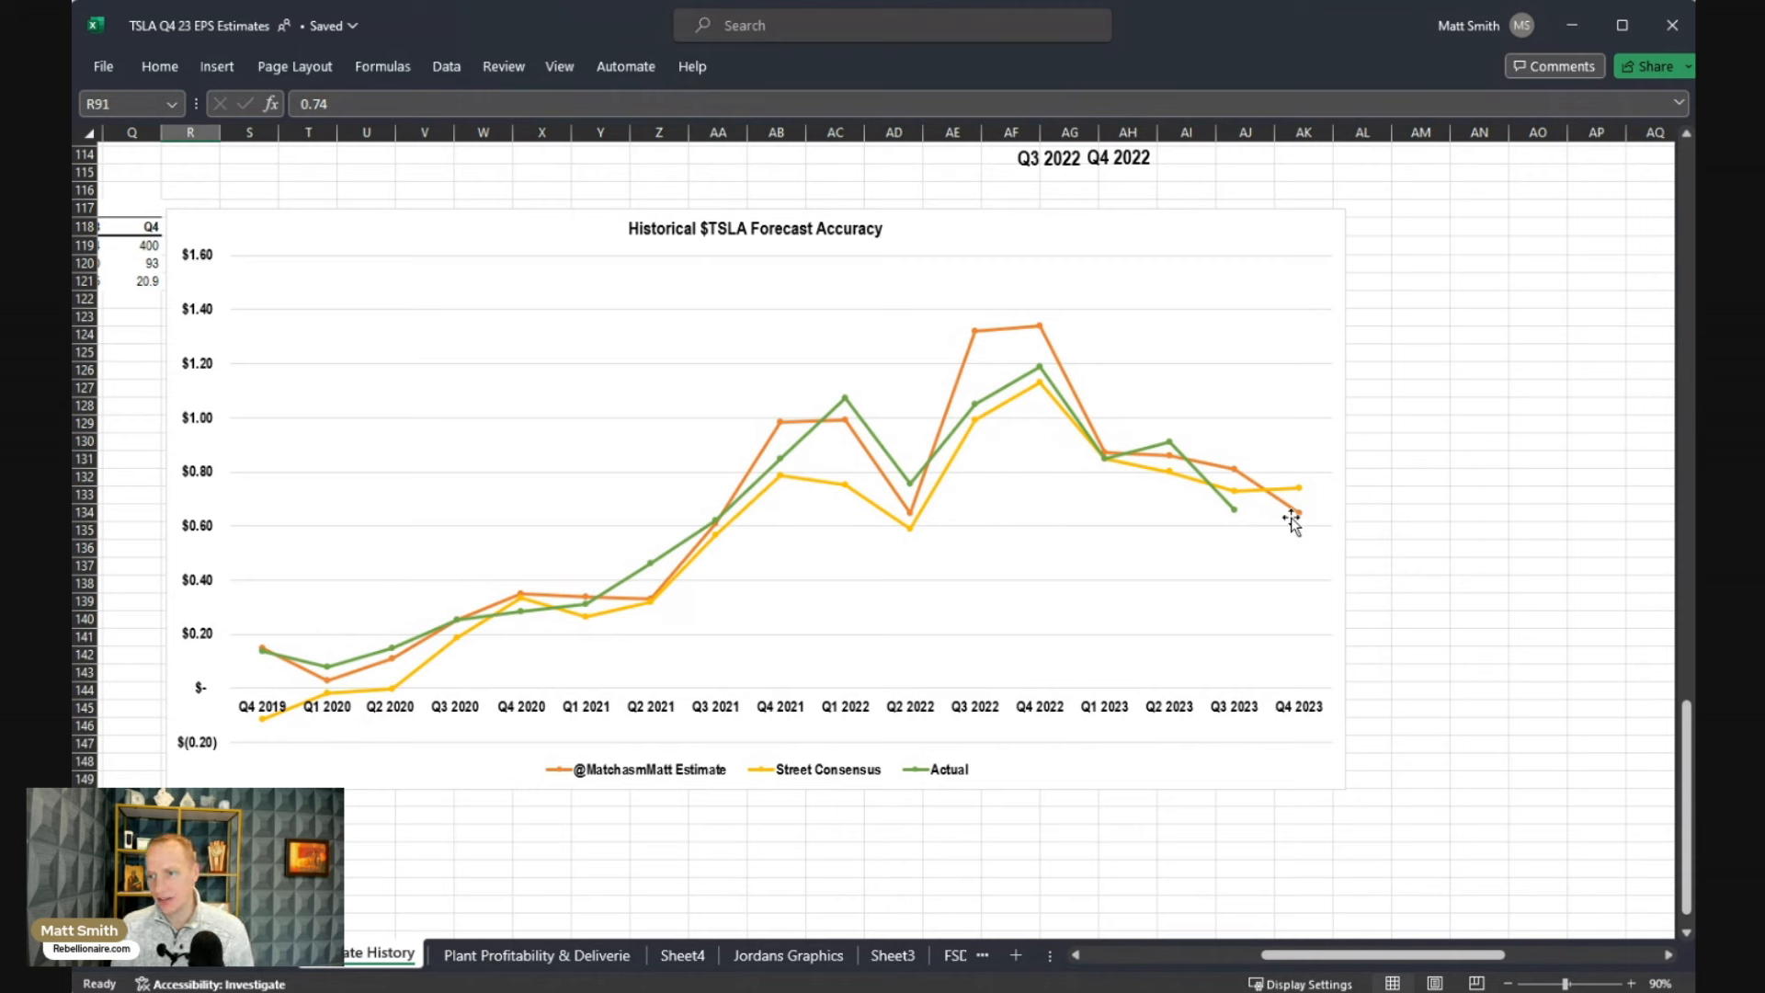
{"action": "mouse_move", "coordinate": [1303, 520]}
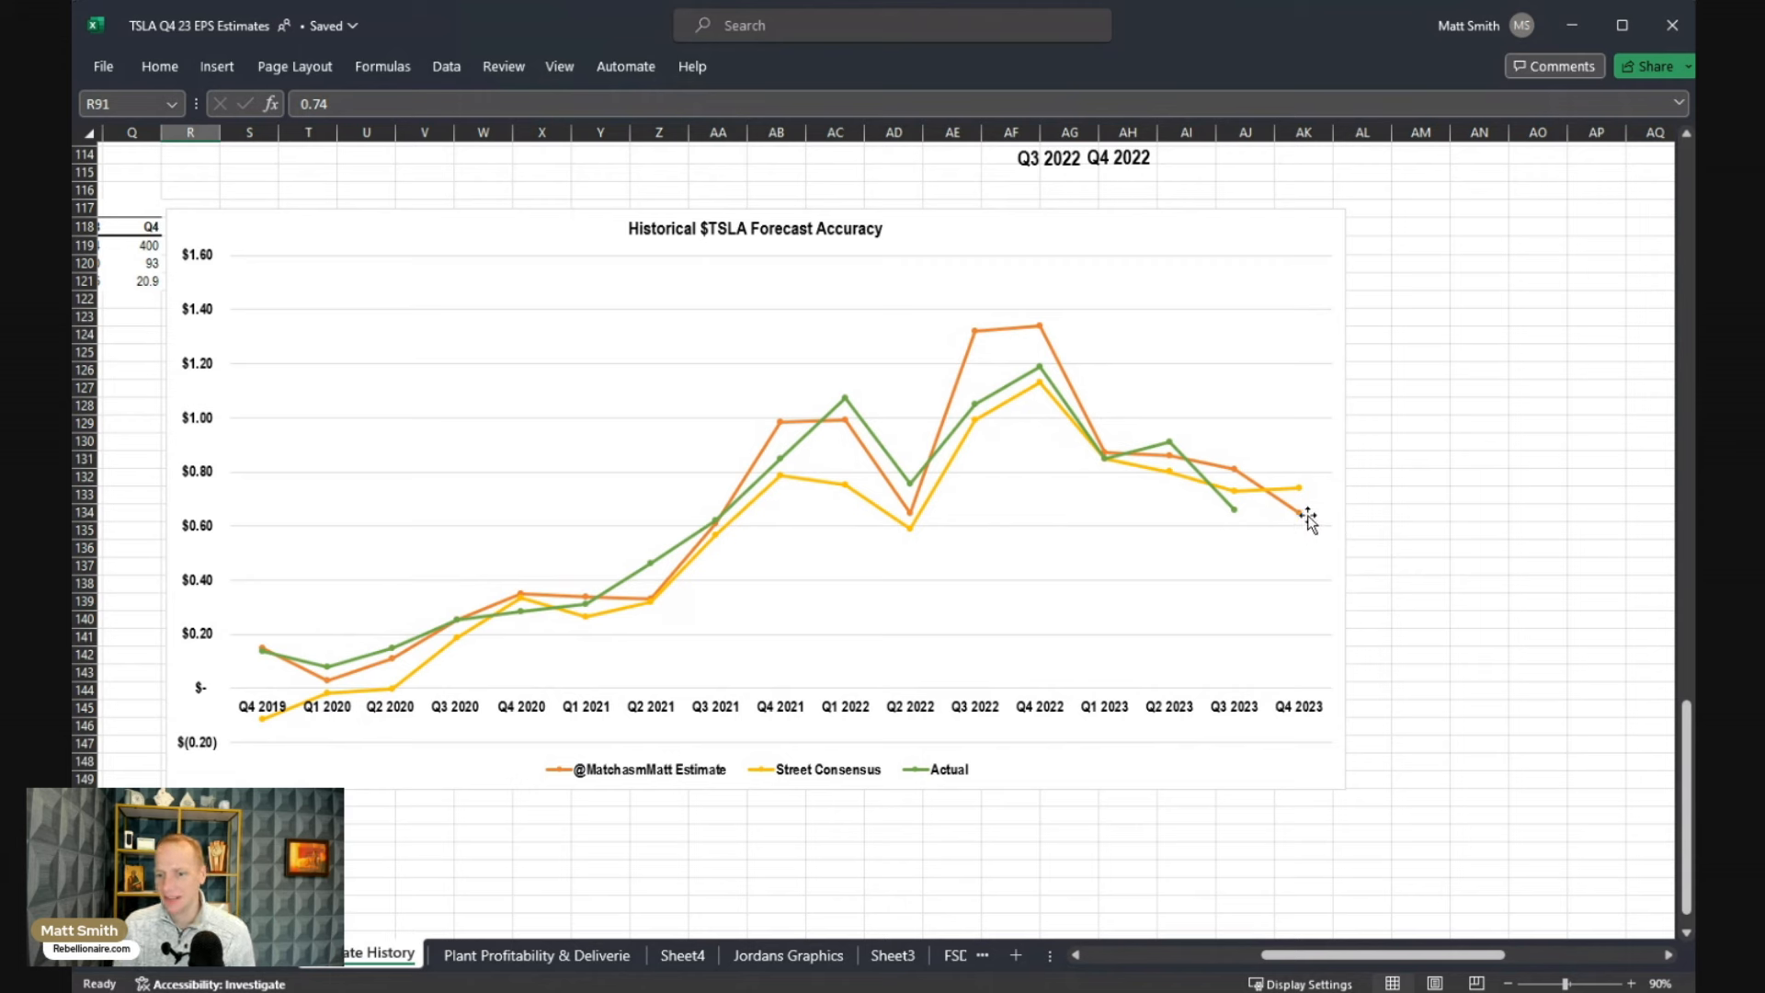
{"action": "mouse_move", "coordinate": [1300, 500]}
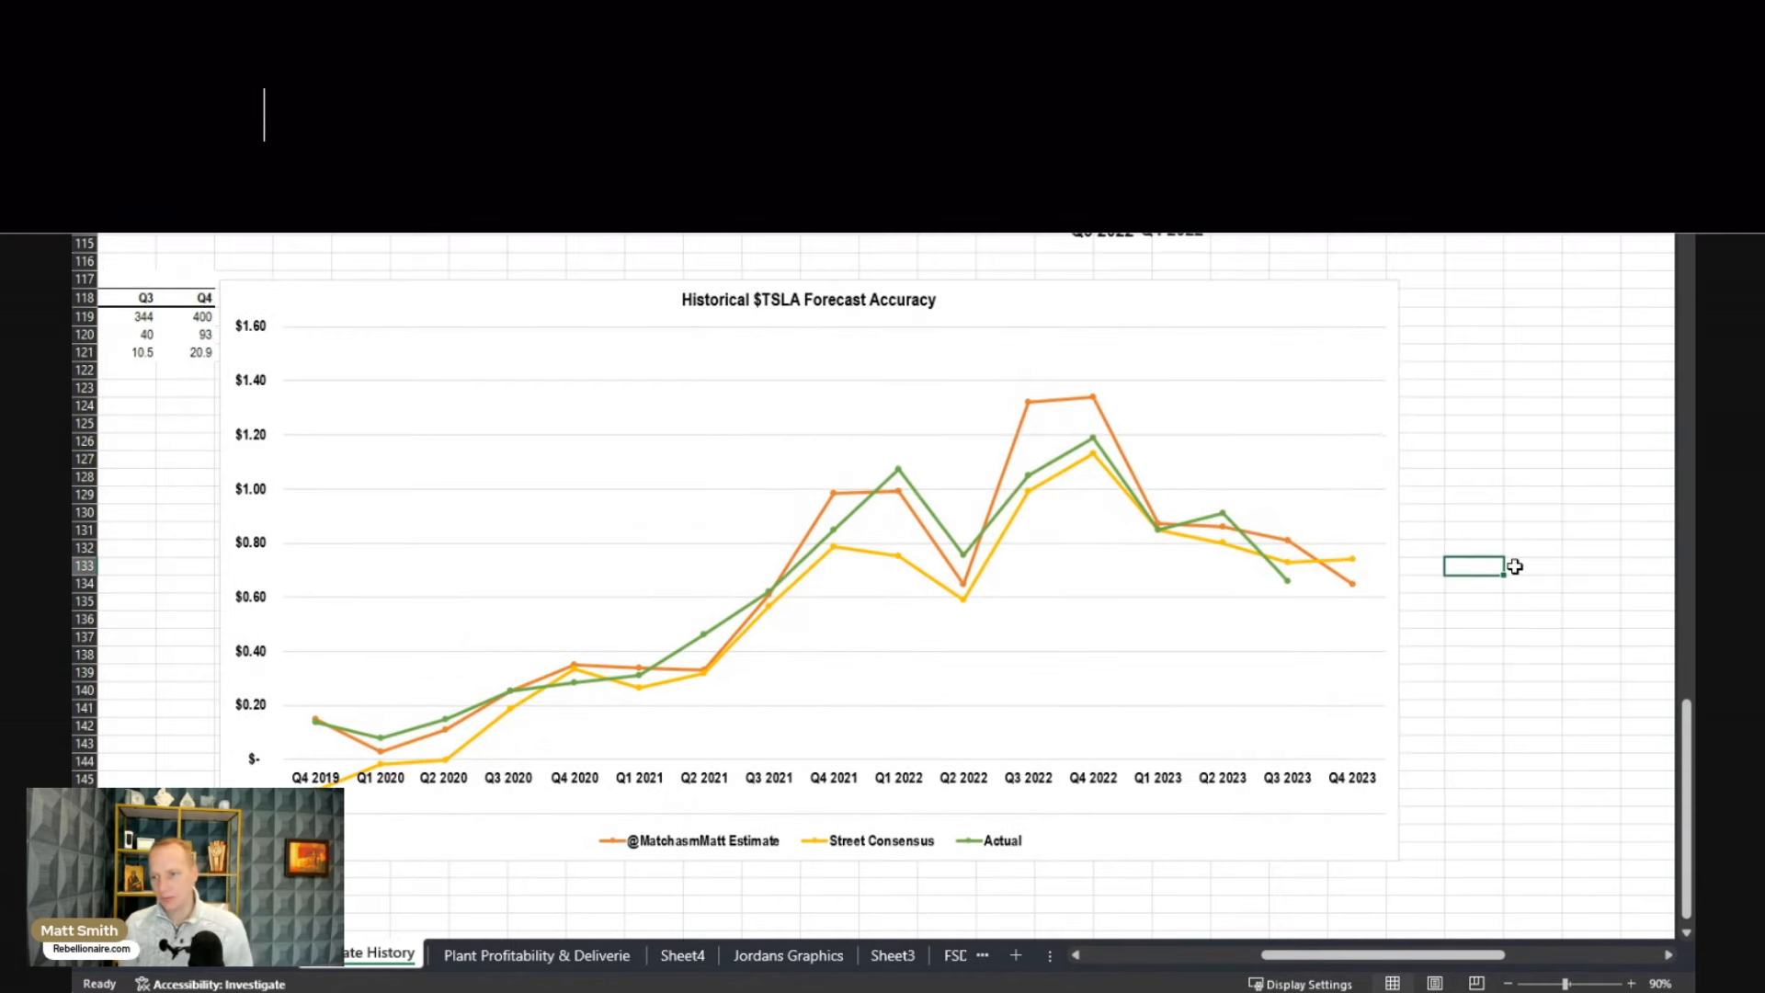
- Caption the chart: '***Per Tesla IR the analyst compiled EPS estimate is $0.73***'
{"action": "type", "text": "***Per Tesla IR the analyst compiled EPS estimate is $0"}
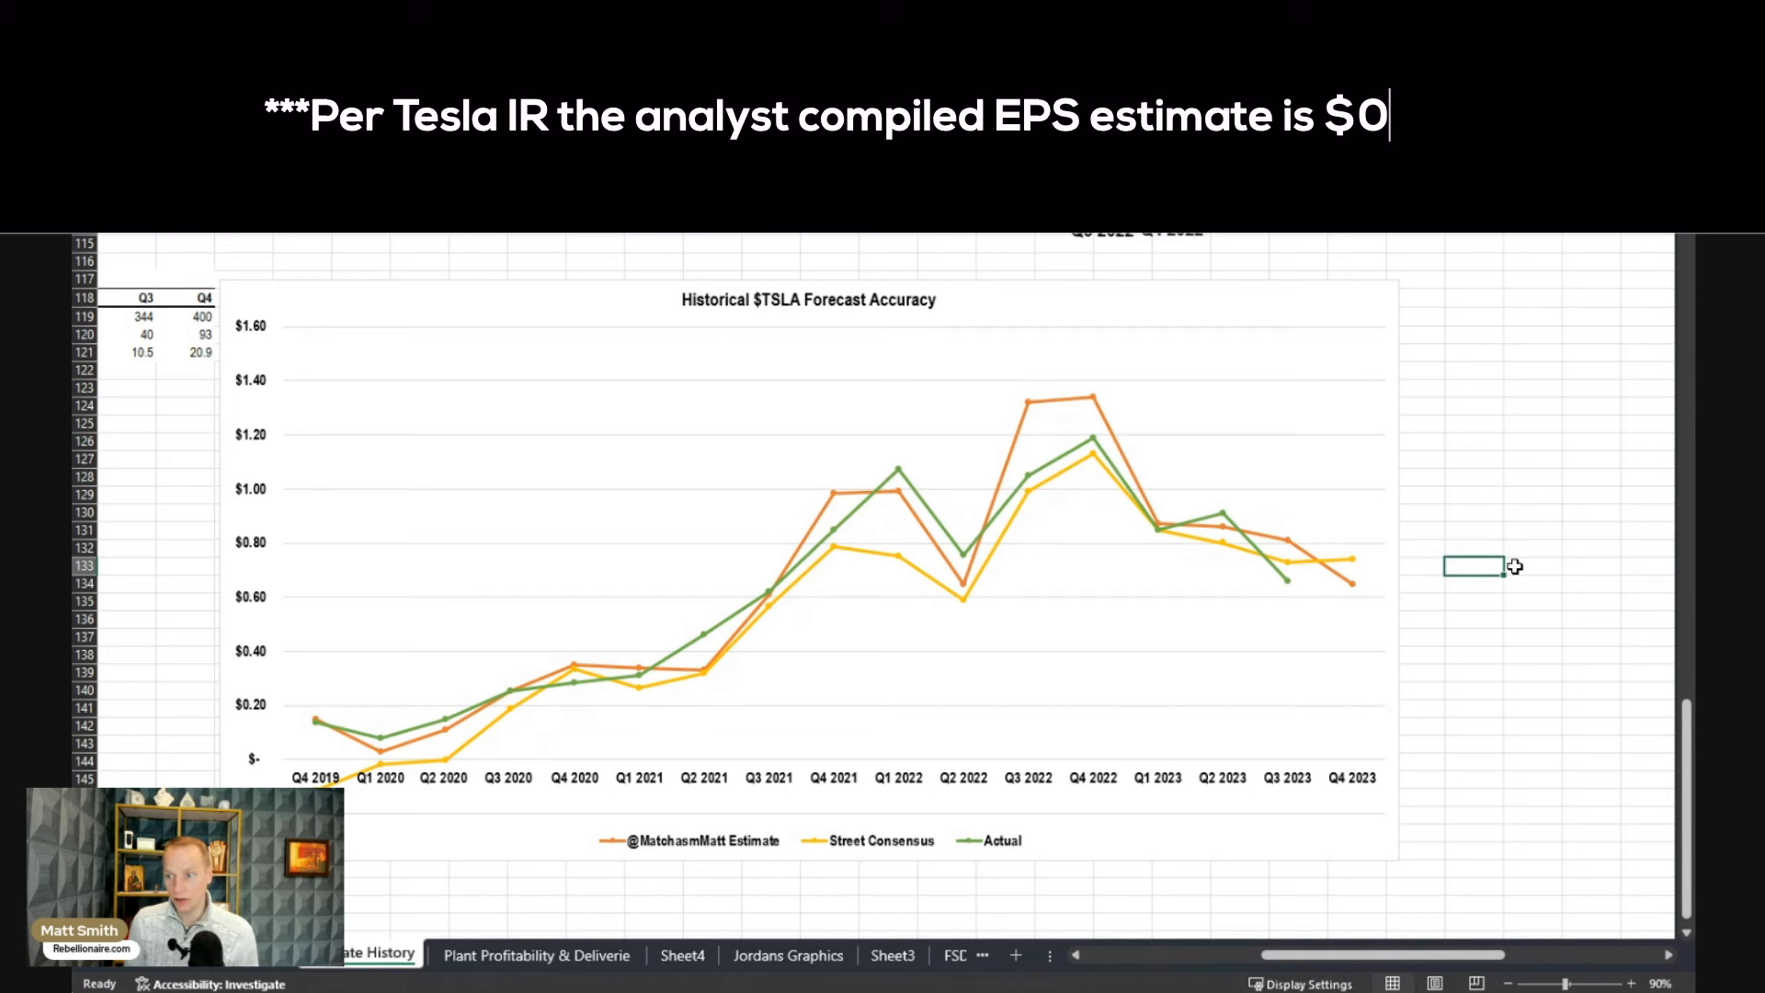
{"action": "type", "text": ".73***"}
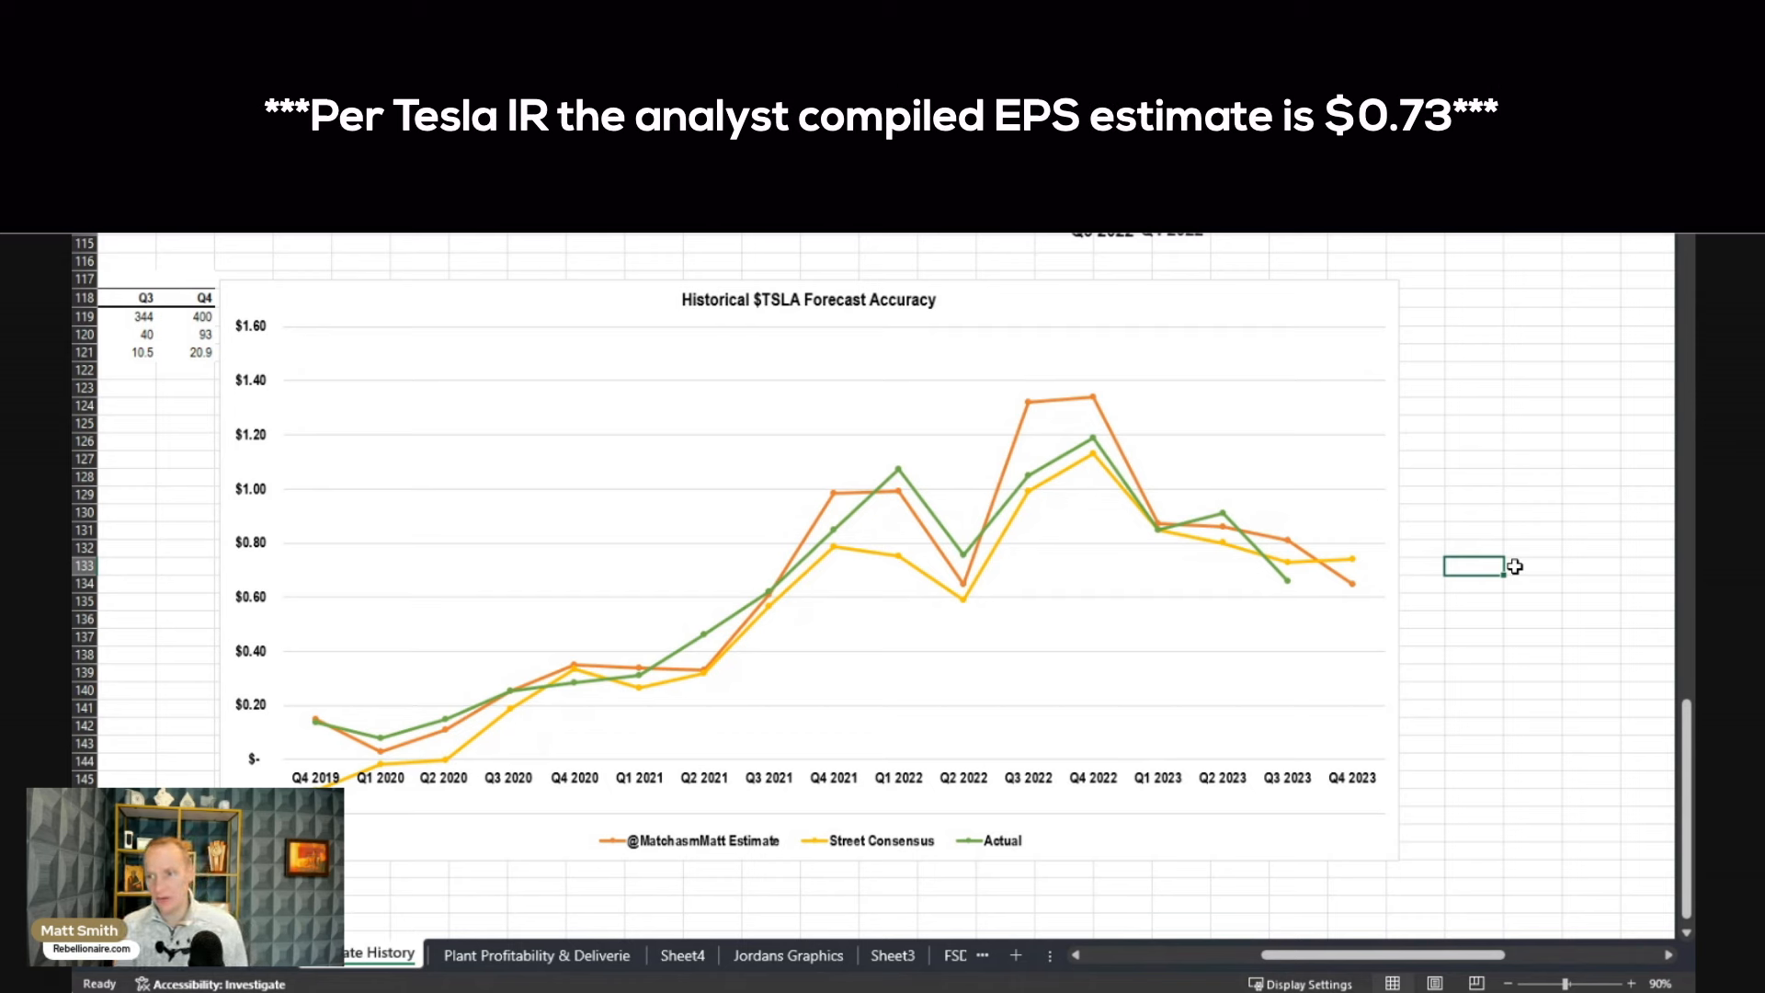